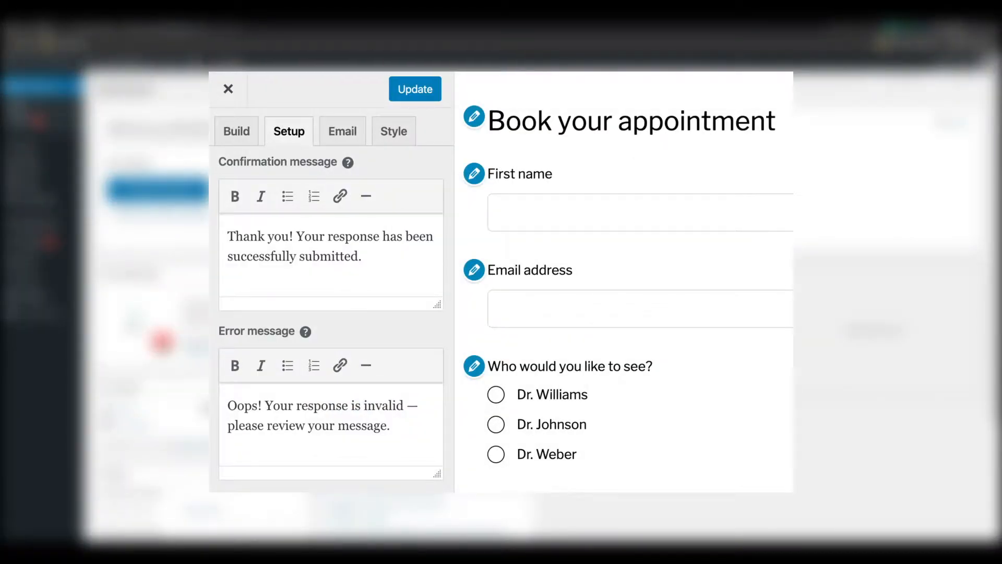
Set the form's Primary colour to #f20040 in the Style options
left_click(394, 132)
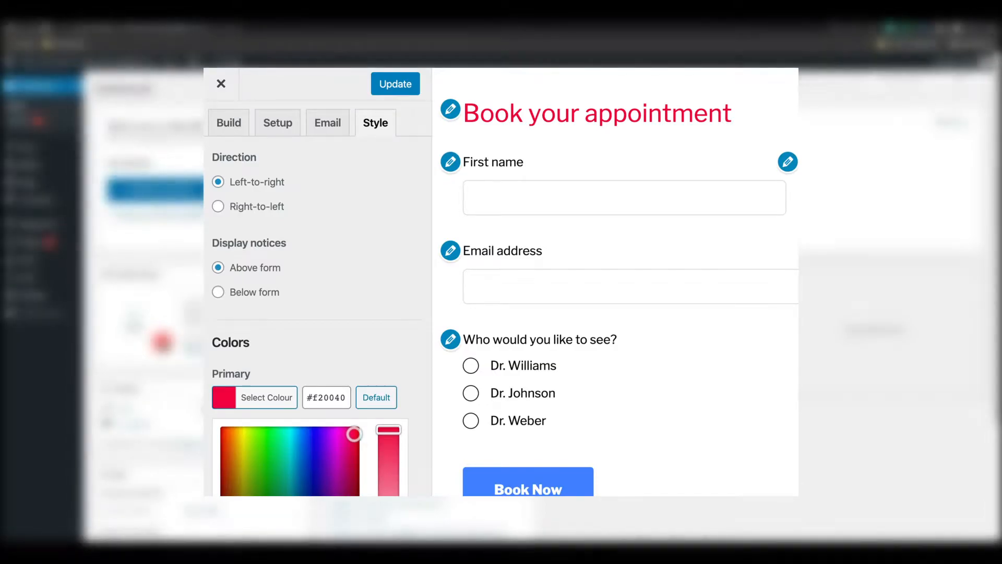
left_click(221, 83)
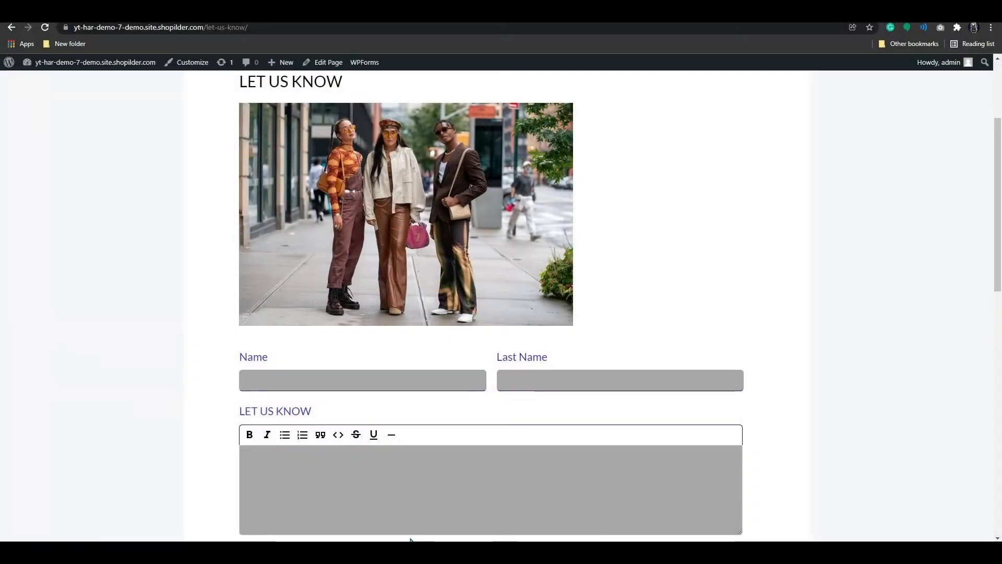
Scroll down the published LET US KNOW page to review the embedded form's fields
scroll("down", 3)
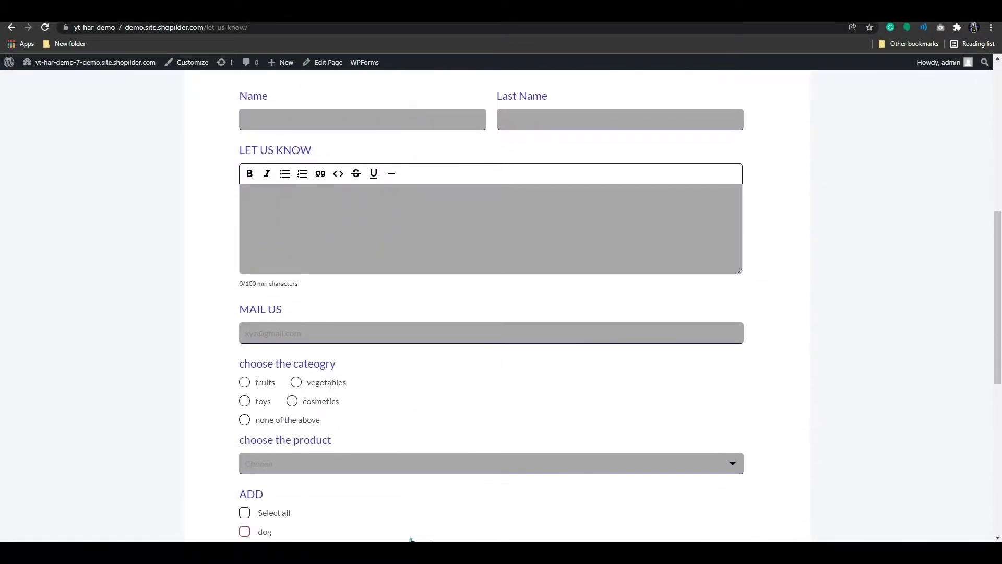
scroll("down", 3)
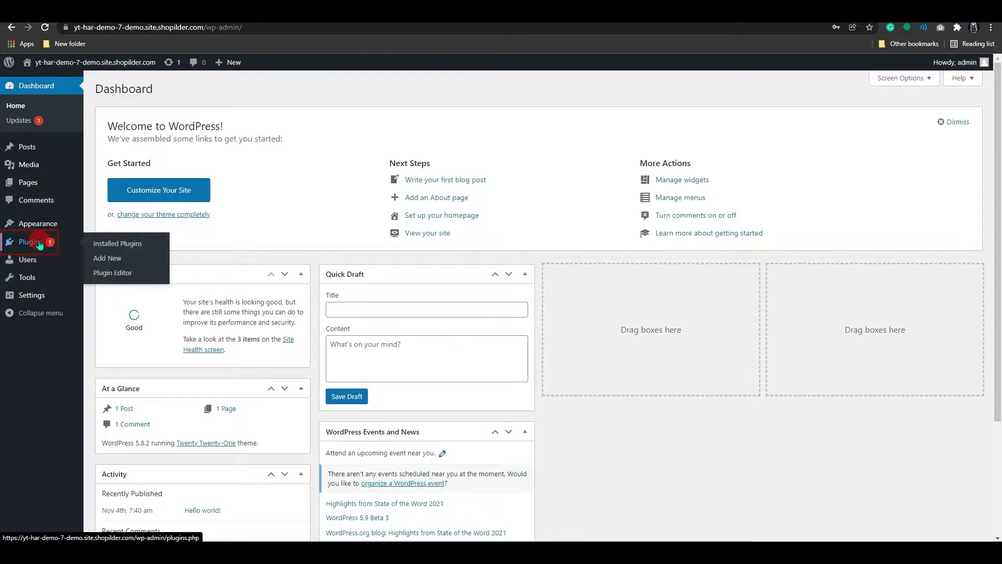
Search the plugin directory for 'happyform' and install the Happyforms contact form plugin
left_click(117, 244)
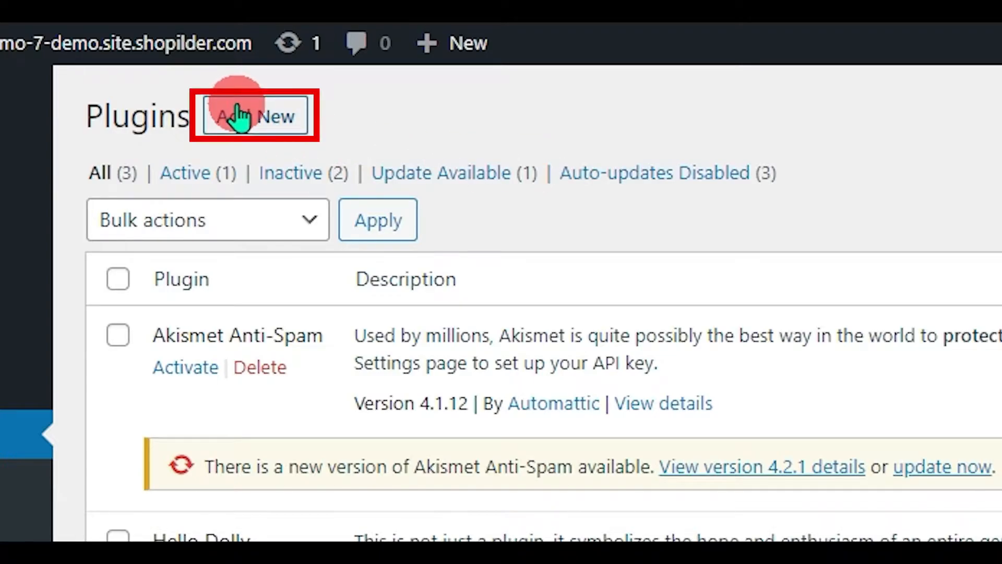
left_click(254, 116)
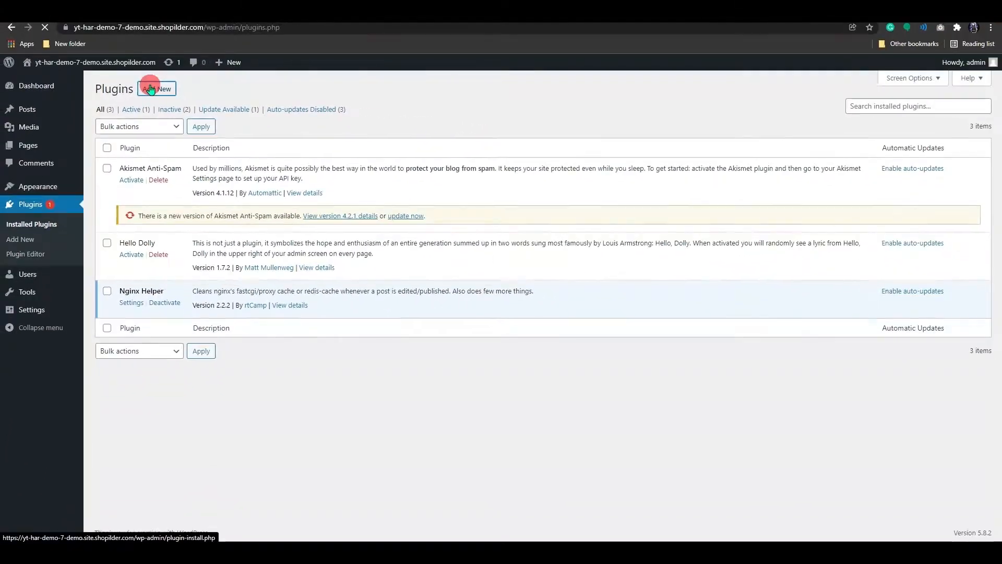
left_click(157, 88)
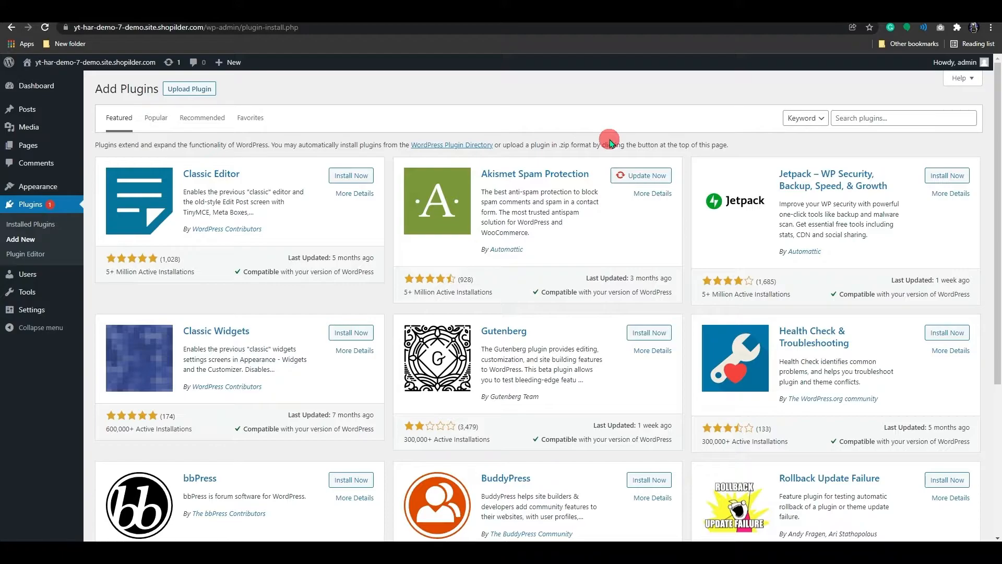
mouse_move(665, 141)
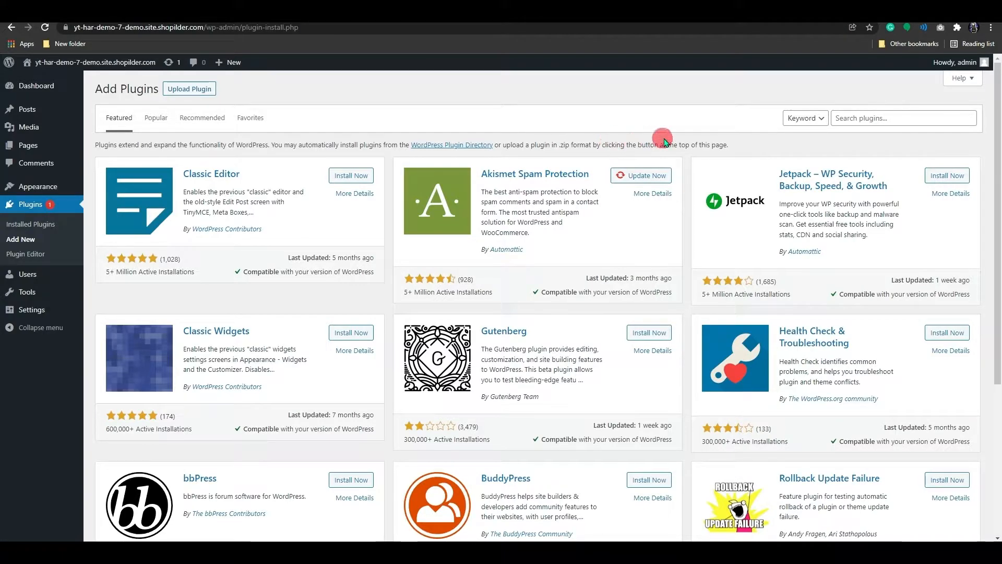
type("ha")
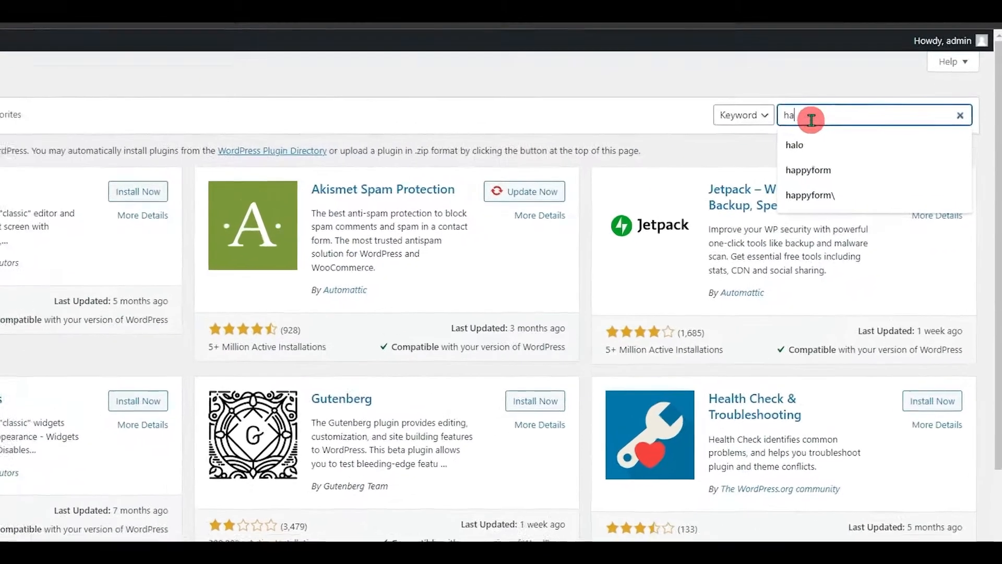
left_click(808, 171)
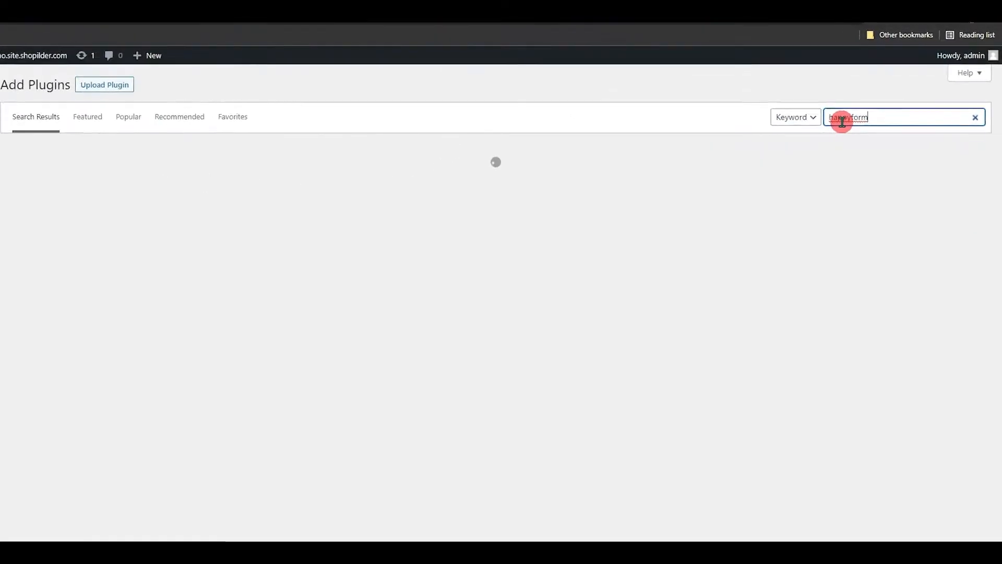
key("Return")
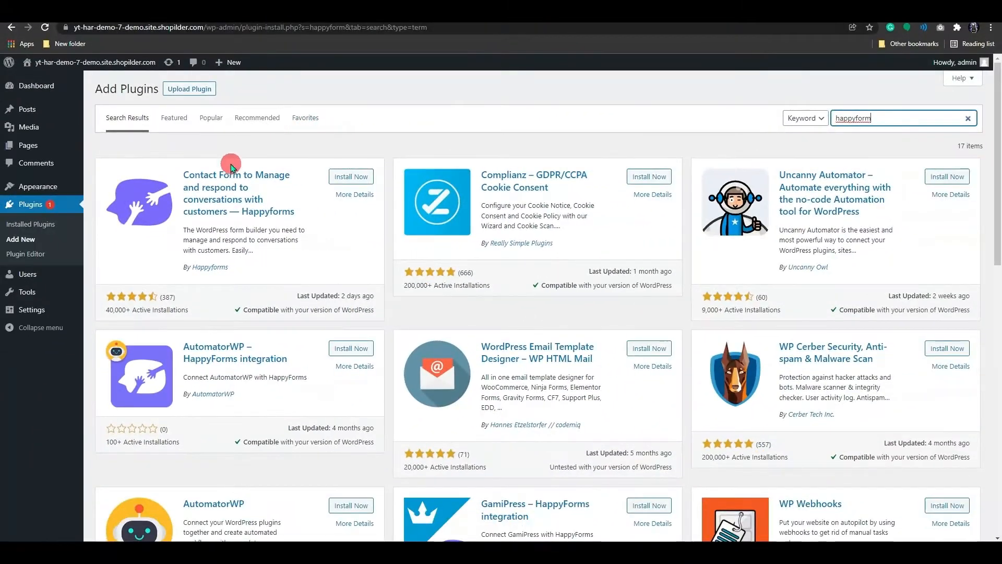
mouse_move(240, 212)
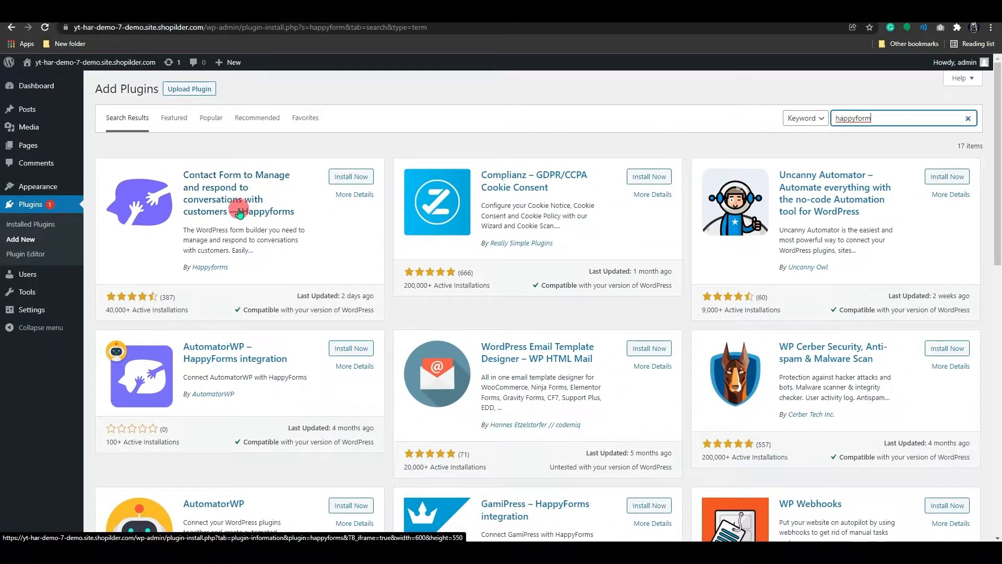
mouse_move(269, 218)
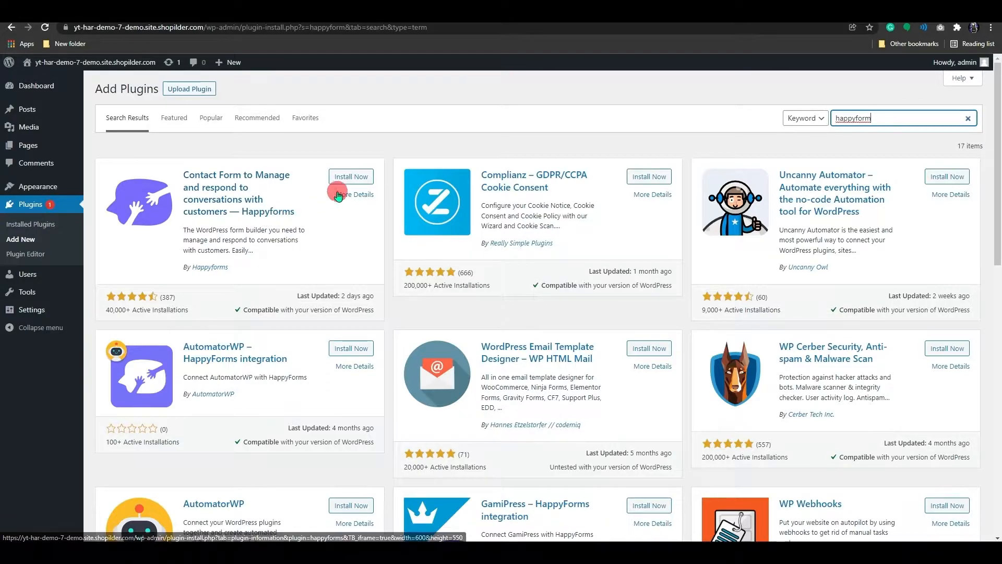
mouse_move(351, 176)
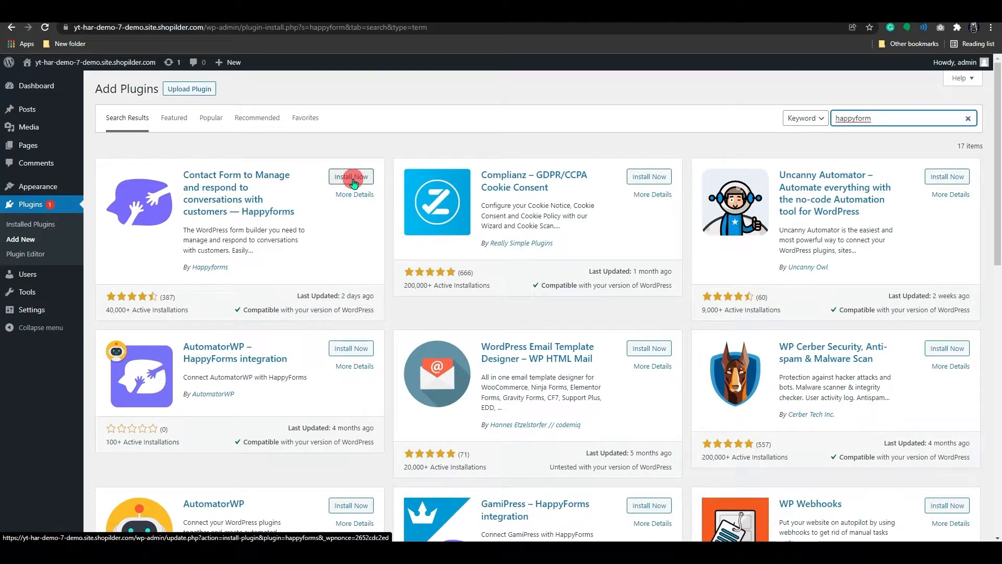
left_click(351, 177)
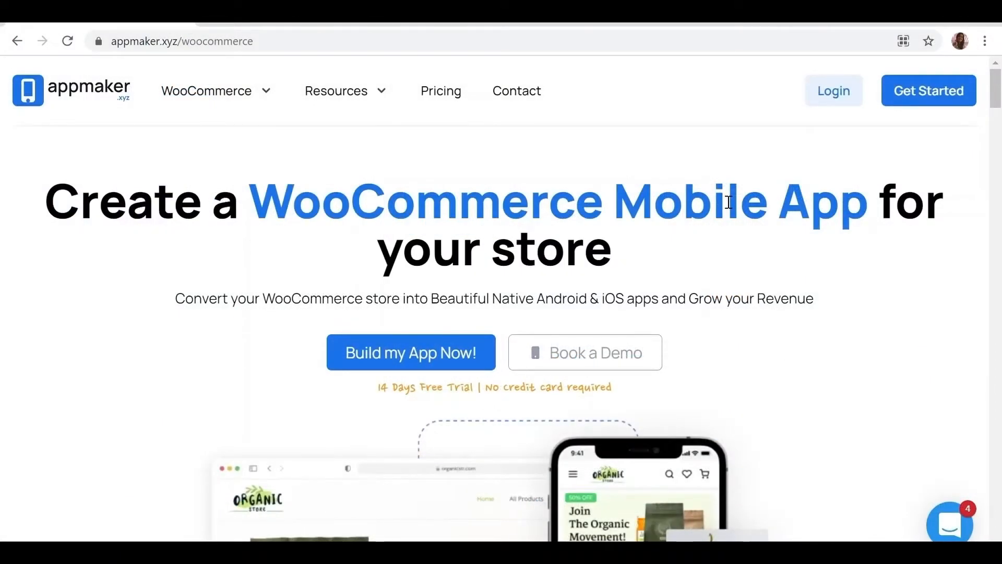
scroll("down", 3)
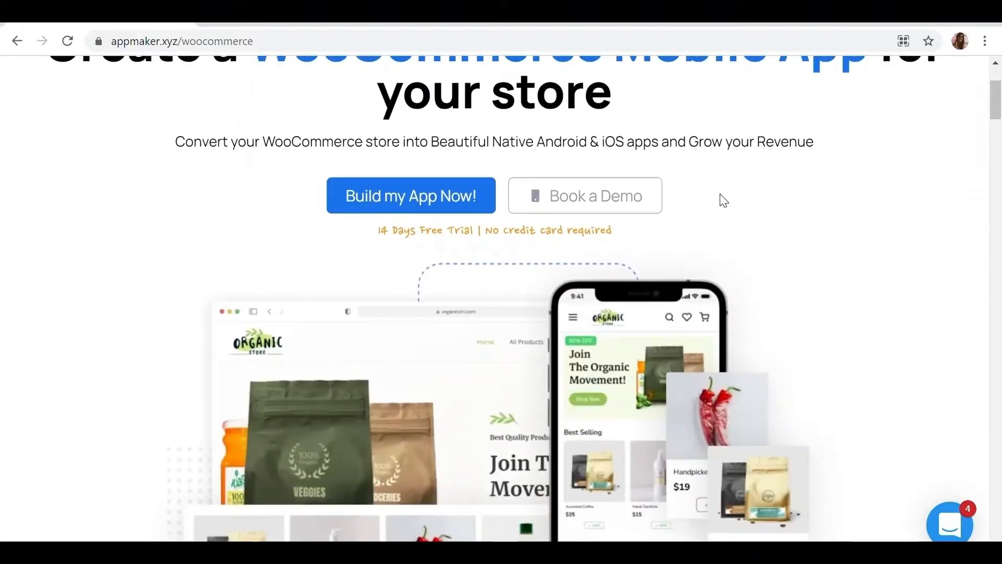
scroll("down", 3)
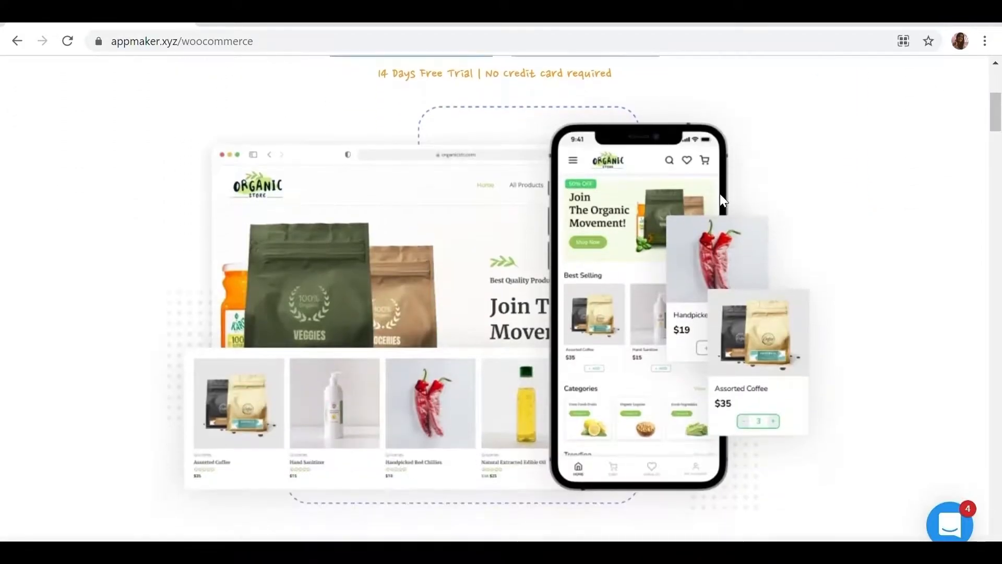
scroll("down", 3)
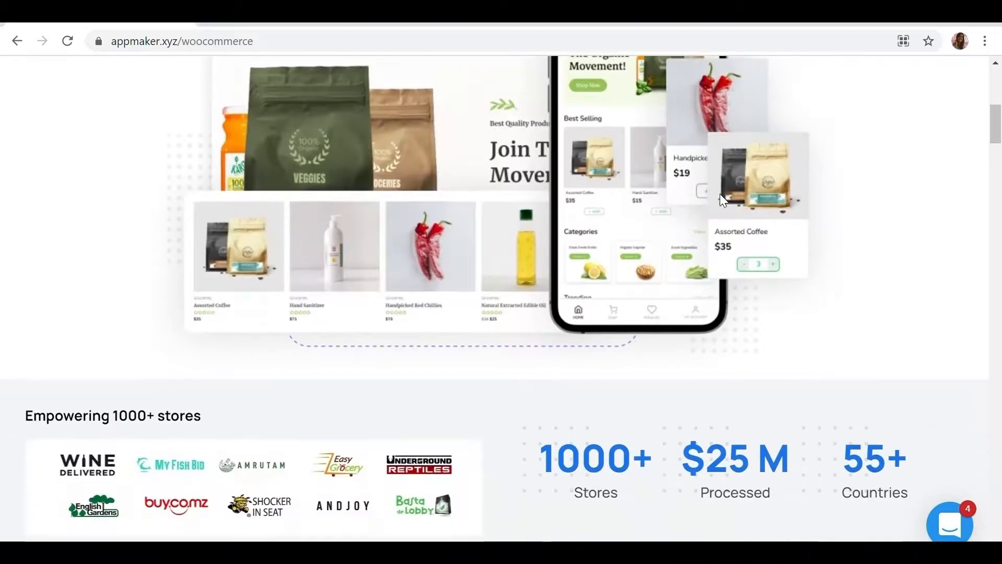
scroll("down", 3)
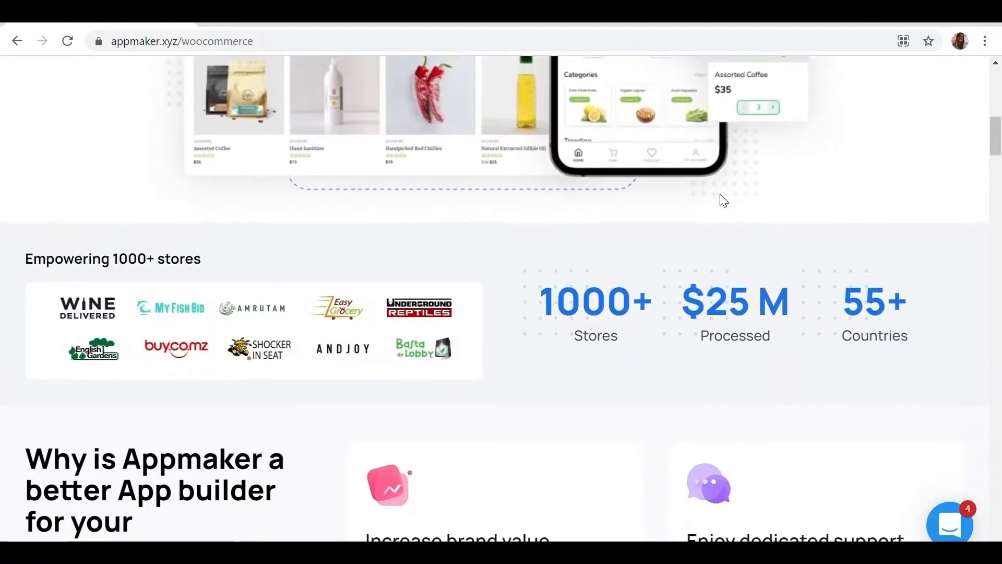
scroll("up", 3)
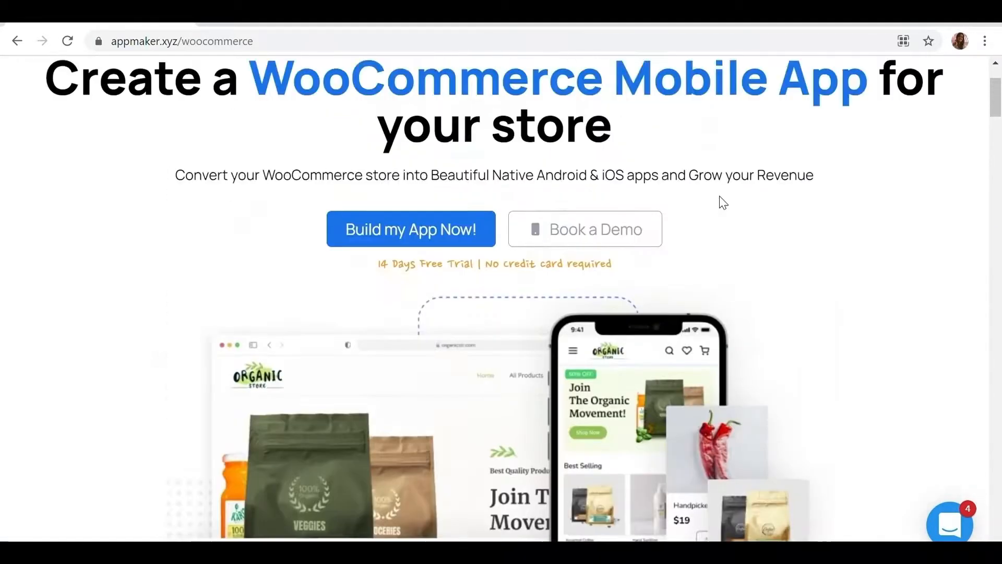
scroll("up", 3)
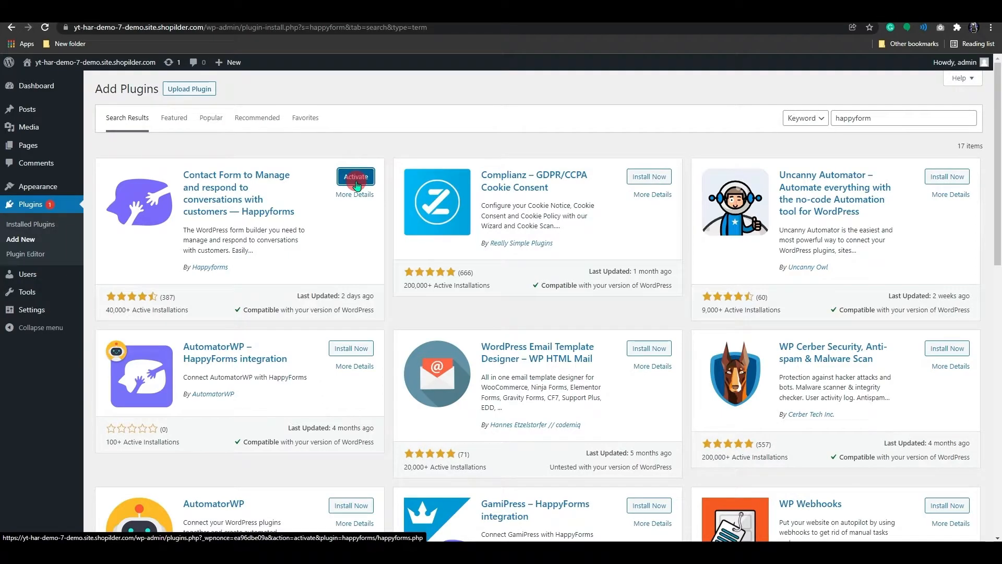
Activate Happyforms and dismiss its welcome newsletter prompt to reach the Forms list
left_click(355, 176)
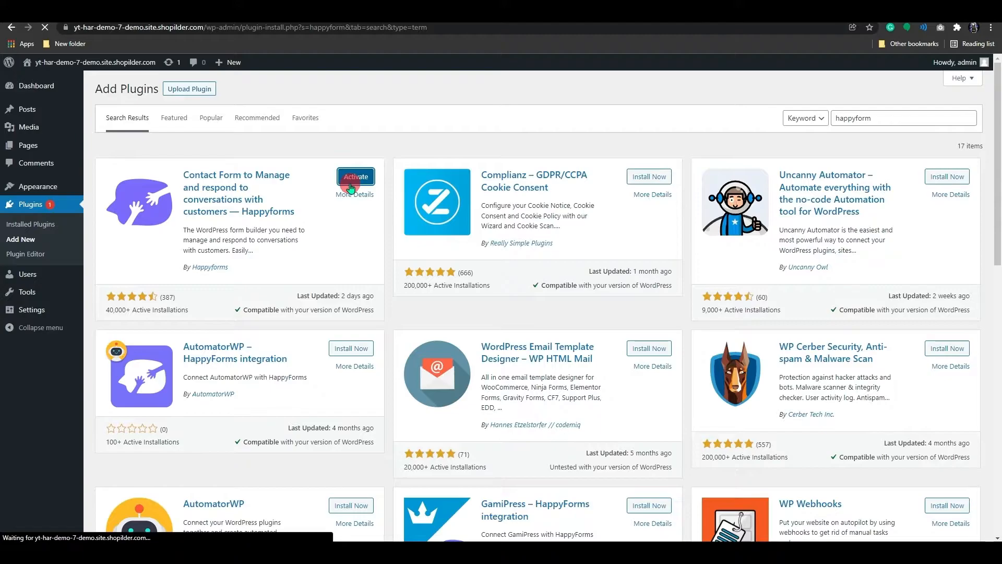
left_click(355, 177)
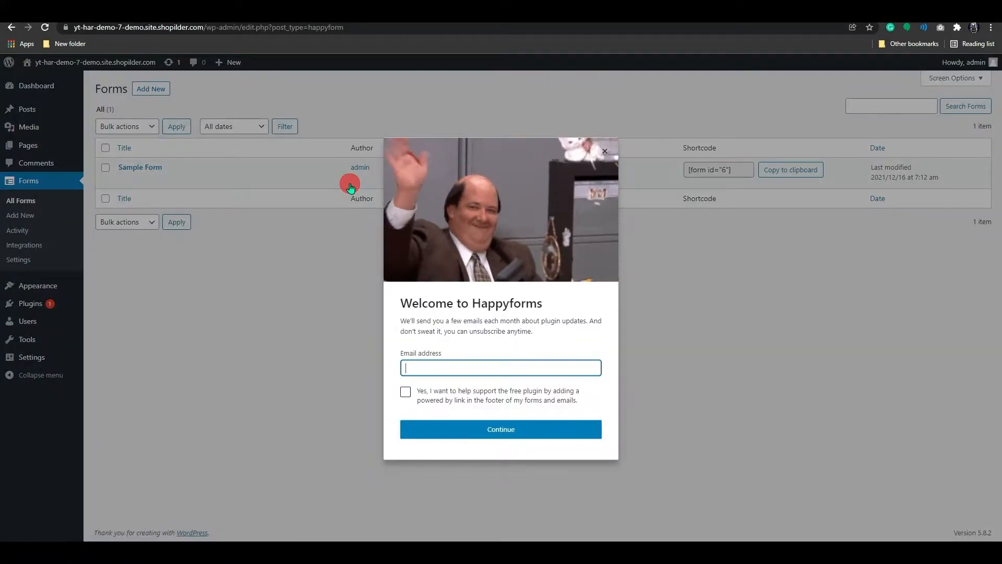
left_click(605, 150)
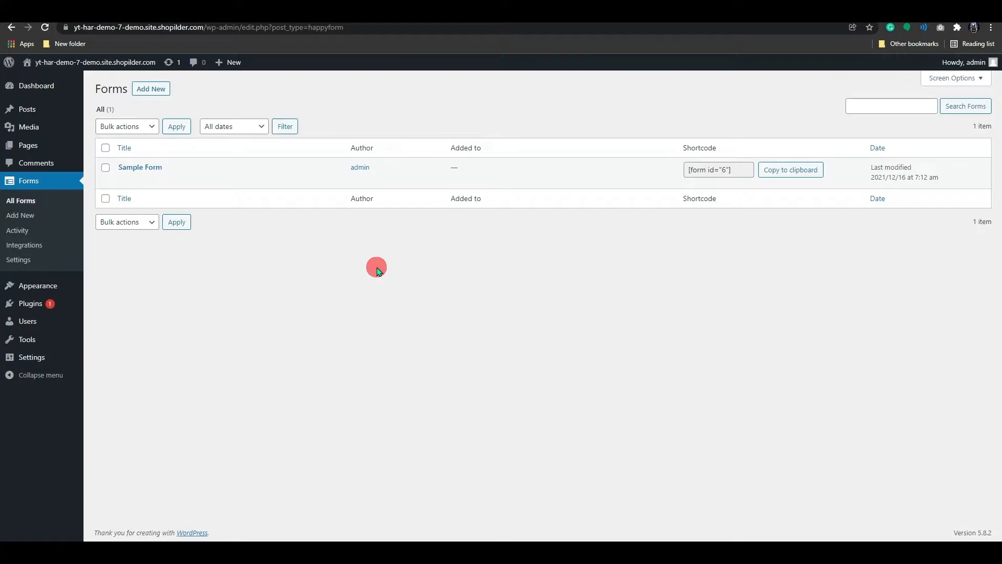
mouse_move(373, 273)
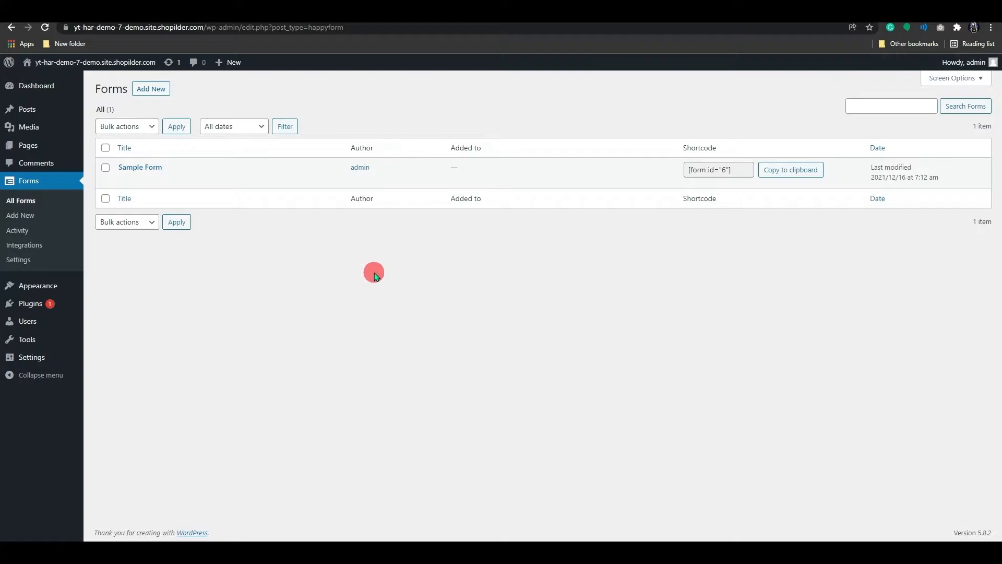
mouse_move(27, 145)
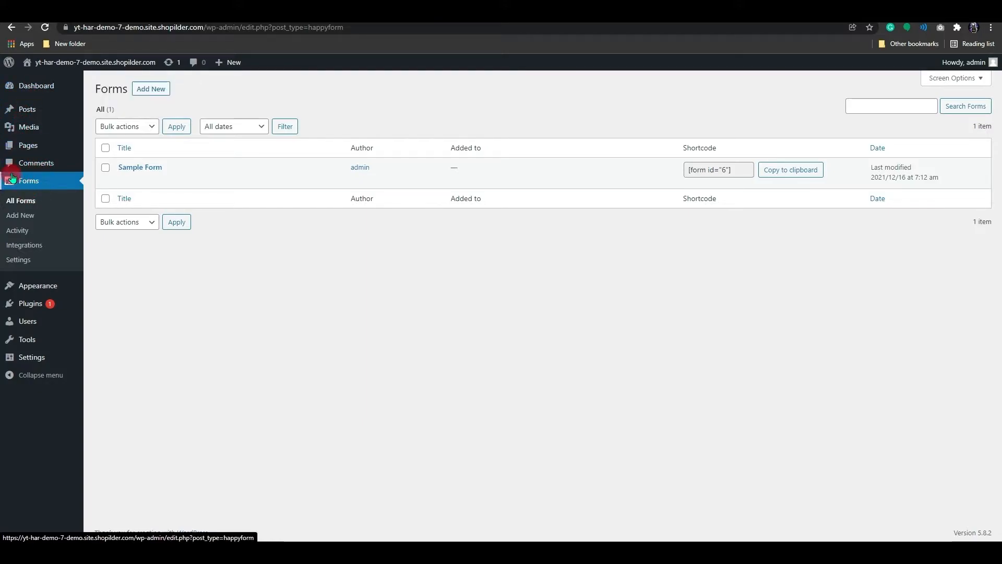
mouse_move(90, 141)
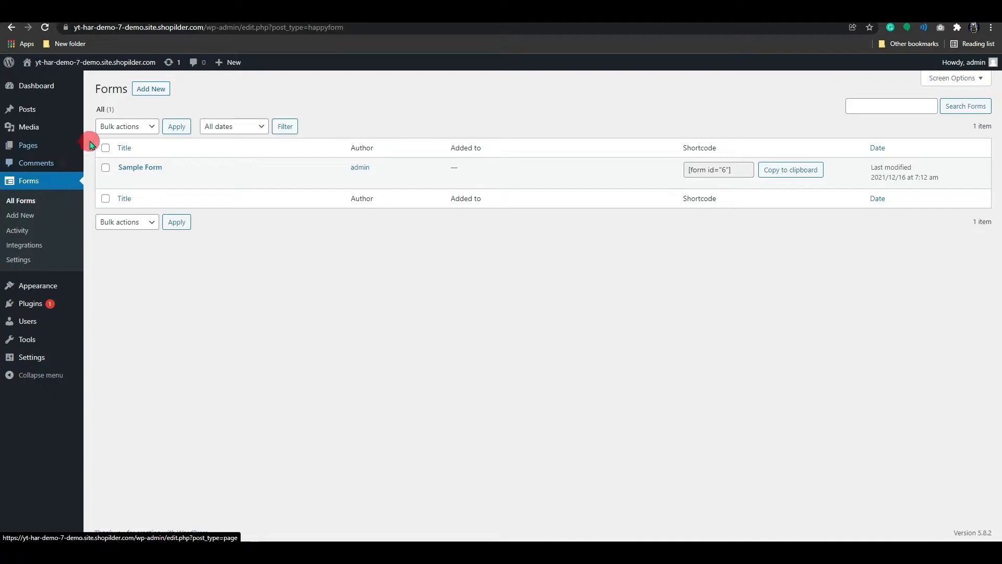
Create a new form titled FORM and add a single-line Text field to it
left_click(150, 88)
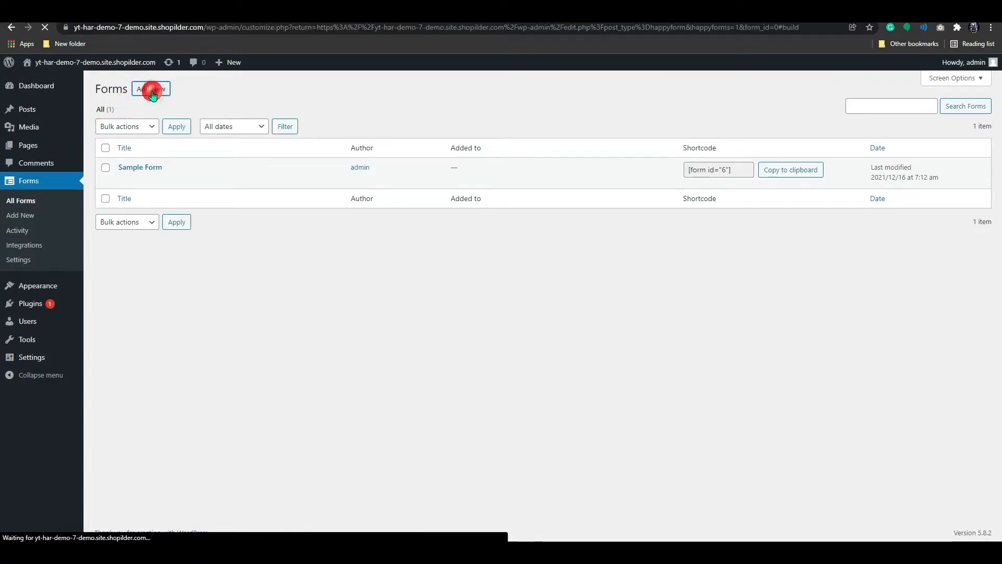
left_click(151, 89)
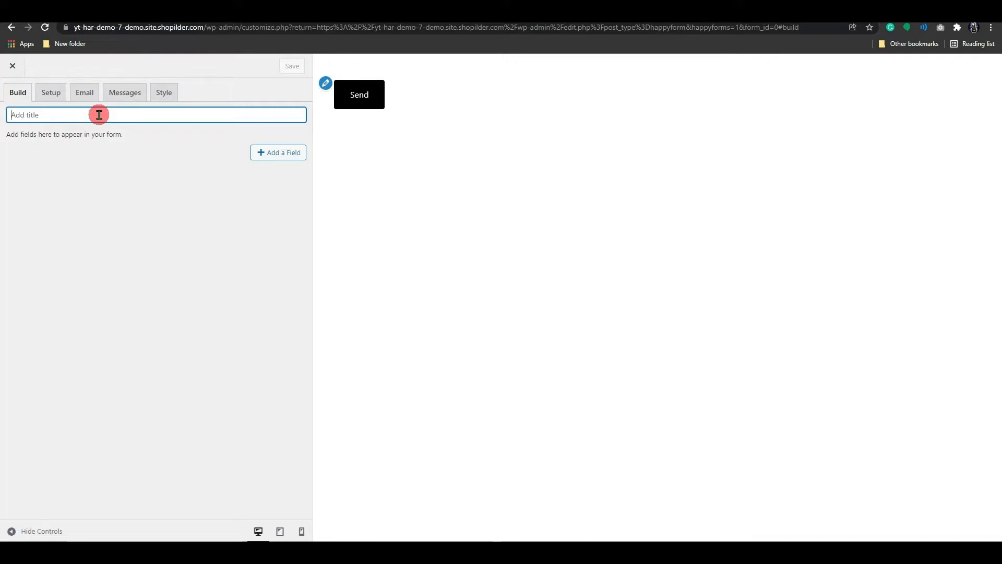
type("FOR")
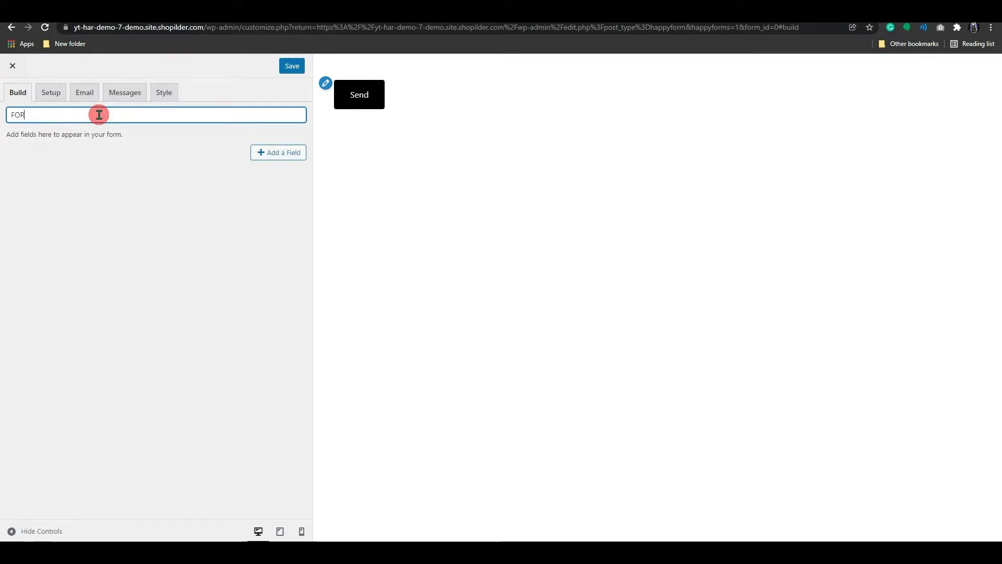
type("M")
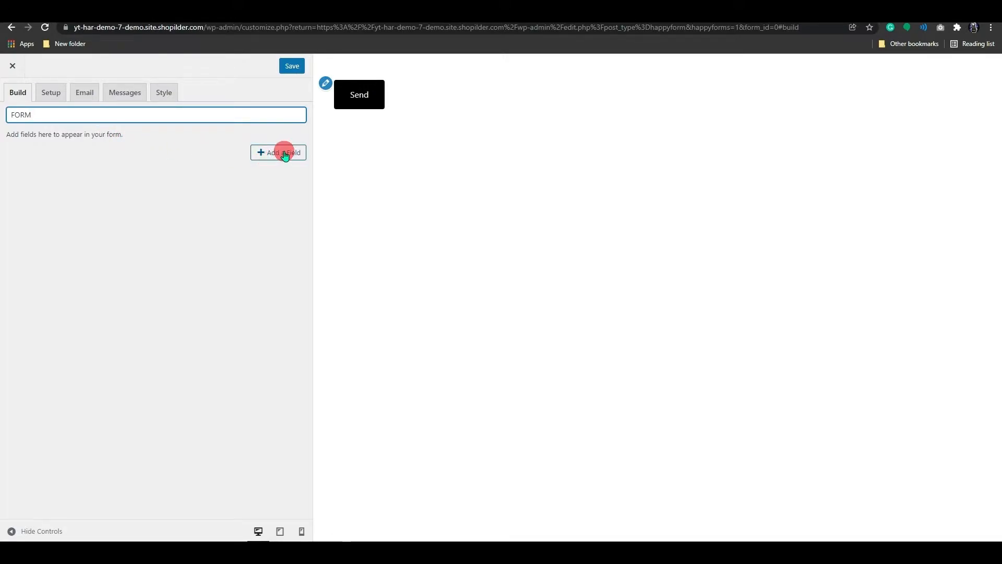
left_click(281, 152)
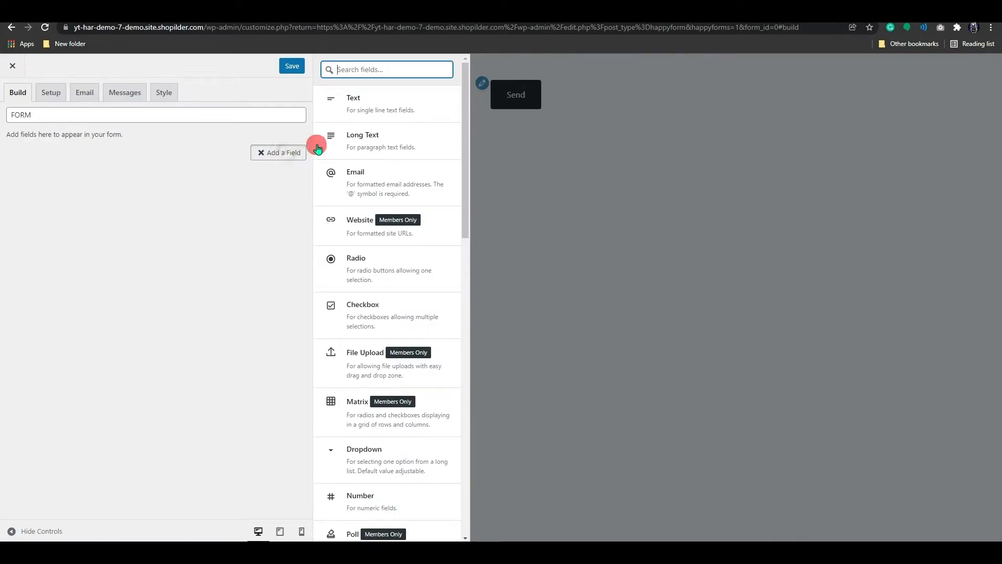
mouse_move(374, 104)
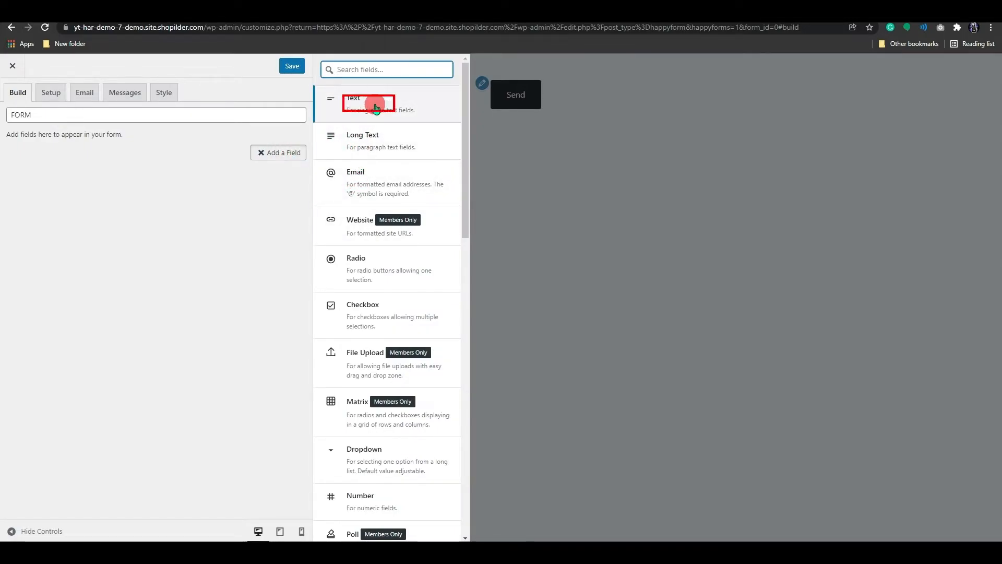
left_click(368, 103)
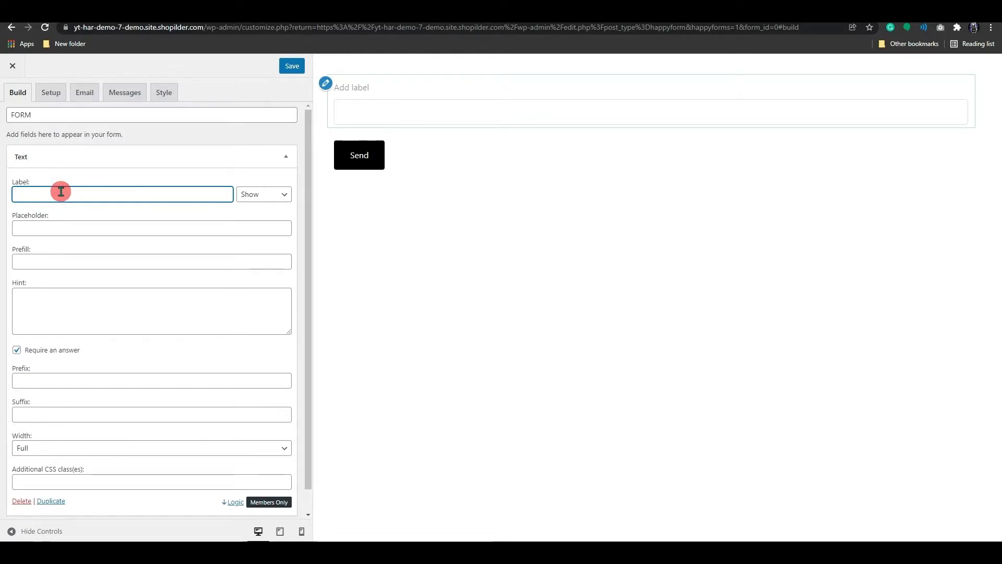
Label the text field Name, keep the label visible, and give it the placeholder 'Na'
type("N")
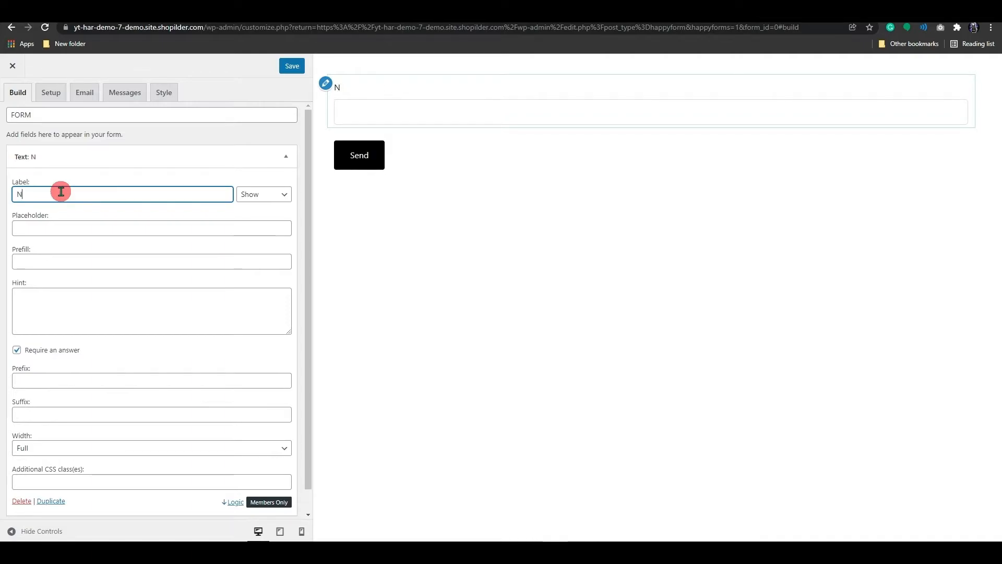
type("ame")
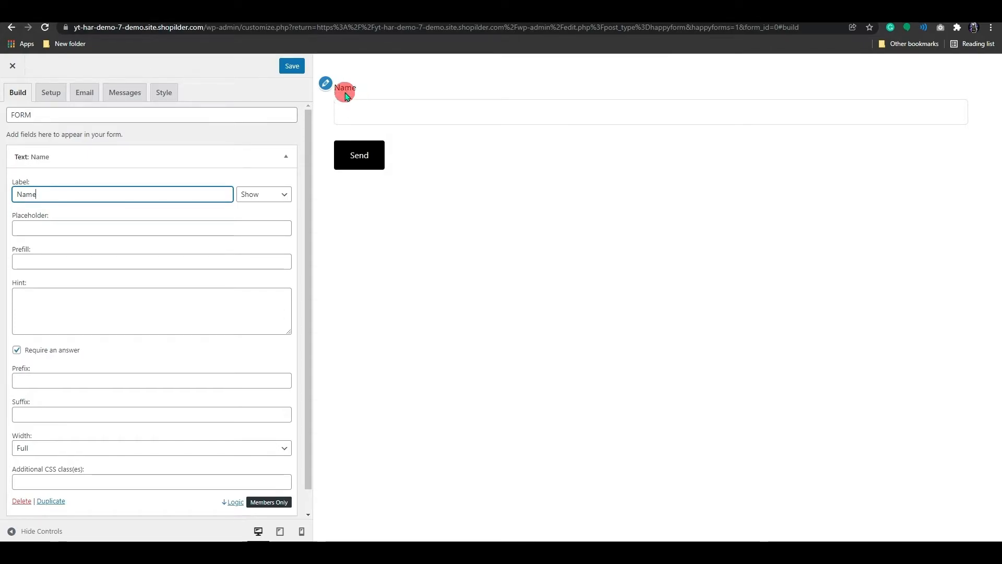
left_click(263, 195)
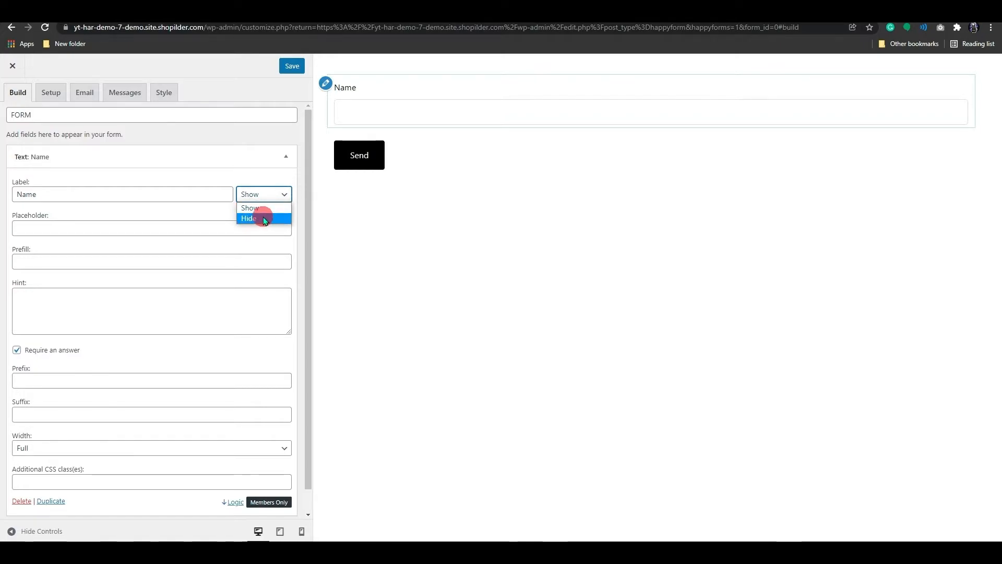
left_click(248, 218)
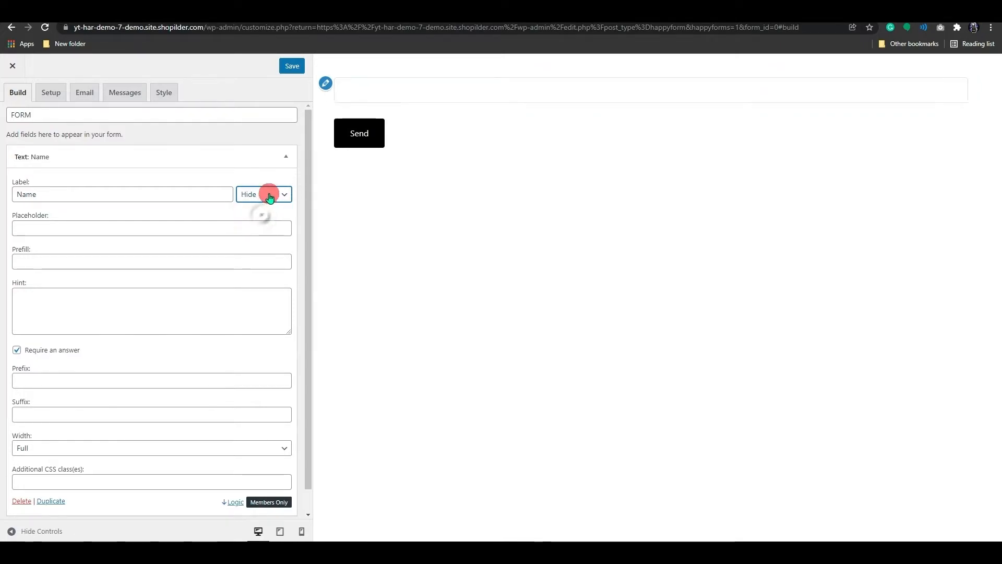
left_click(262, 194)
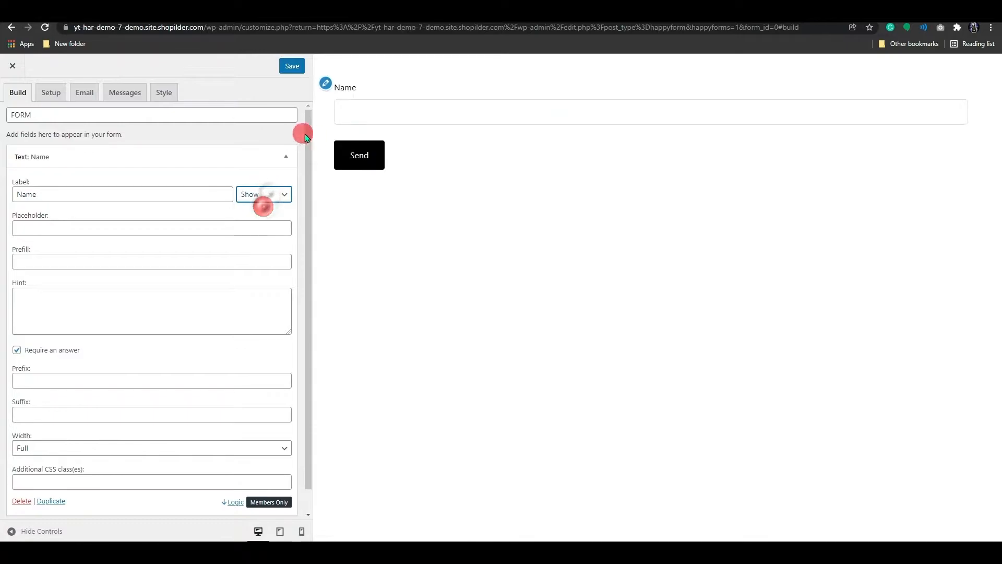
left_click(150, 228)
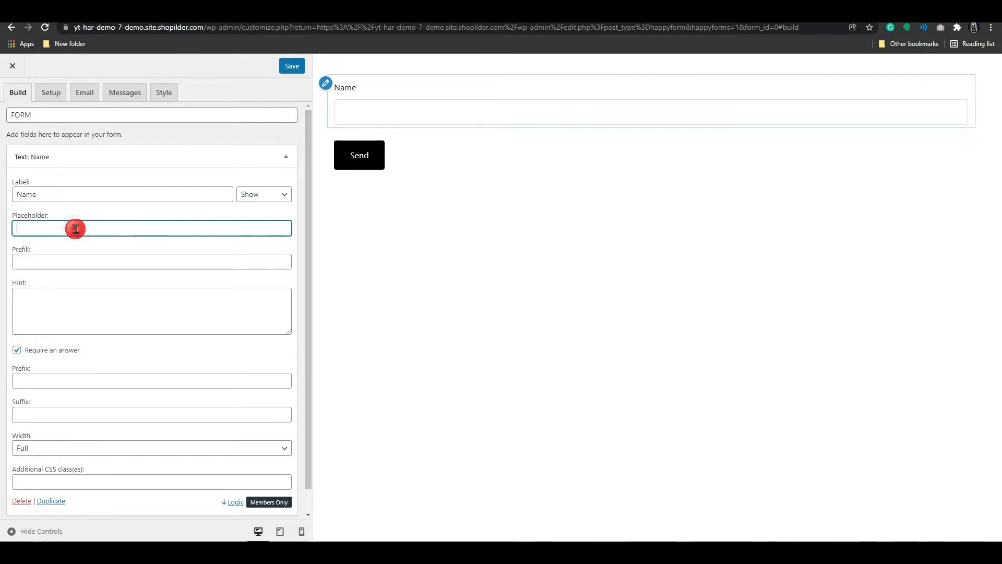
mouse_move(73, 228)
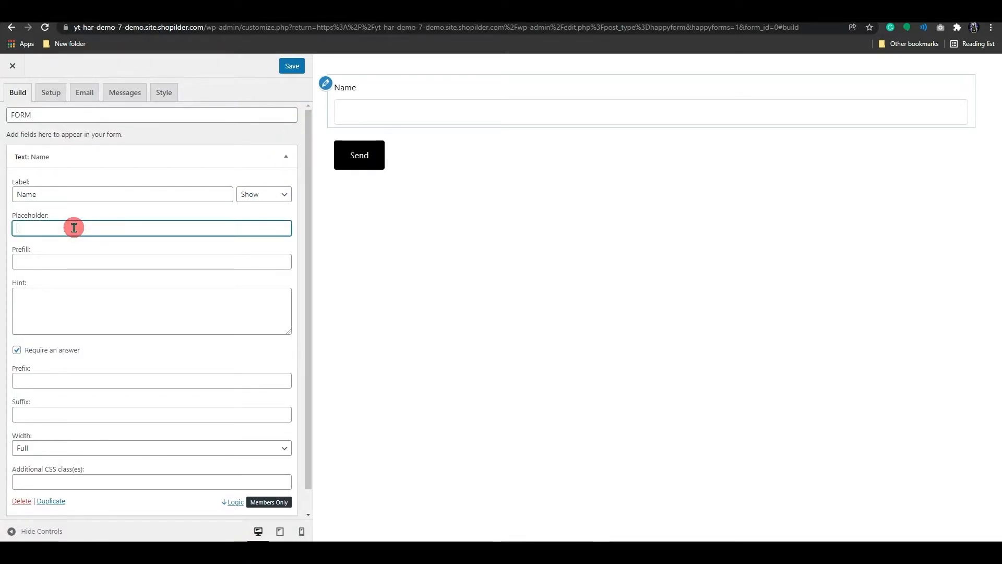
type("Name")
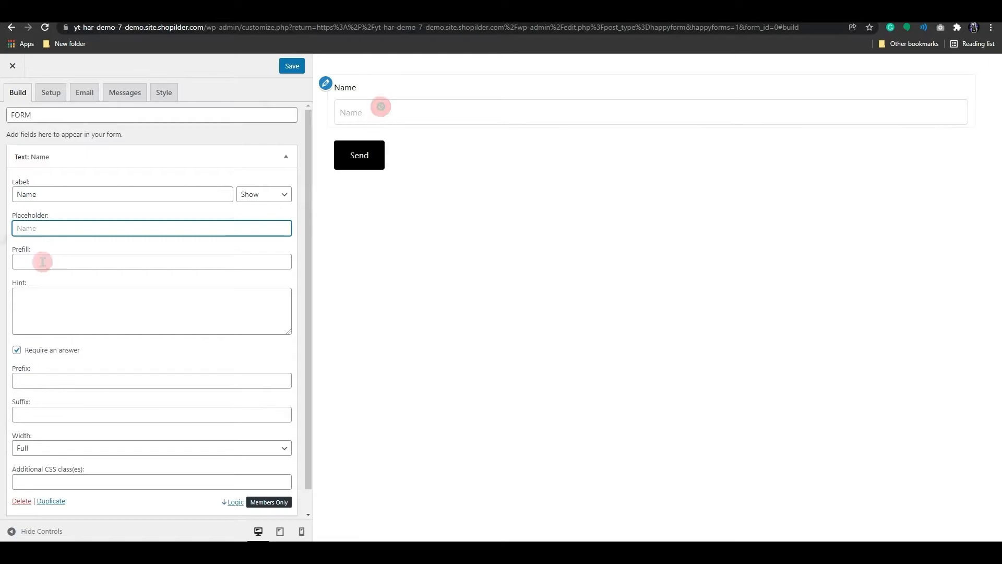
Prefill the field with 'Name', add the hint 'your name', and keep it a required answer
left_click(152, 262)
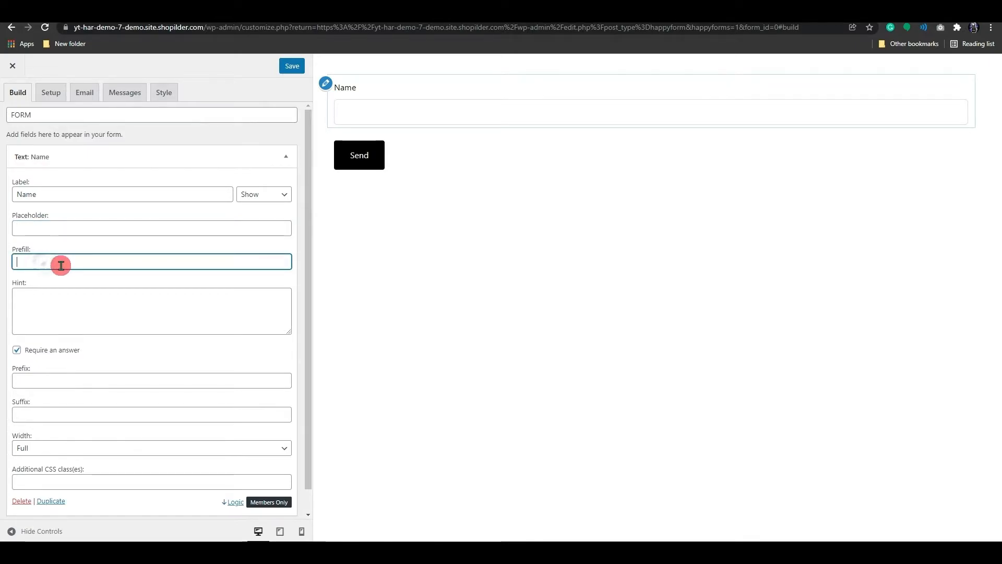
type("Name")
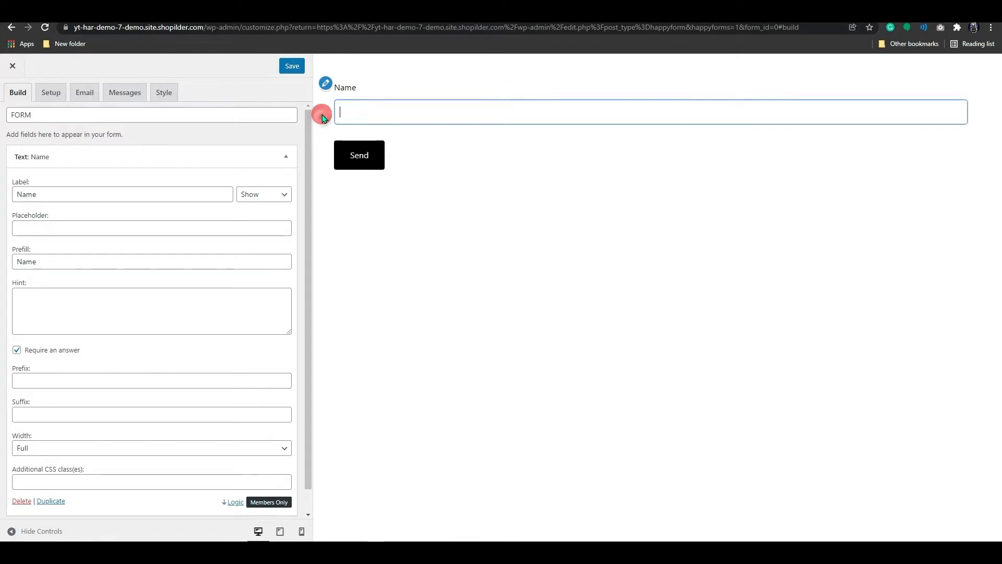
type("a")
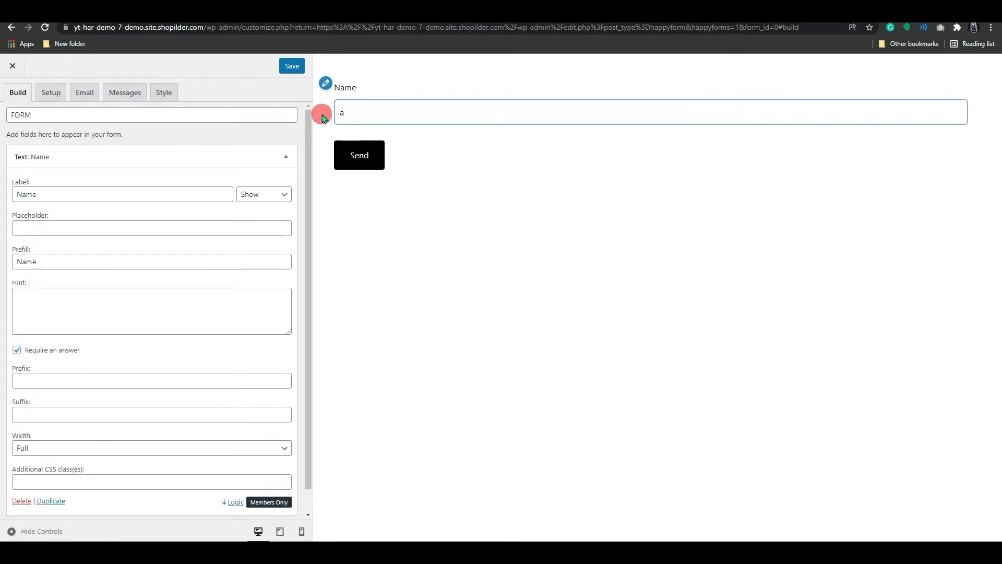
key("Backspace")
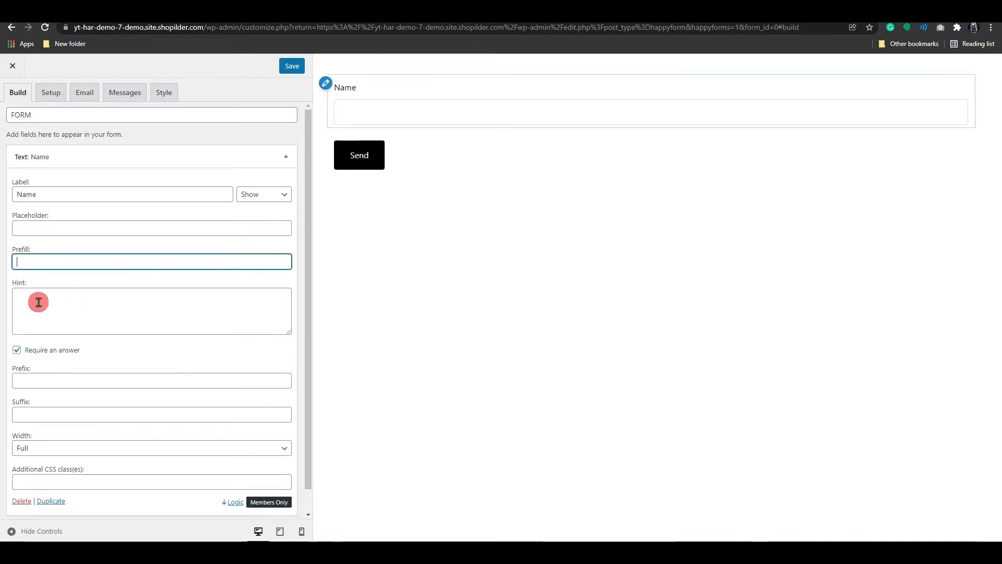
left_click(151, 311)
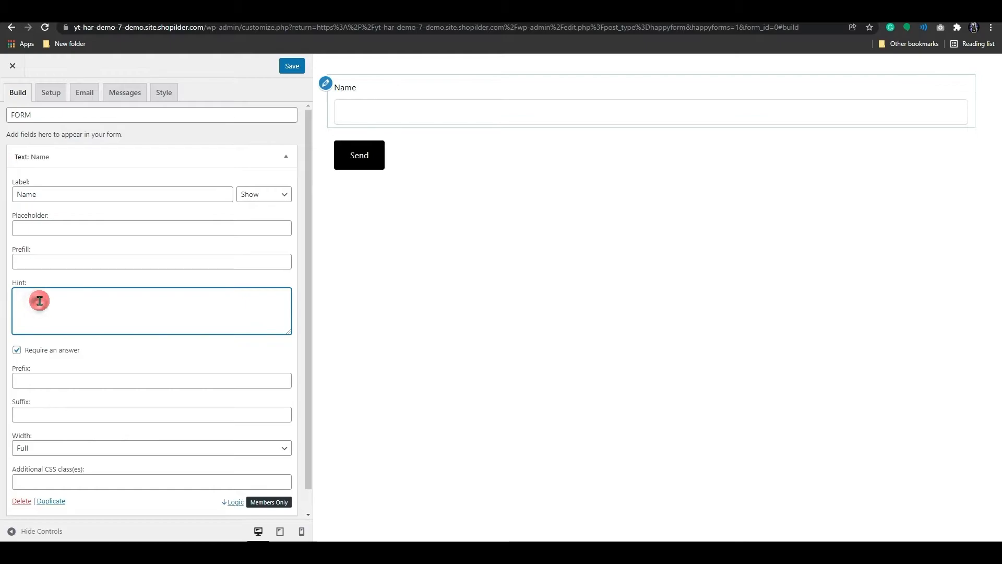
type("your")
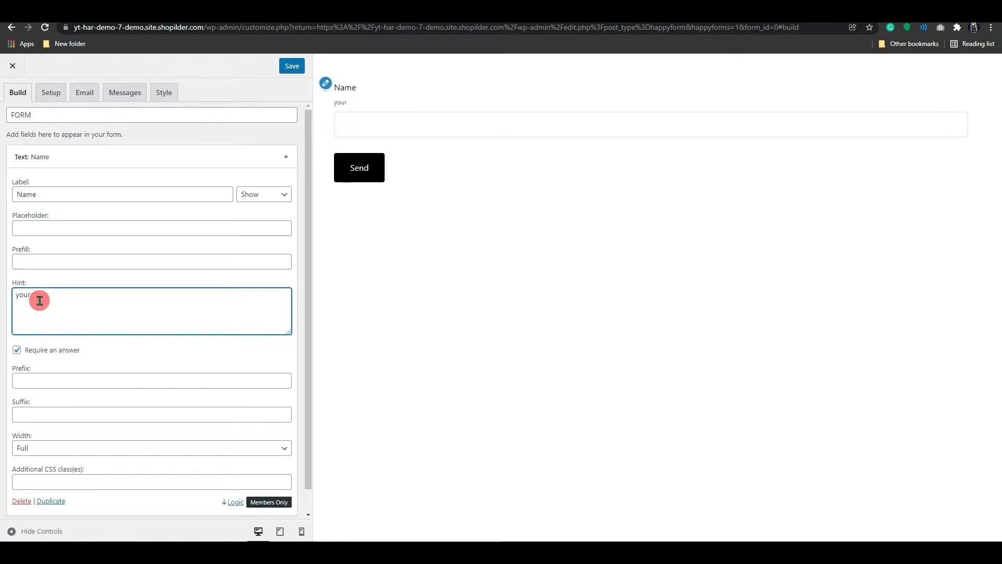
type("name")
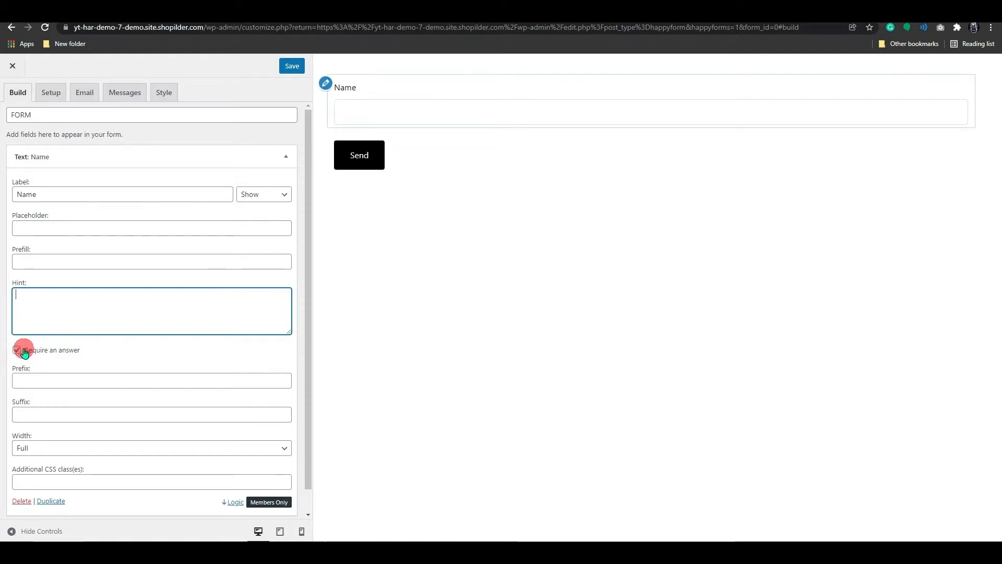
left_click(18, 351)
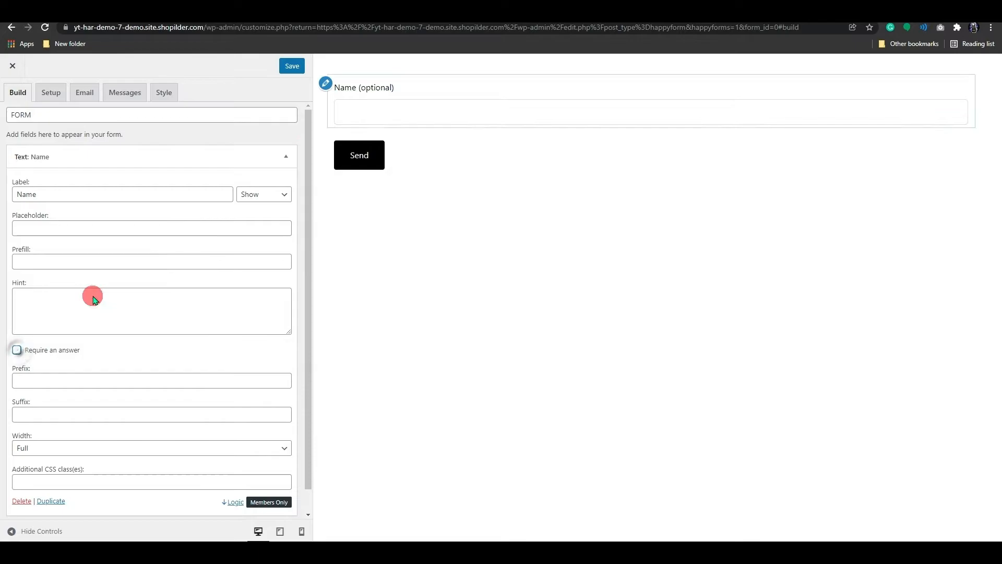
mouse_move(408, 83)
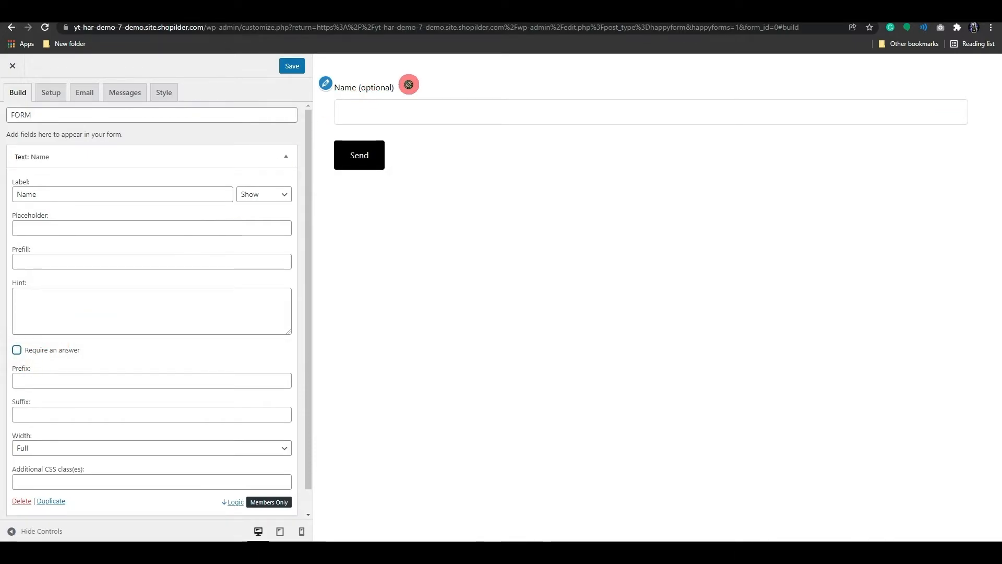
left_click(17, 350)
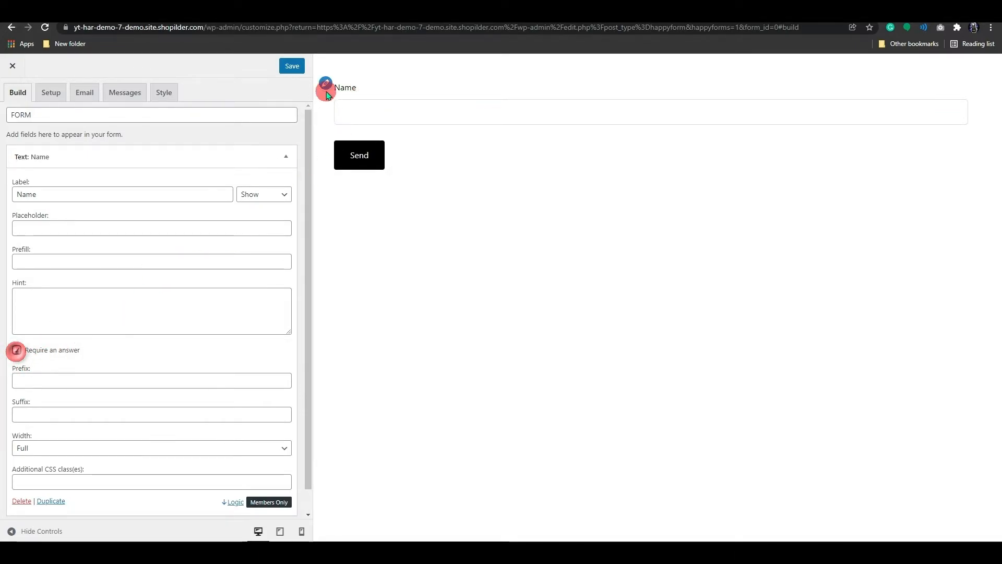
scroll("down", 3)
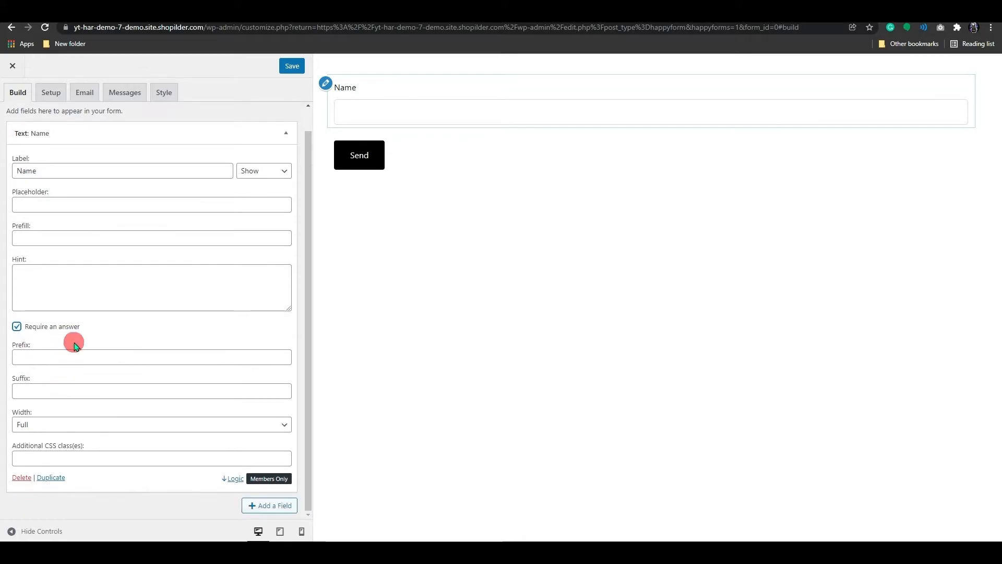
Set the Name field's width to Half and duplicate it
left_click(151, 357)
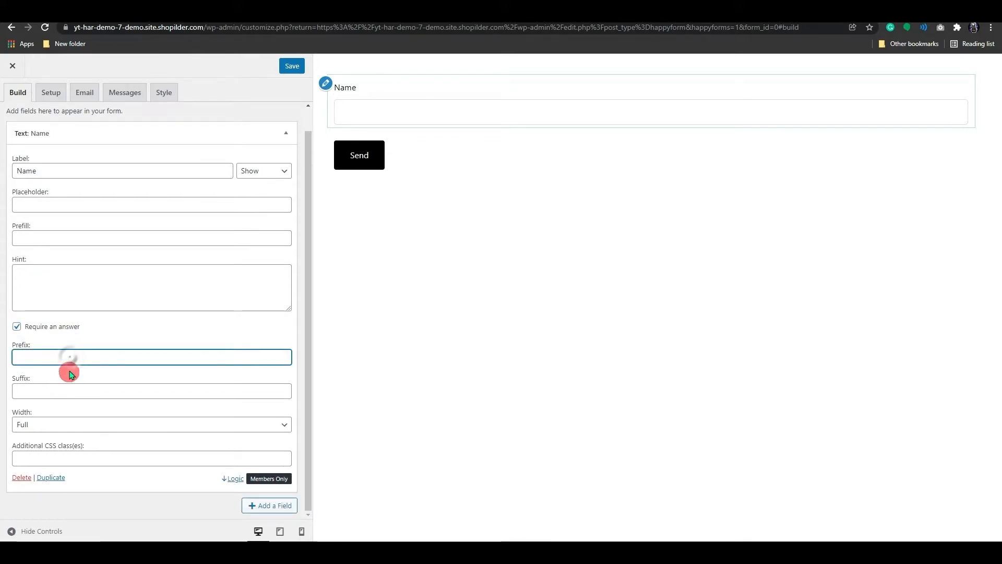
left_click(152, 391)
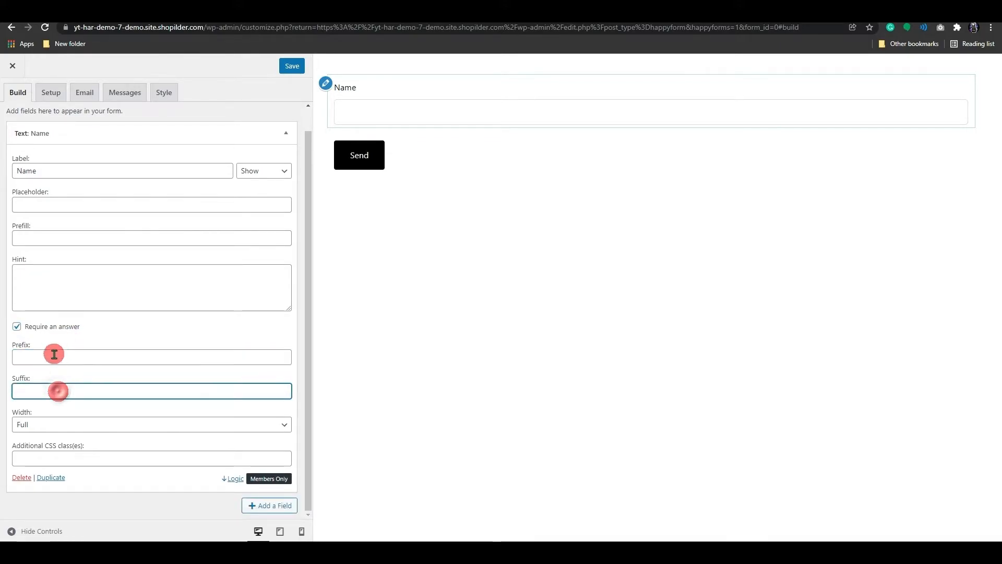
left_click(152, 357)
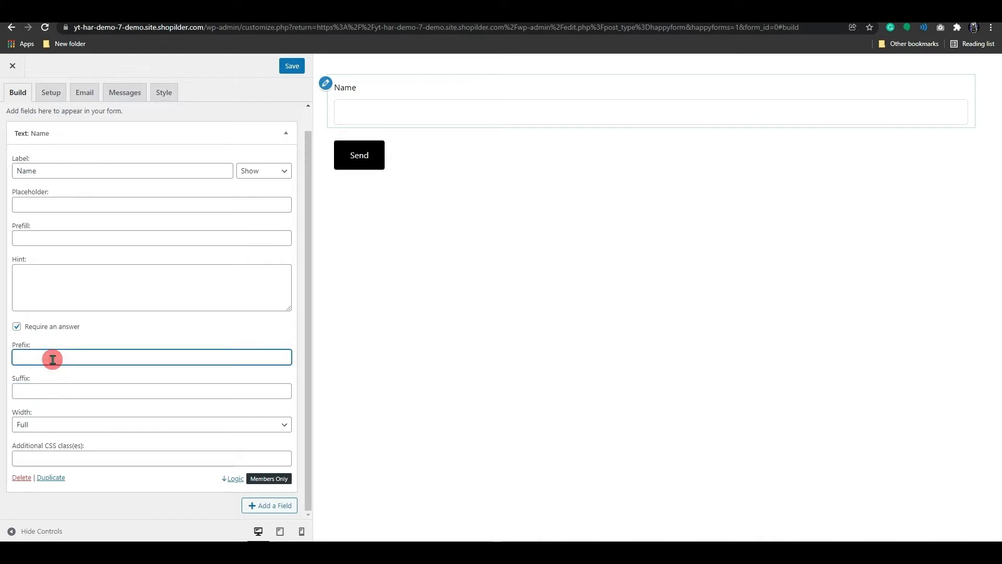
left_click(152, 424)
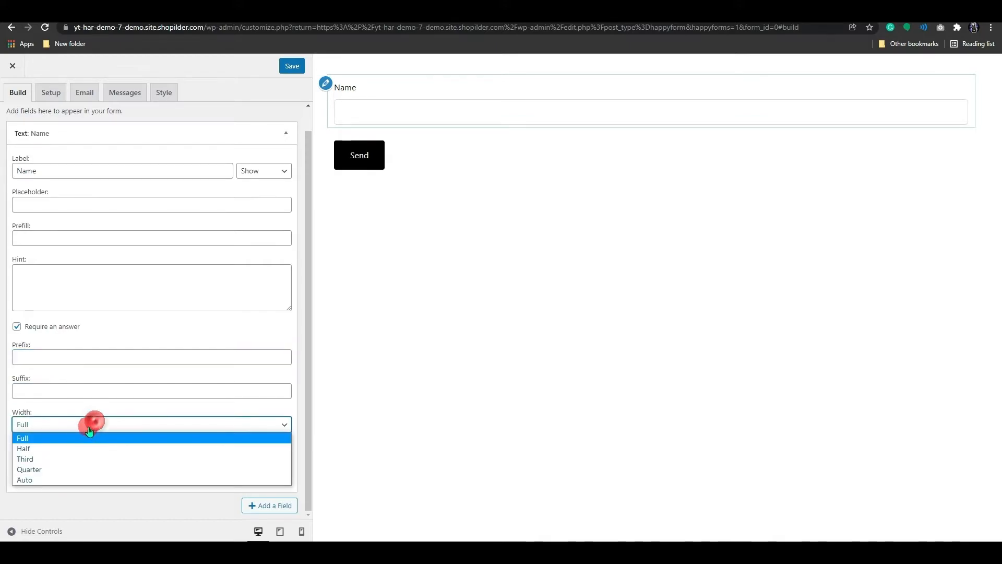
mouse_move(101, 449)
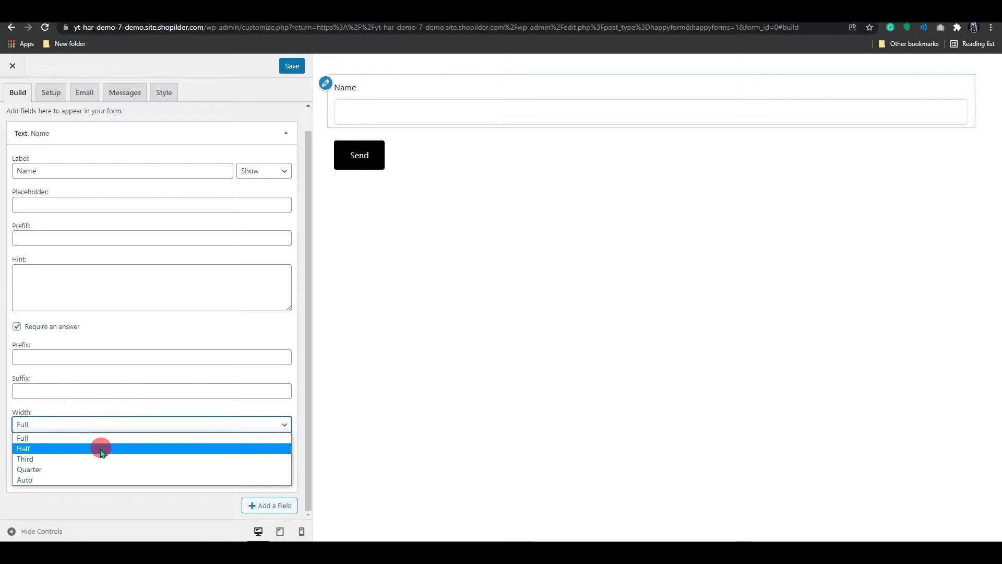
left_click(22, 425)
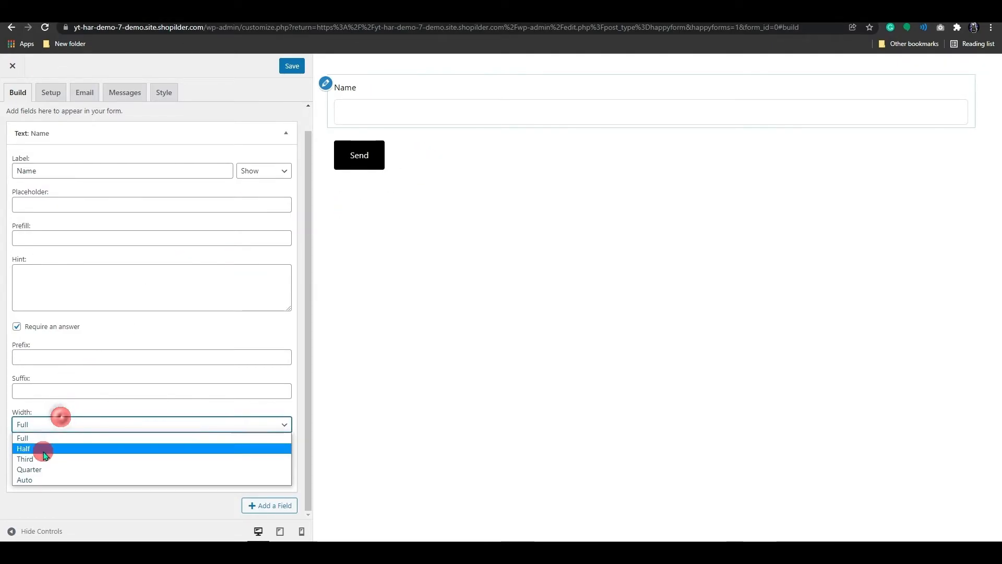
left_click(23, 448)
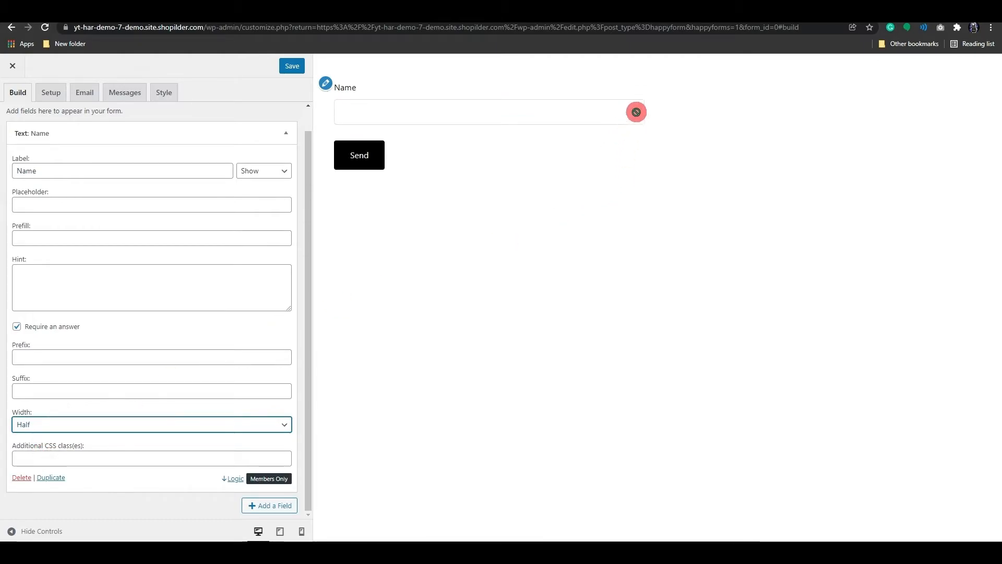
left_click(151, 424)
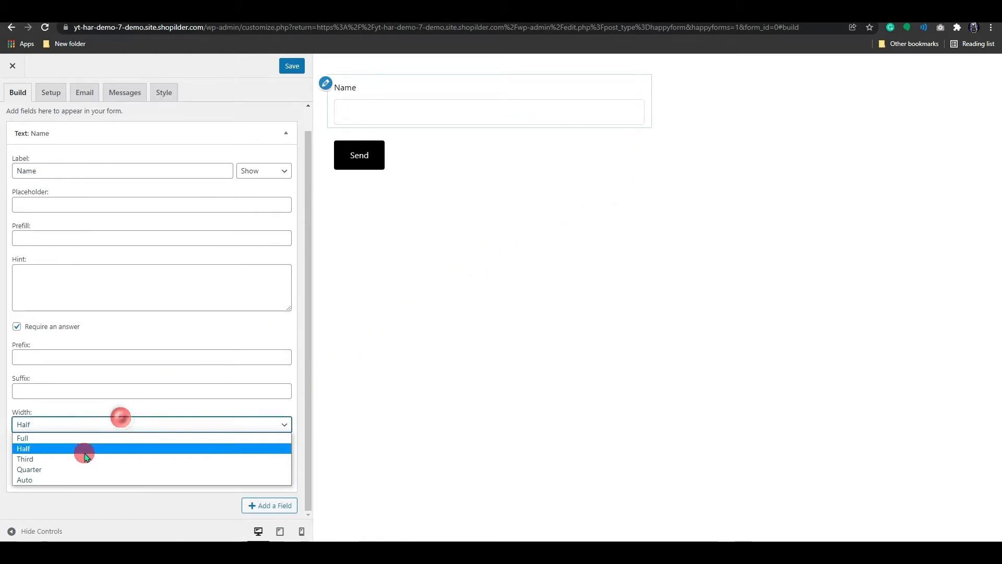
left_click(23, 447)
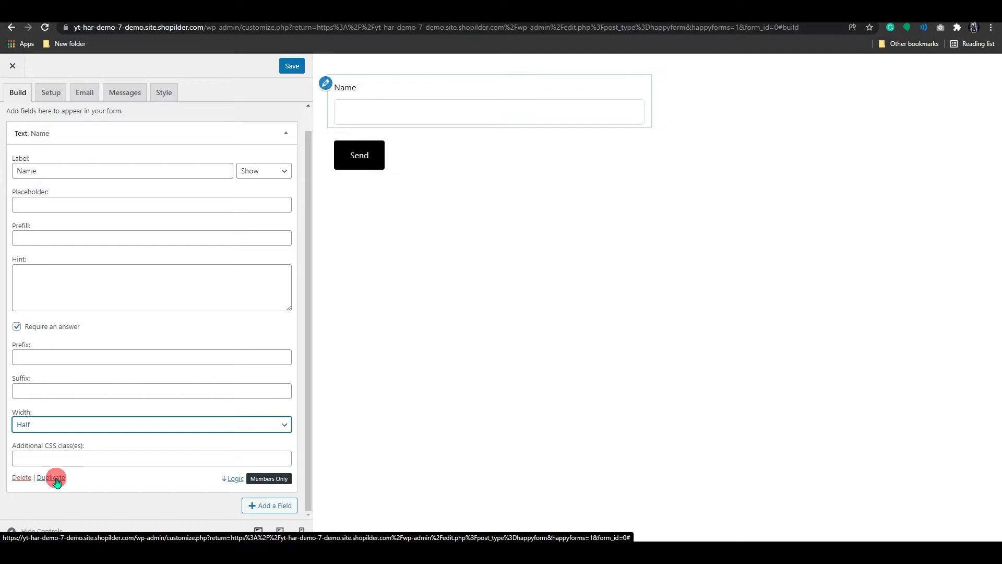
left_click(52, 478)
type("Last Name")
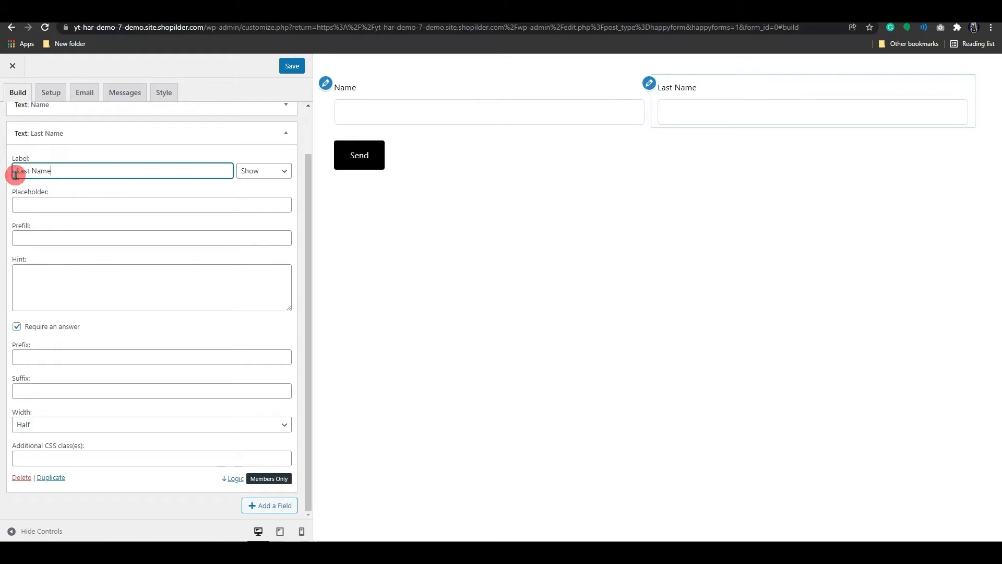
Label the copy Last Name and check the form preview at tablet and phone sizes
left_click(151, 204)
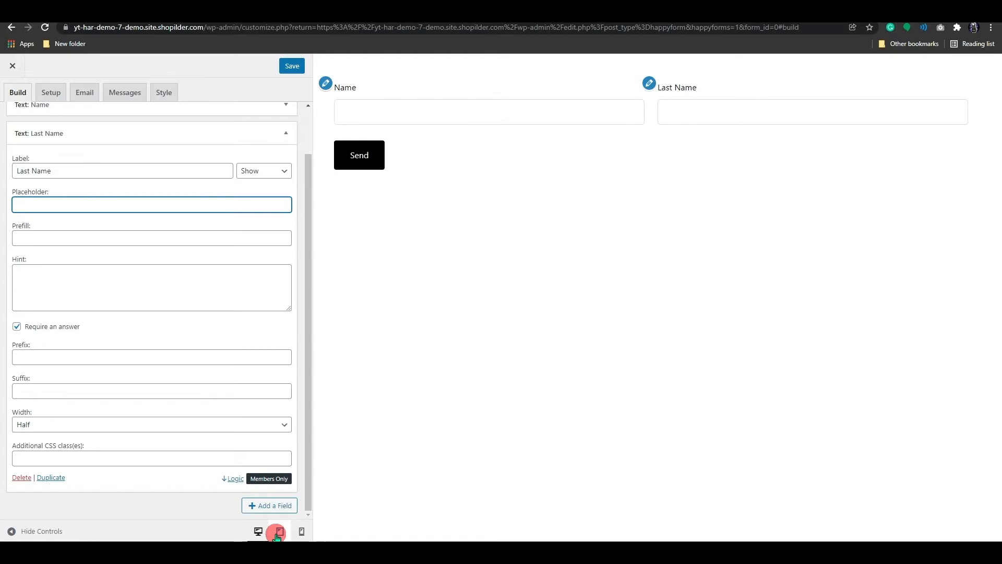
left_click(280, 531)
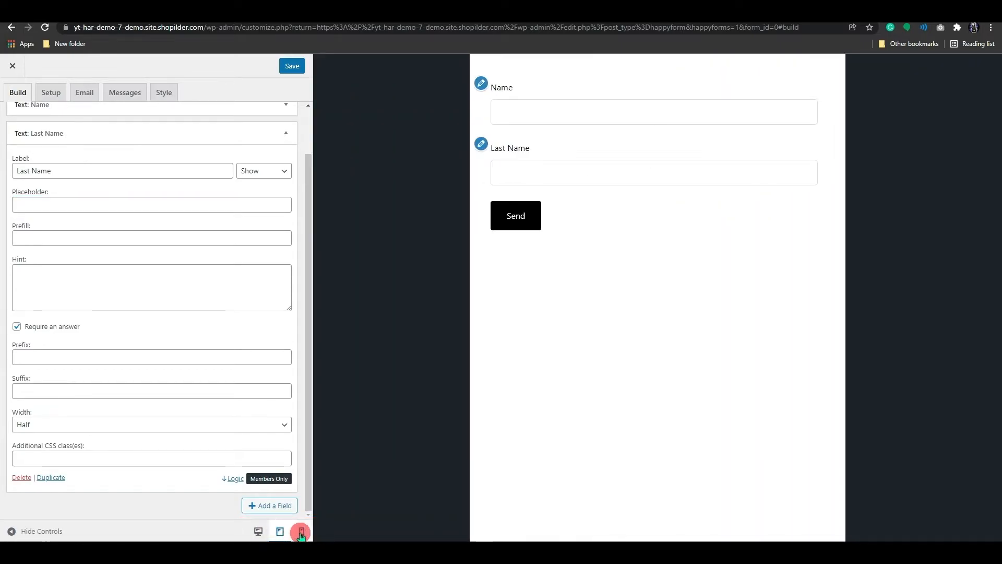
left_click(258, 531)
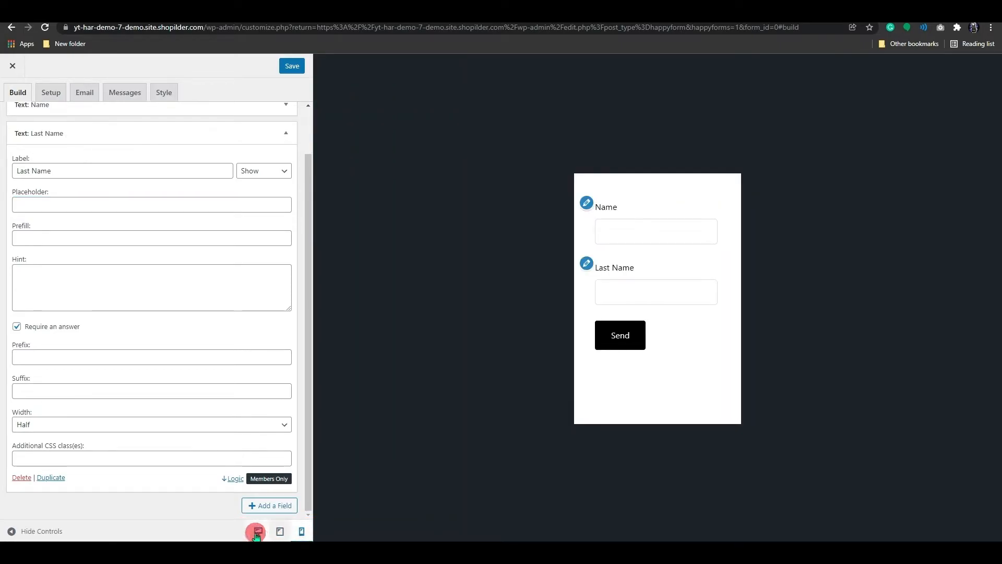
left_click(269, 505)
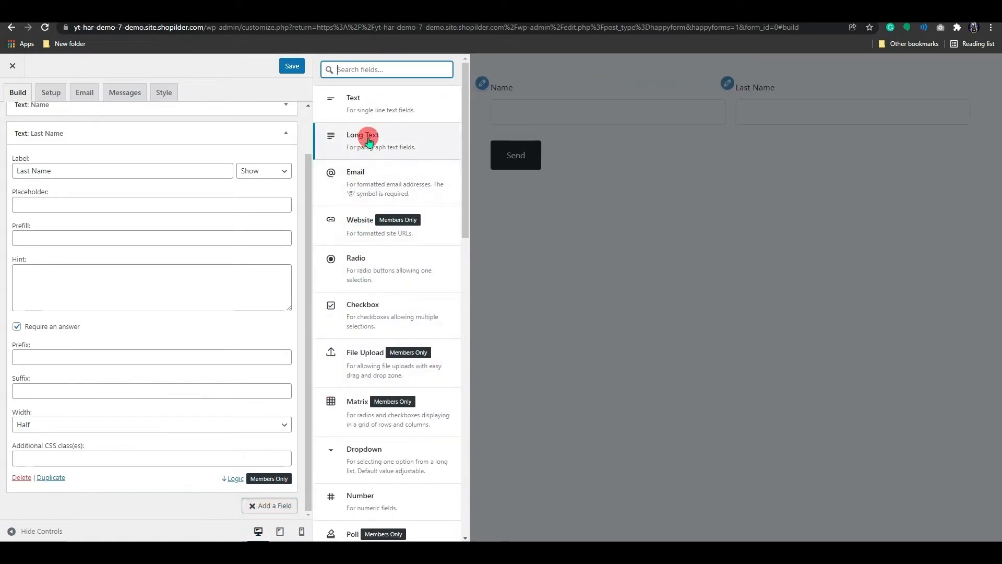
Add a Long Text field LET US KNOW limited to 100 minimum characters with a rich-text toolbar
left_click(369, 140)
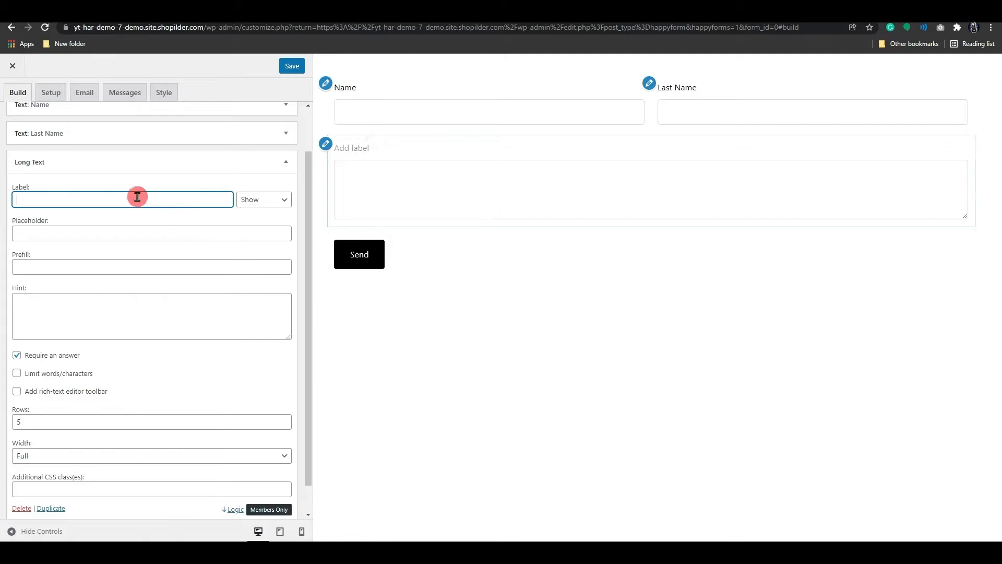
mouse_move(51, 207)
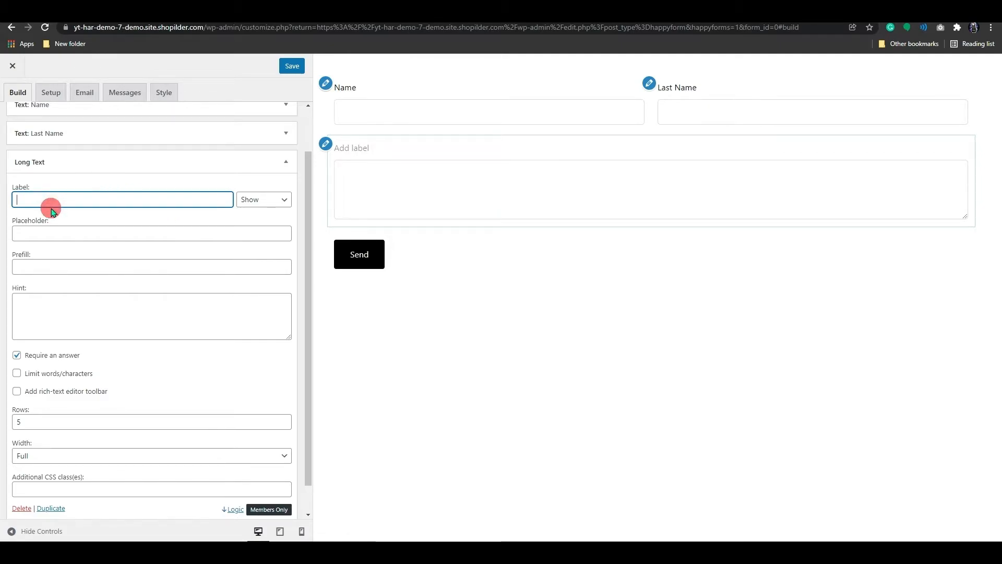
type("LET")
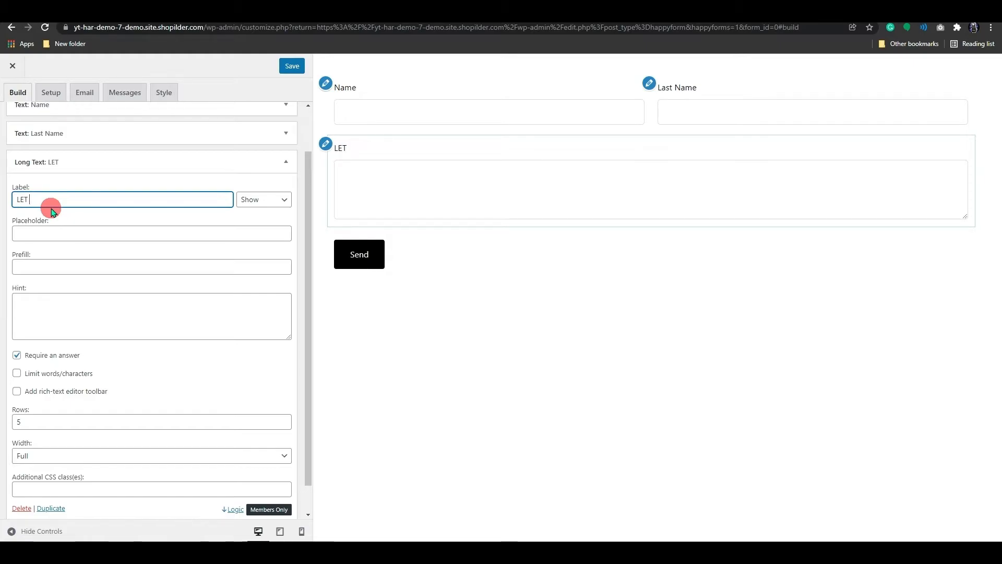
type("US KNOW")
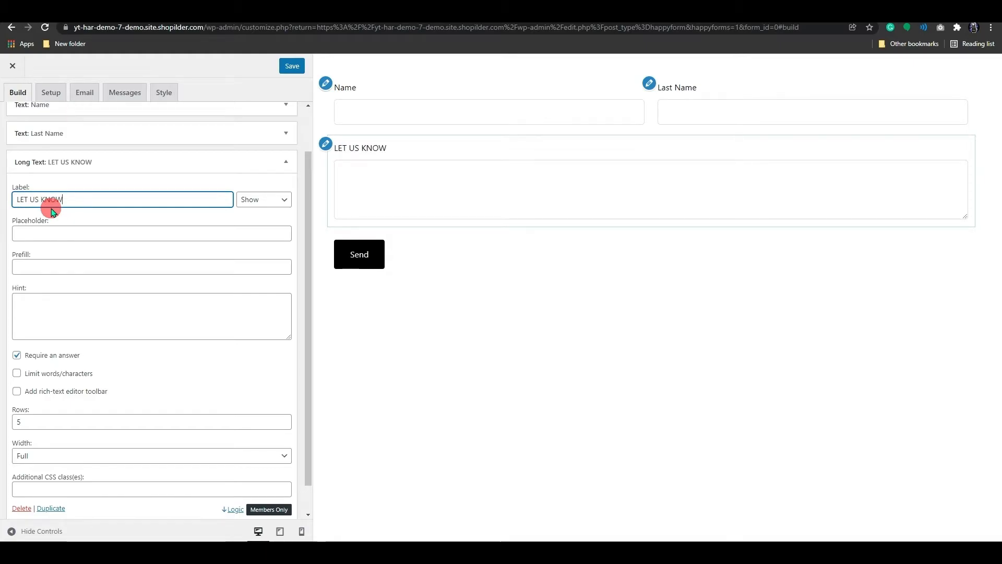
left_click(152, 233)
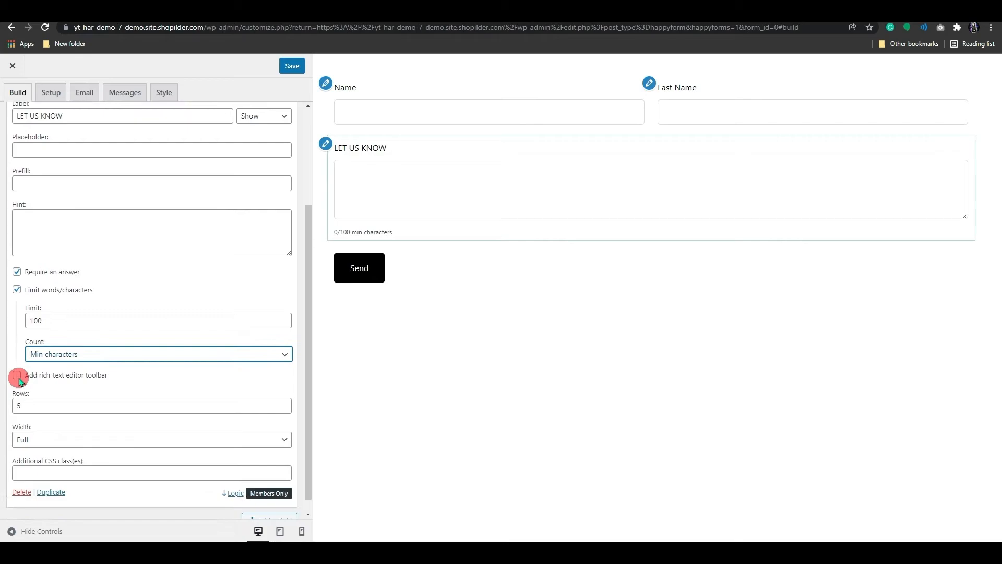
left_click(17, 361)
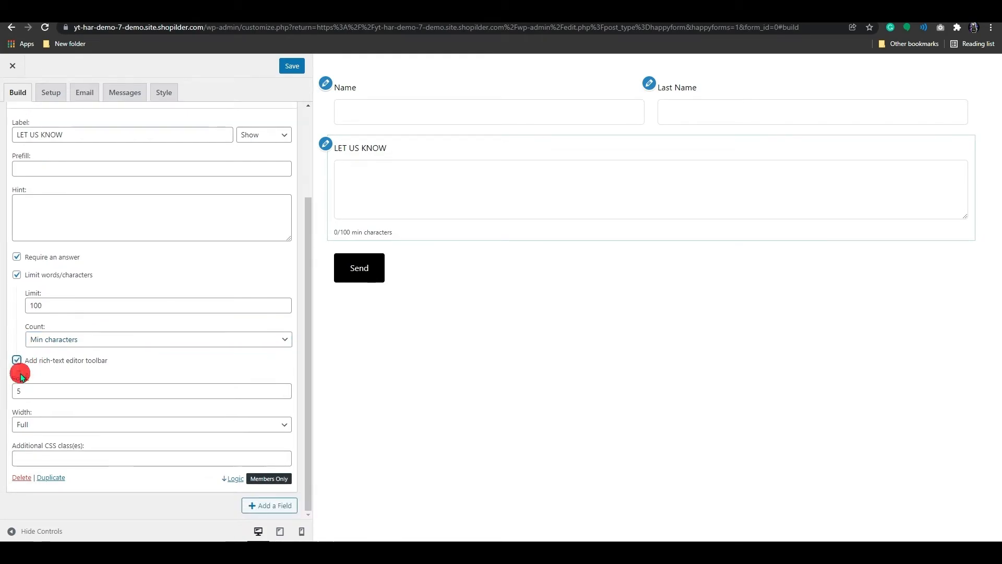
left_click(17, 373)
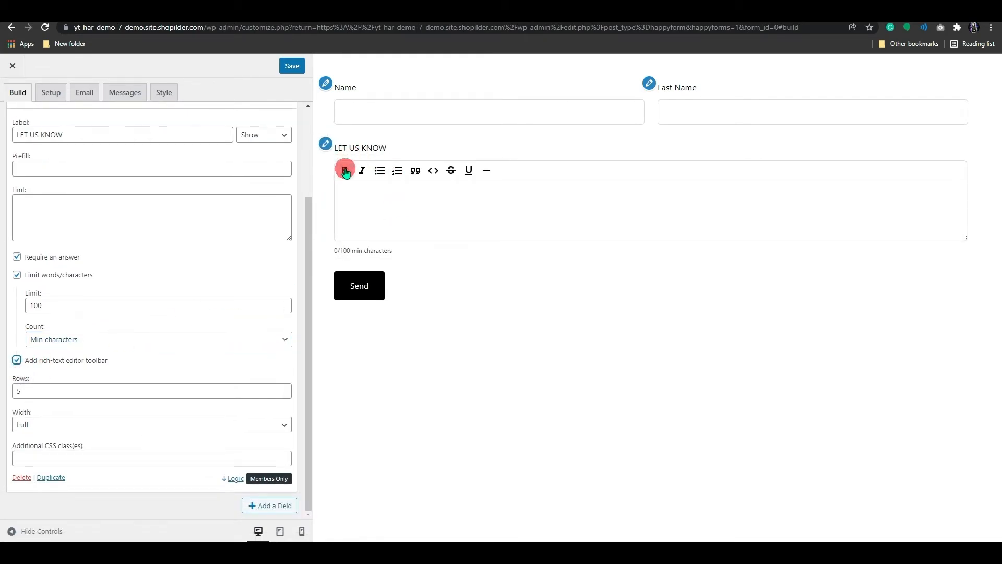
mouse_move(454, 170)
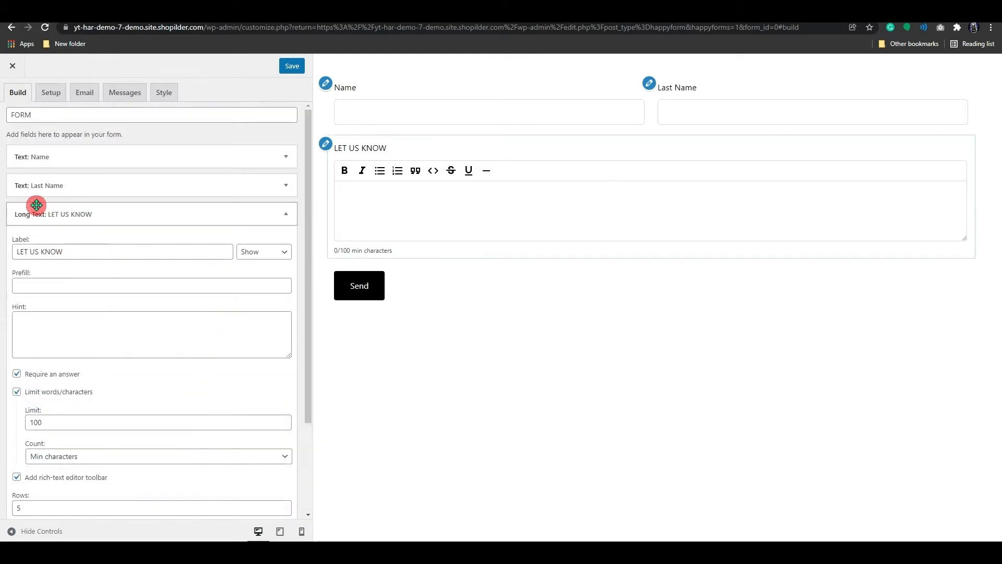
On Setup, keep 'Show a message' after submission and move to the Email notification settings
left_click(50, 92)
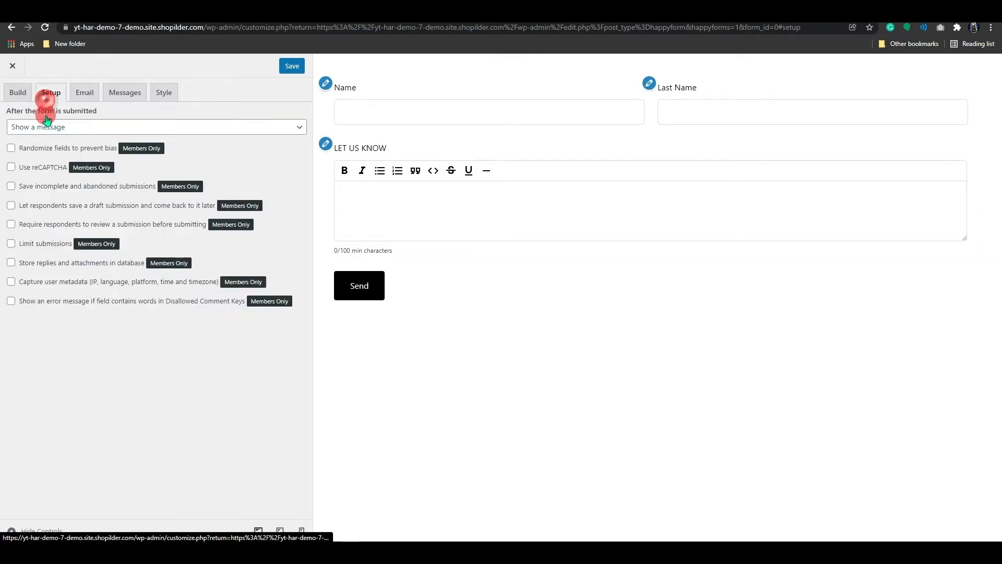
mouse_move(148, 136)
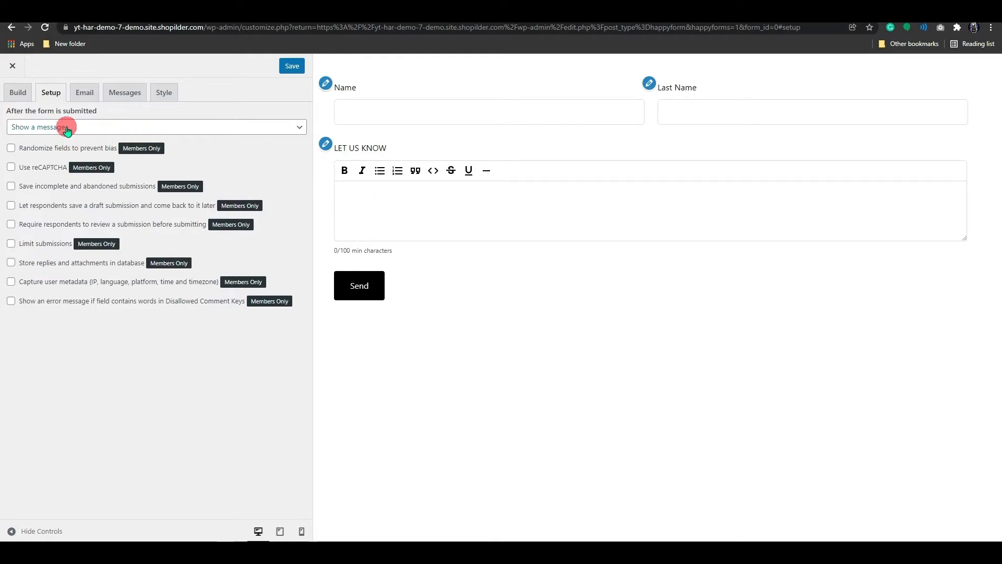
left_click(156, 126)
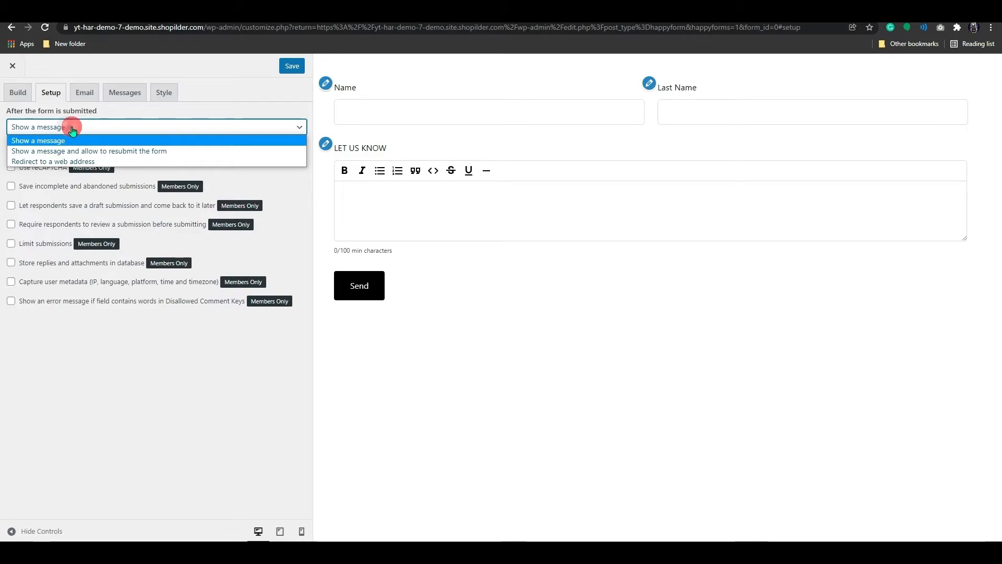
left_click(84, 91)
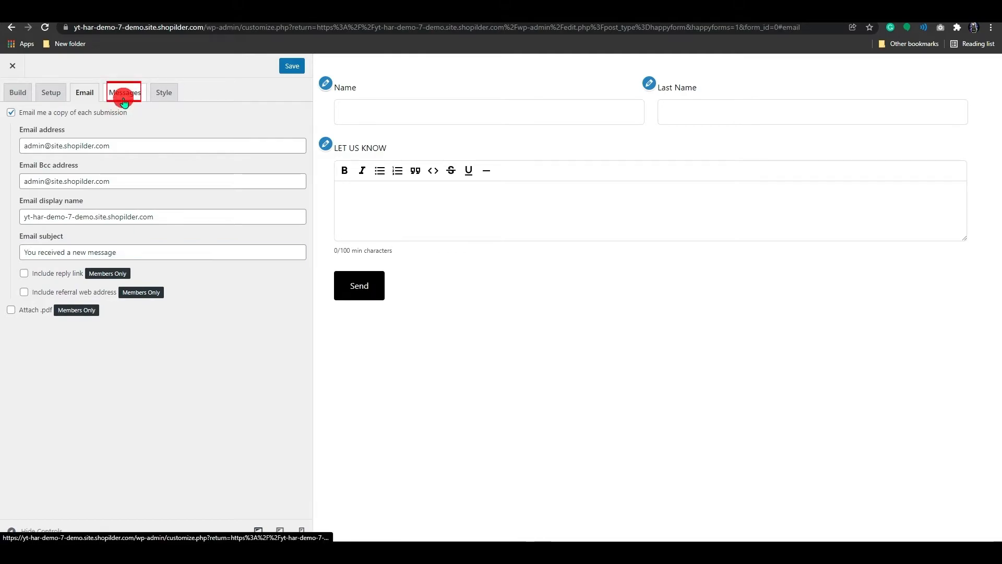
Review the default alert and button texts under Messages, then switch to Style
left_click(124, 92)
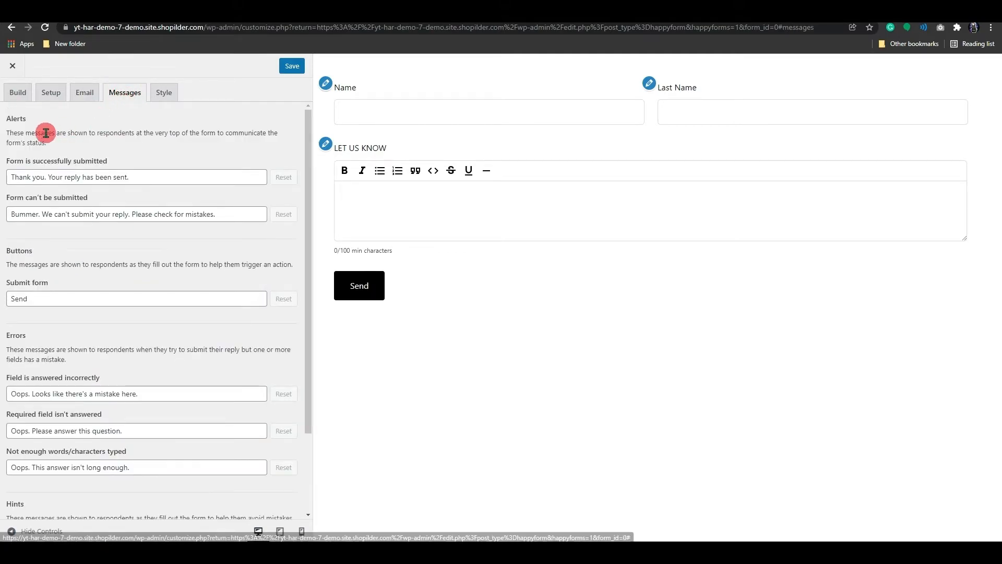
mouse_move(31, 161)
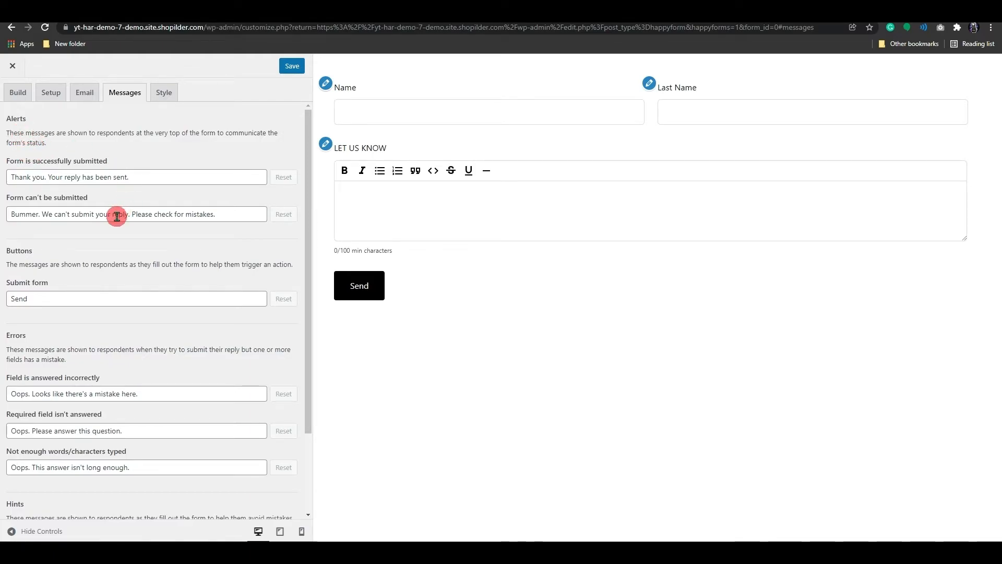
mouse_move(100, 209)
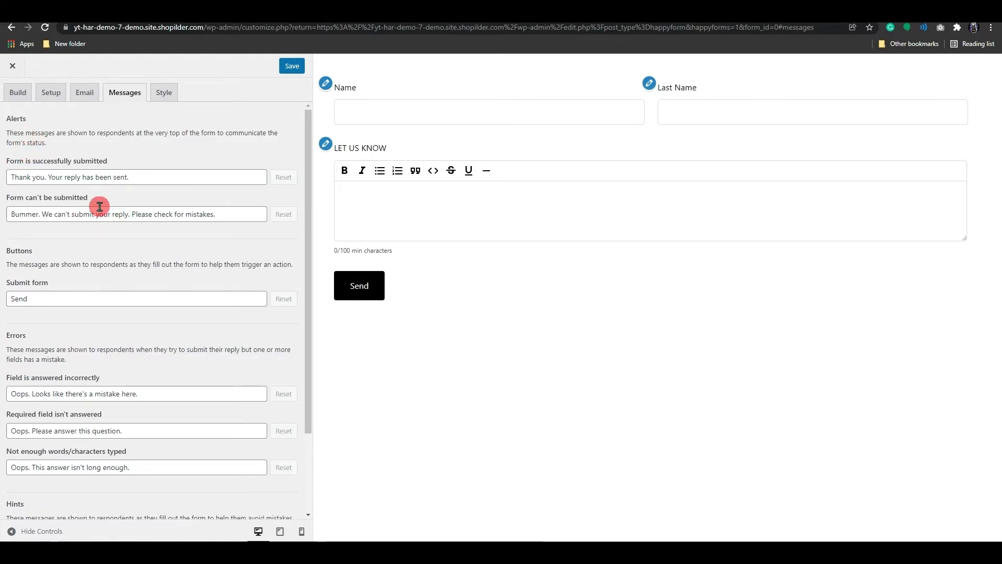
mouse_move(25, 246)
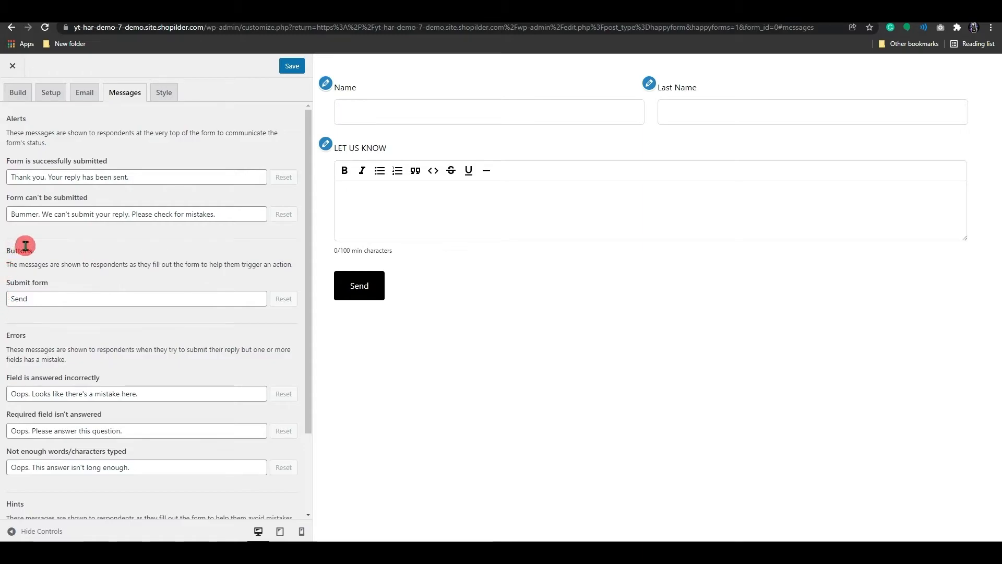
left_click(164, 92)
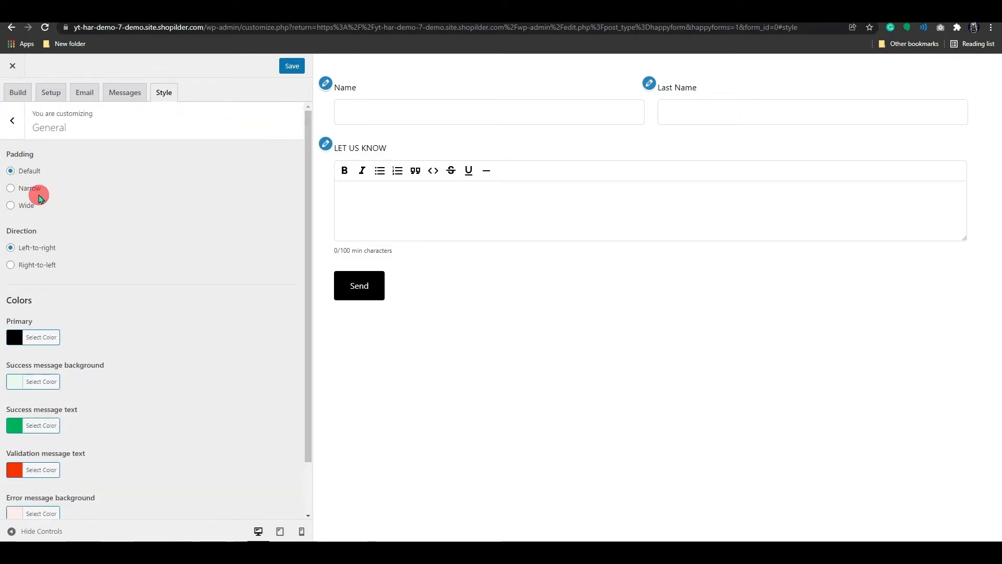
Try Narrow and Wide padding and right-to-left layout, ending on Default padding and Left-to-right
left_click(11, 187)
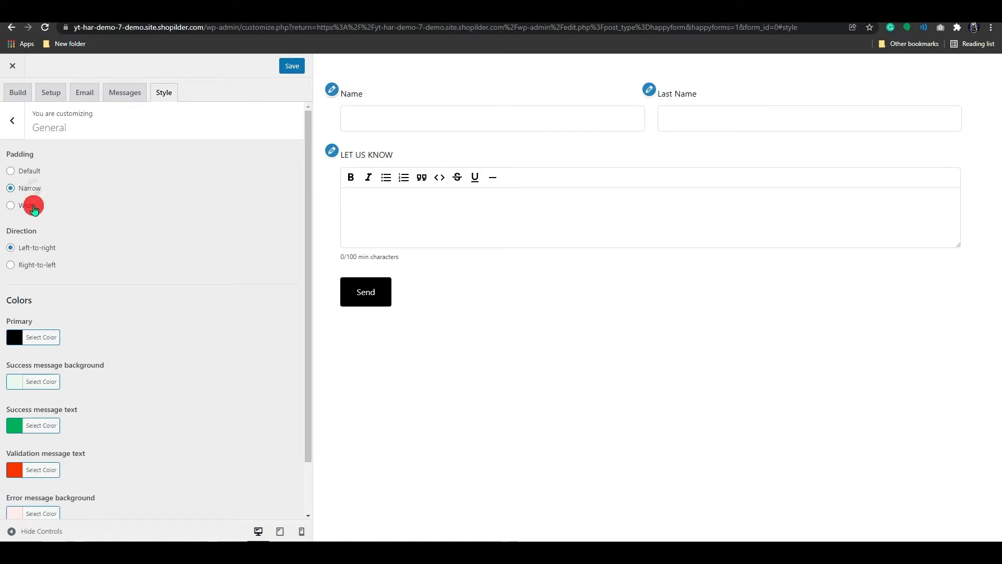
left_click(10, 205)
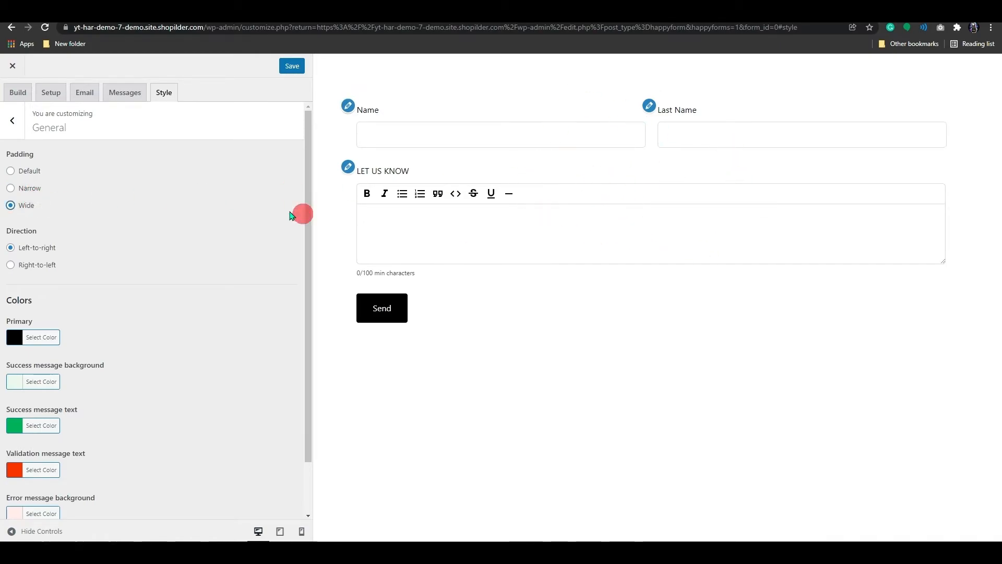
left_click(11, 170)
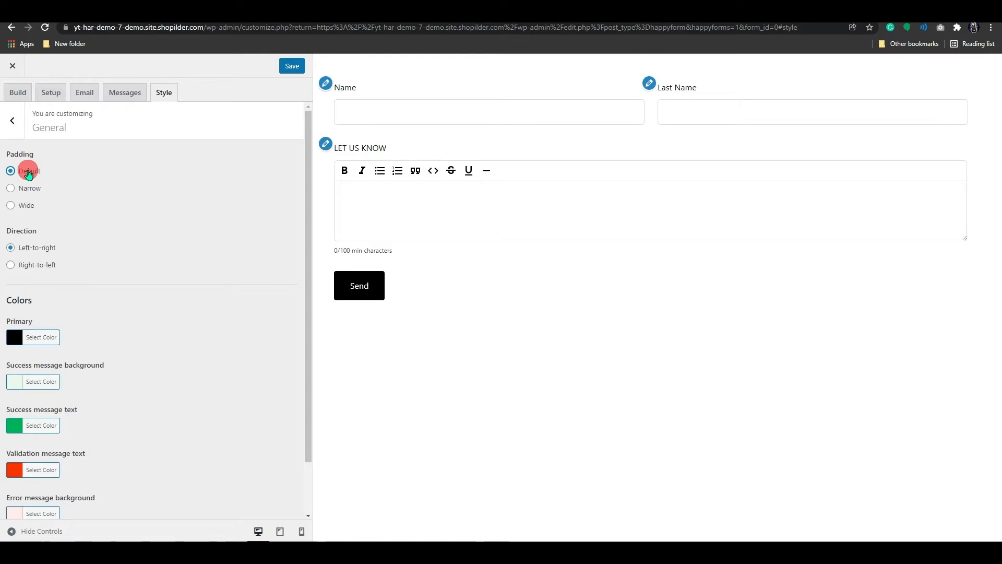
mouse_move(24, 233)
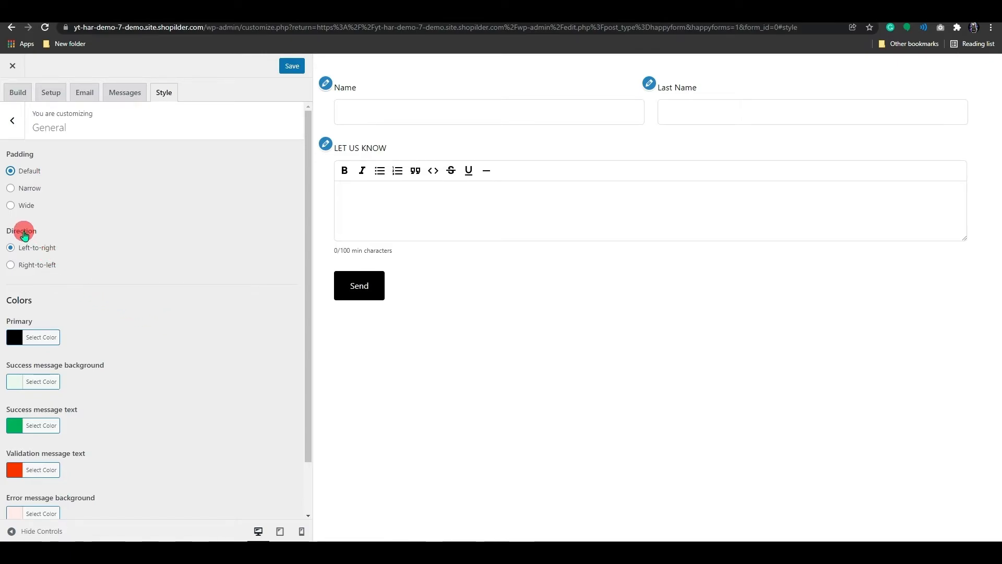
left_click(10, 264)
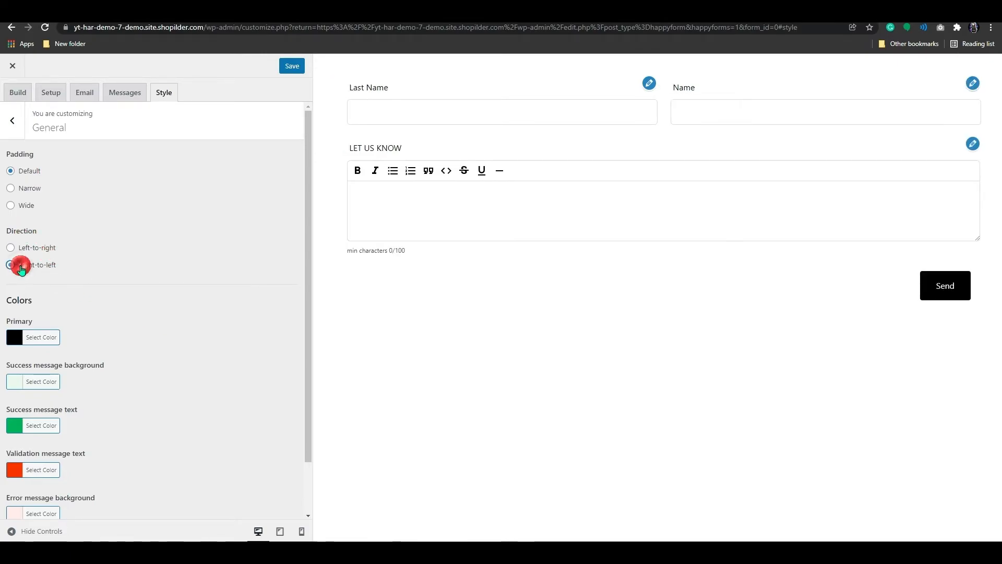
left_click(11, 247)
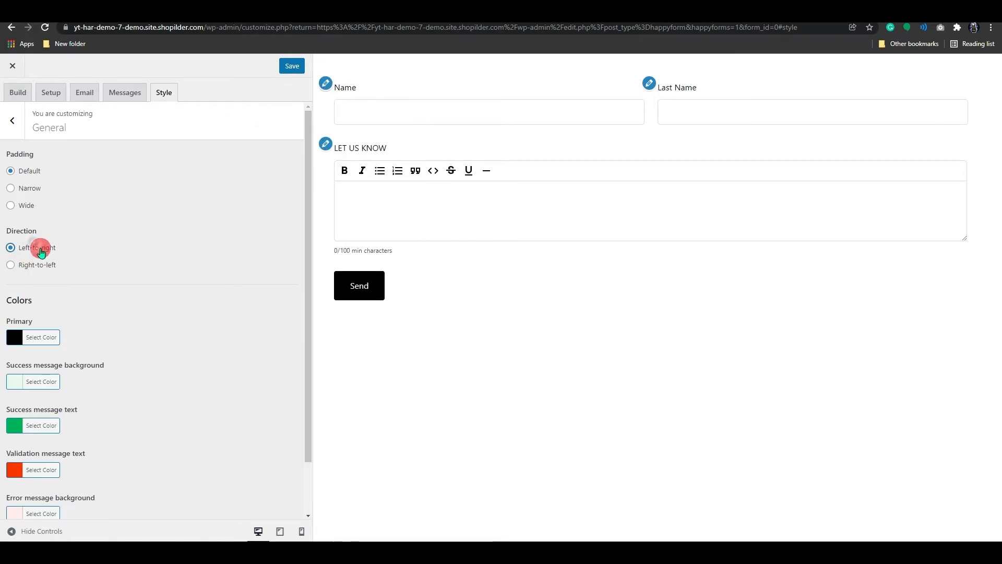
Apply grey fields, purple labels and a rounded purple Send button from the style sections
scroll("down", 3)
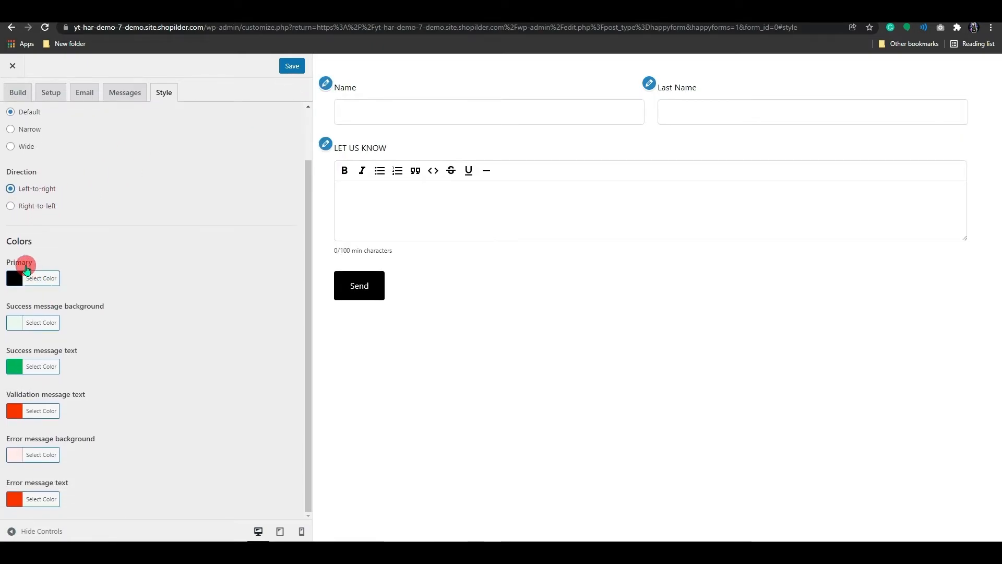
mouse_move(14, 291)
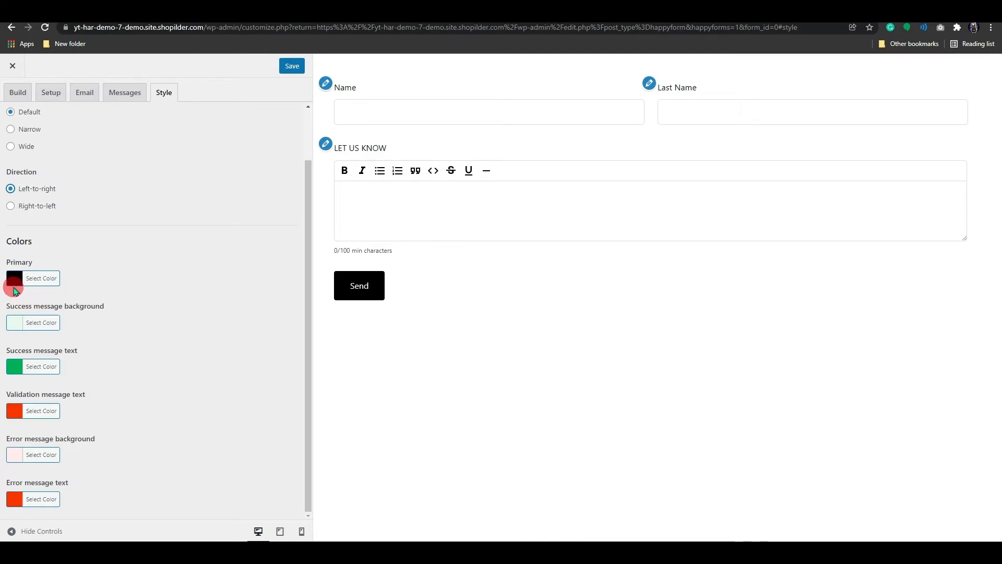
left_click(14, 278)
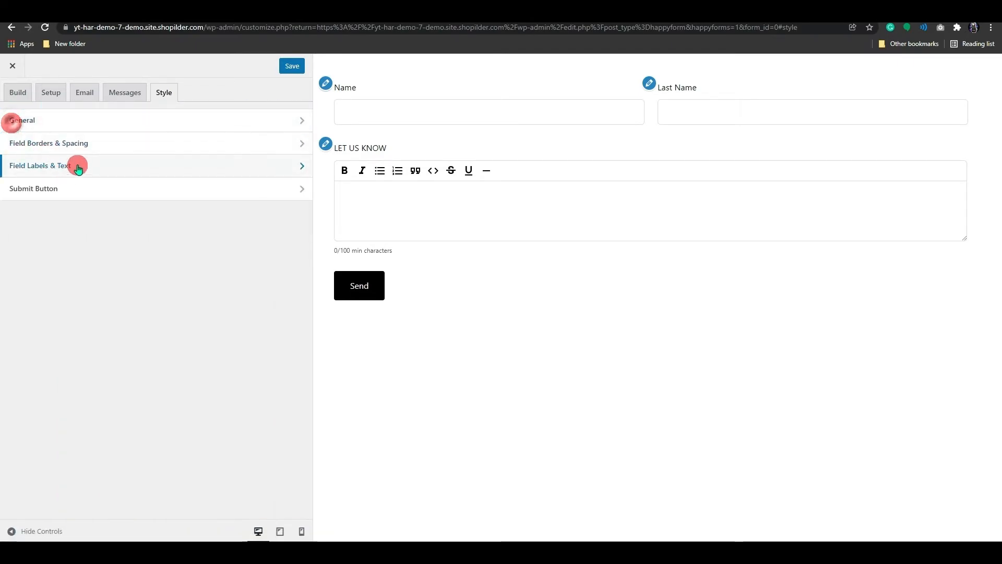
left_click(49, 143)
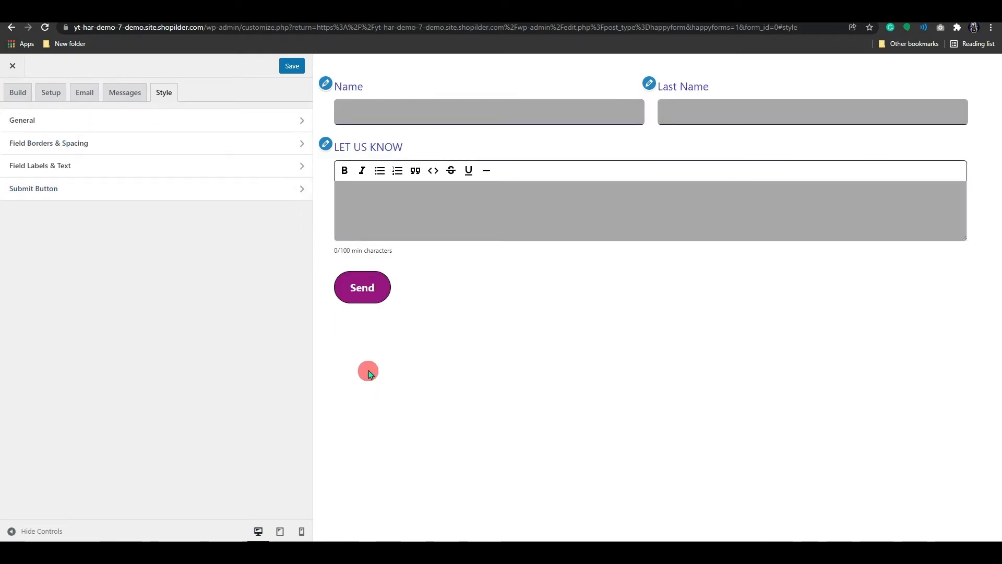
Add an Email field under Build and label it 'MAIL US'
left_click(18, 92)
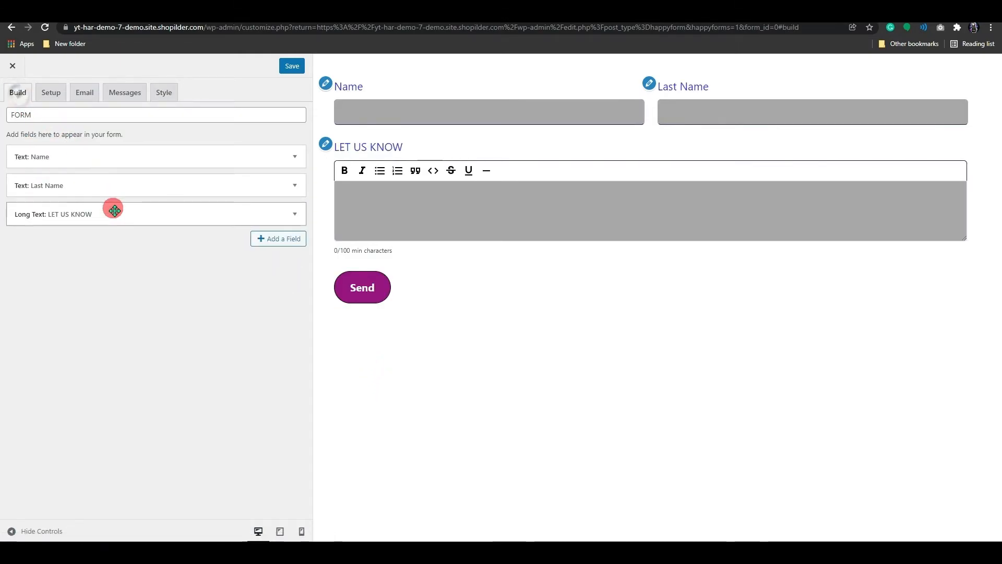
left_click(277, 238)
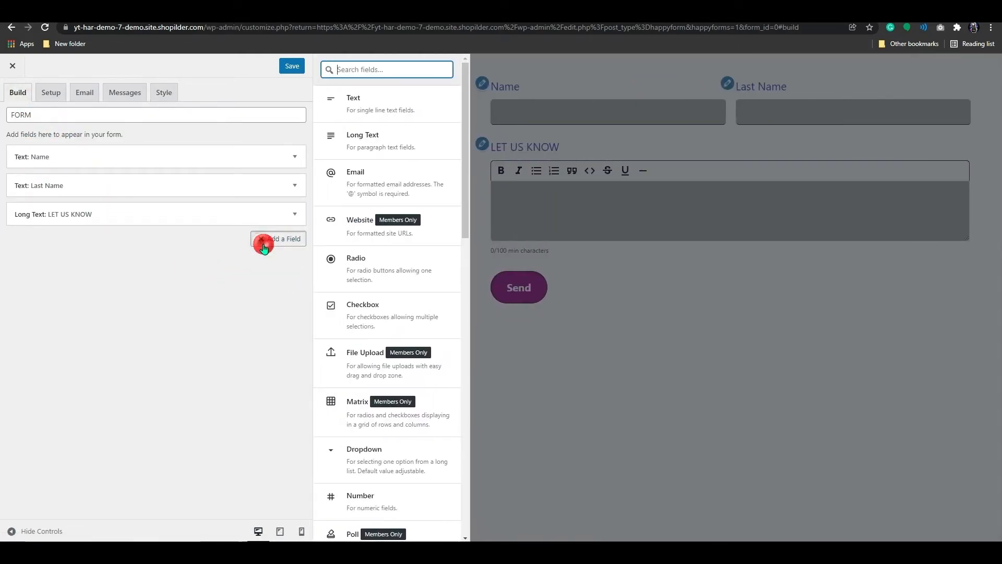
mouse_move(344, 268)
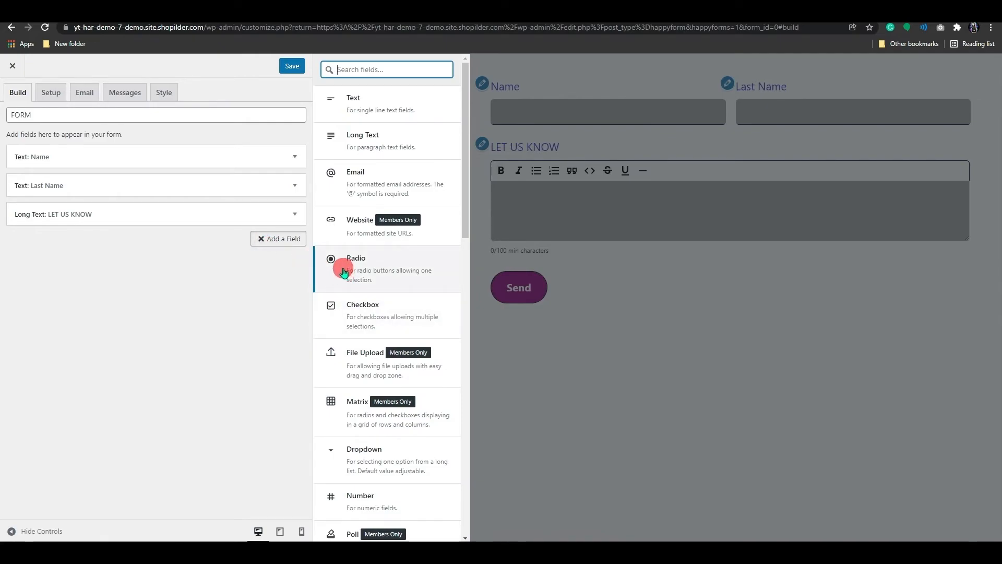
mouse_move(367, 184)
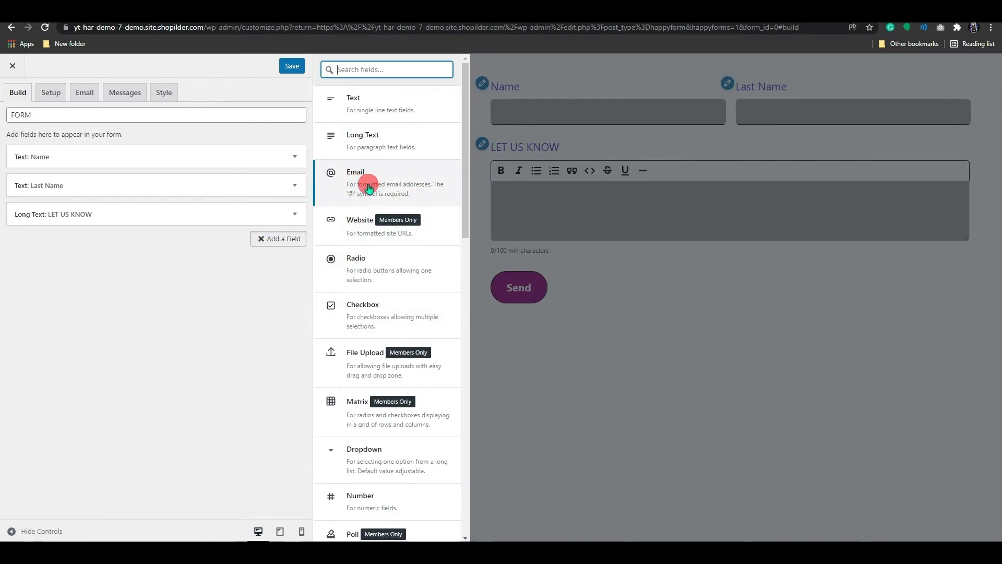
left_click(369, 183)
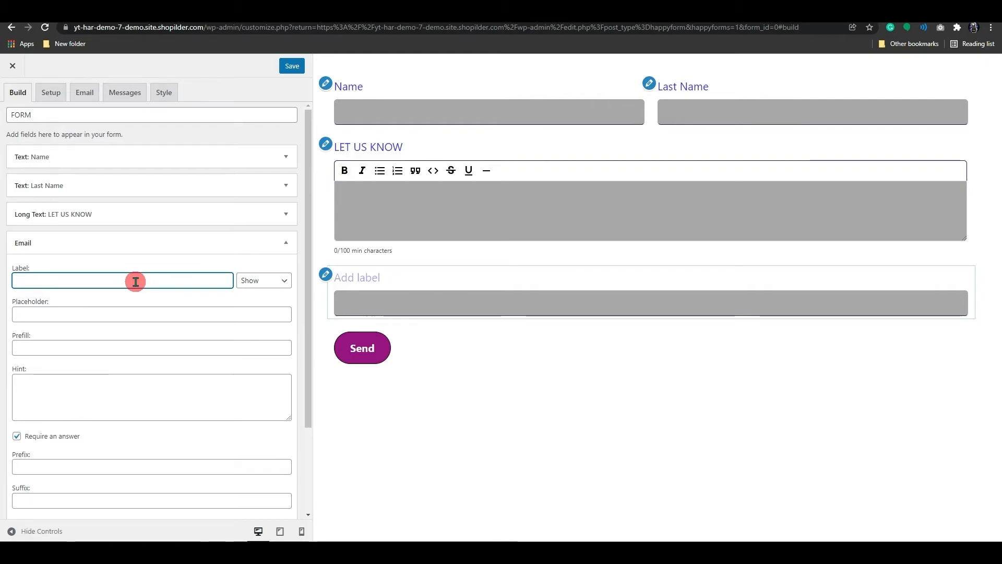
type("MAIL US")
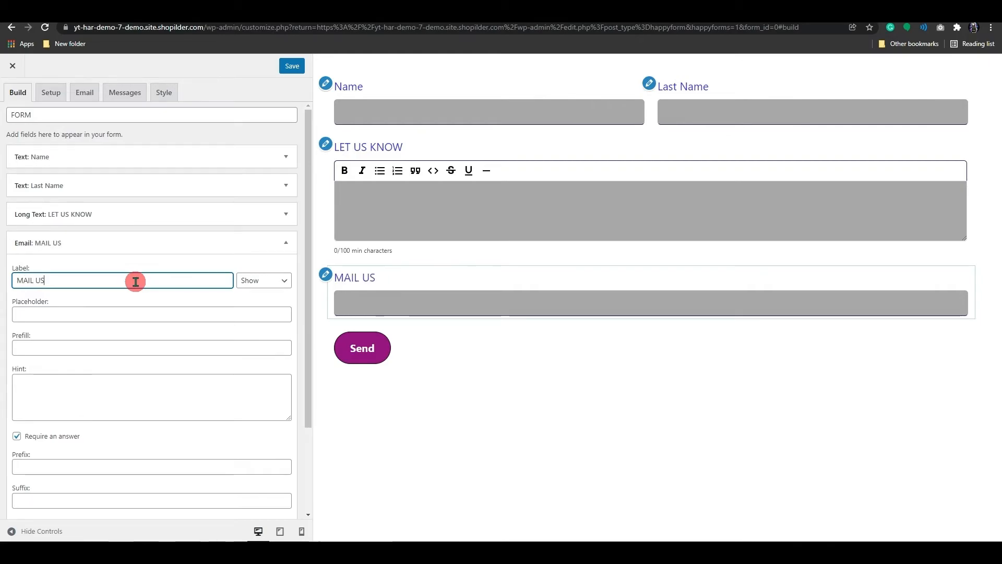
Add a 'choose the cateogry' radio field with its choices displayed horizontally
left_click(269, 505)
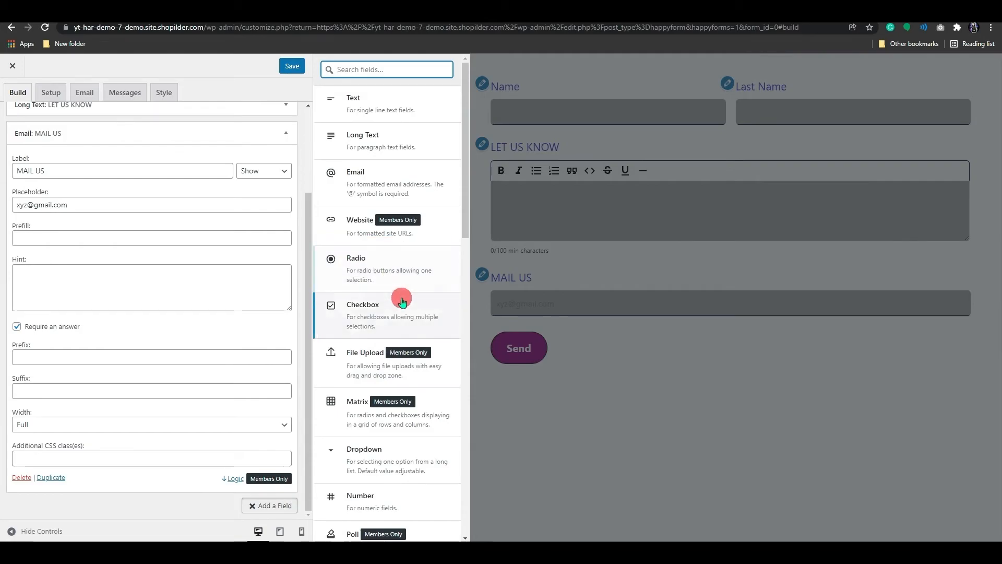
mouse_move(380, 265)
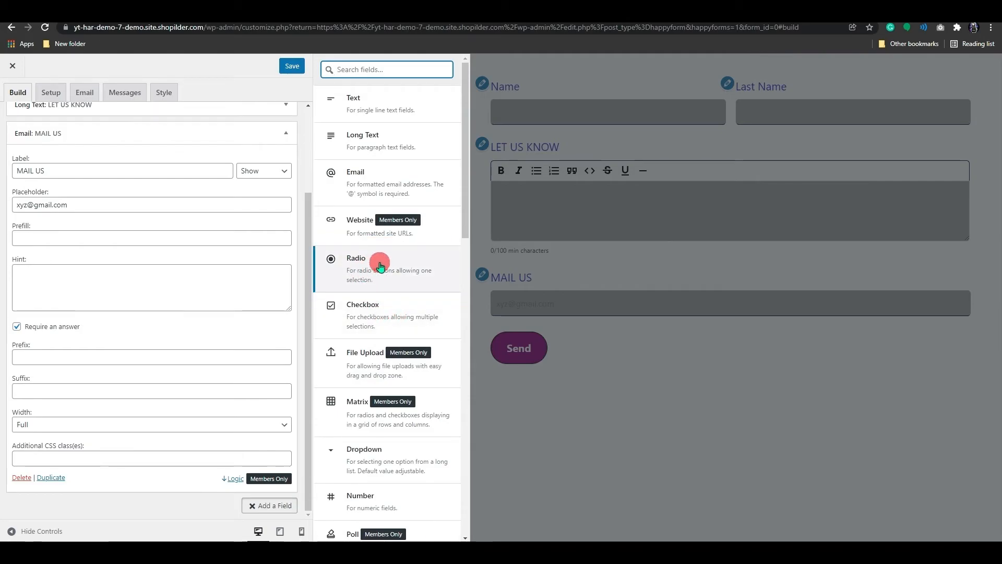
left_click(356, 267)
type("vegetabl")
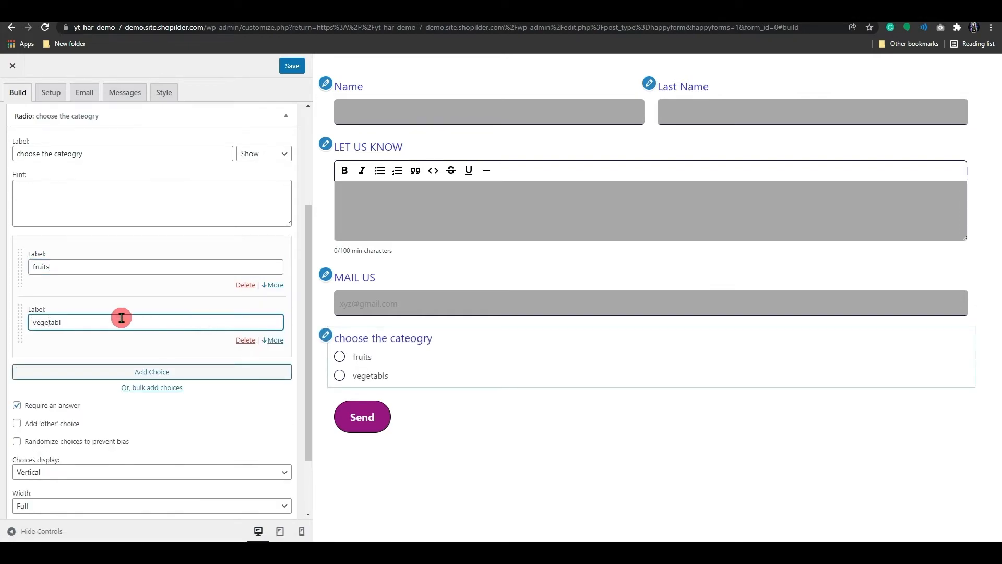
left_click(152, 372)
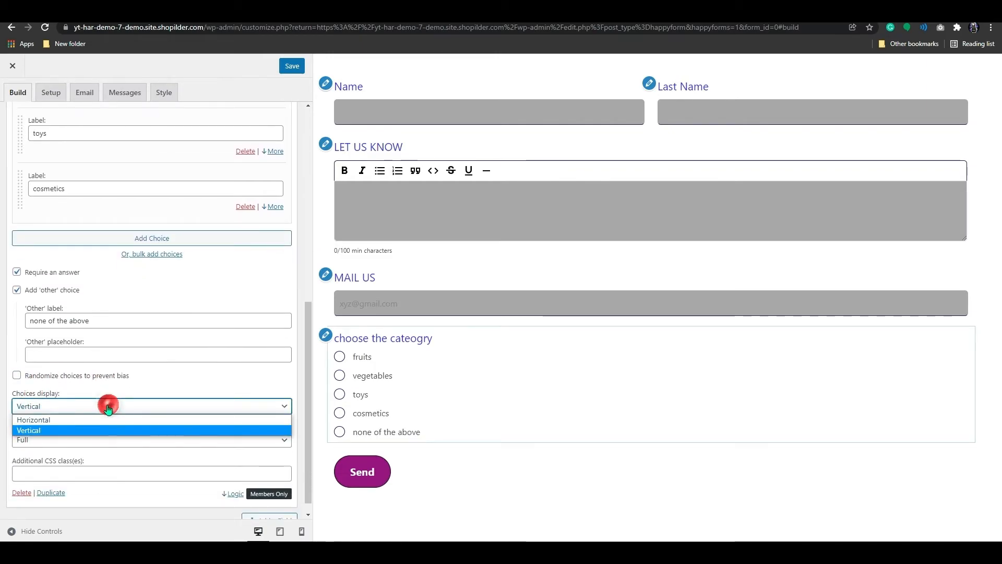
mouse_move(64, 420)
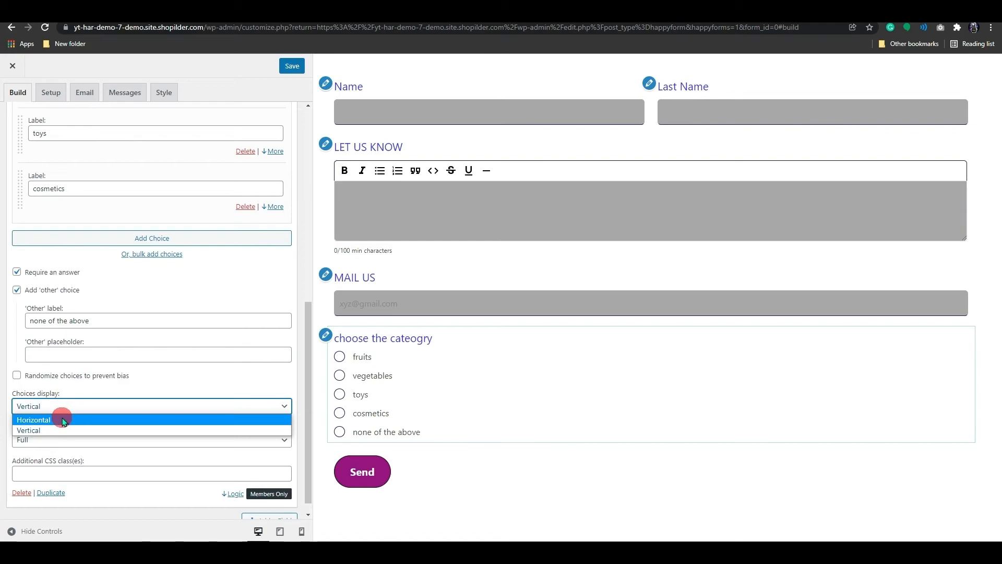
left_click(33, 419)
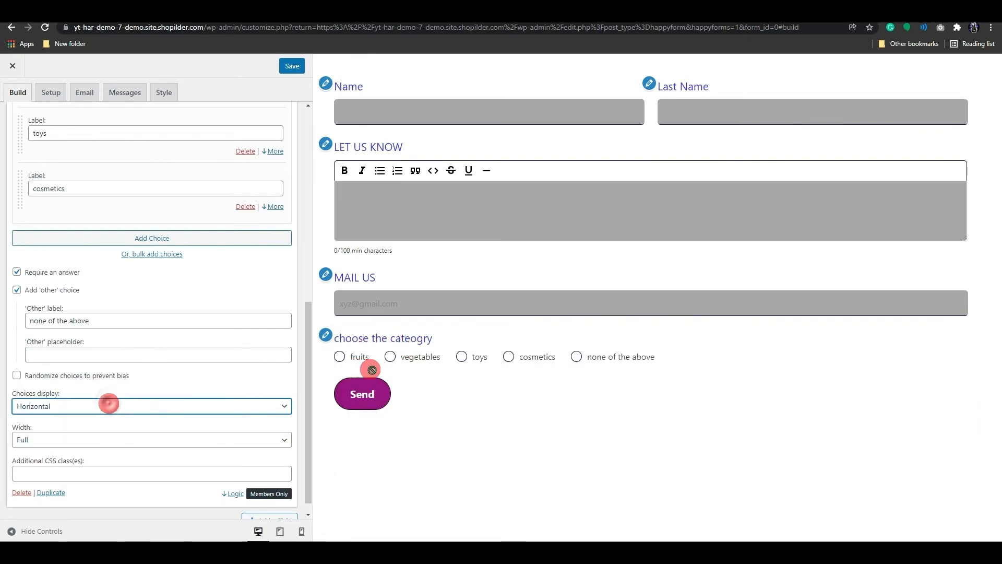
Browse the field types for the dropdown, checkbox and Age fields, then close the saved form builder
left_click(269, 505)
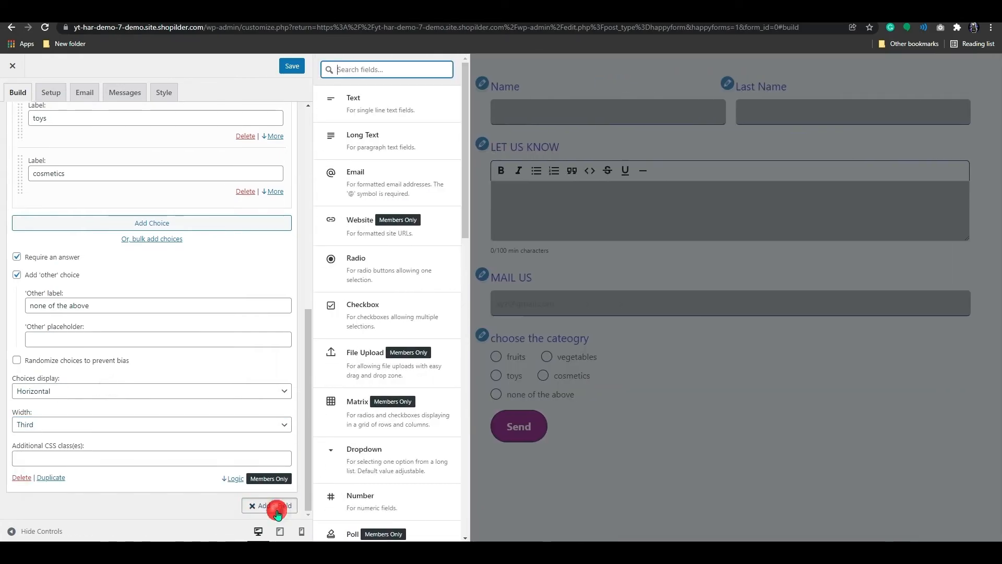
scroll("down", 3)
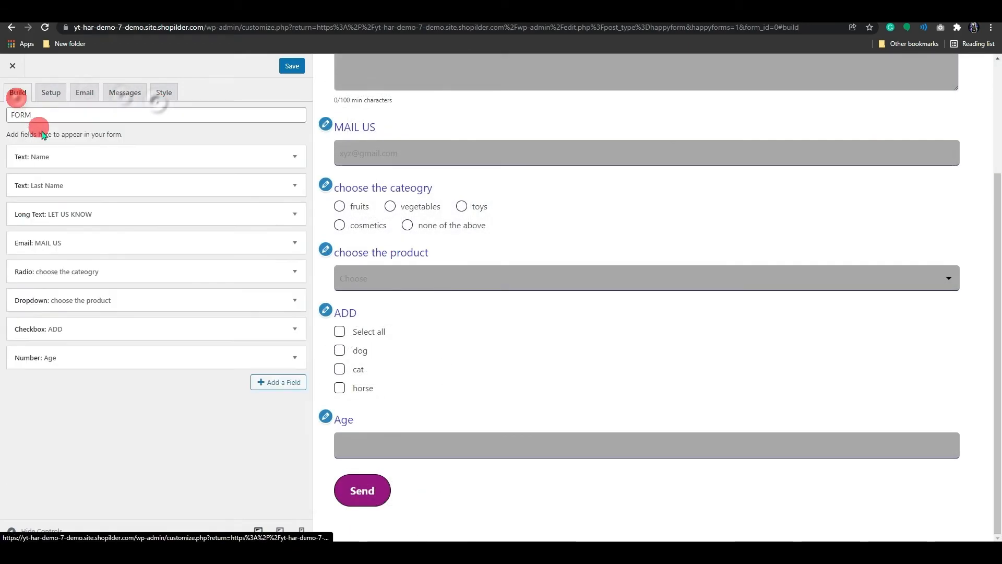
scroll("up", 3)
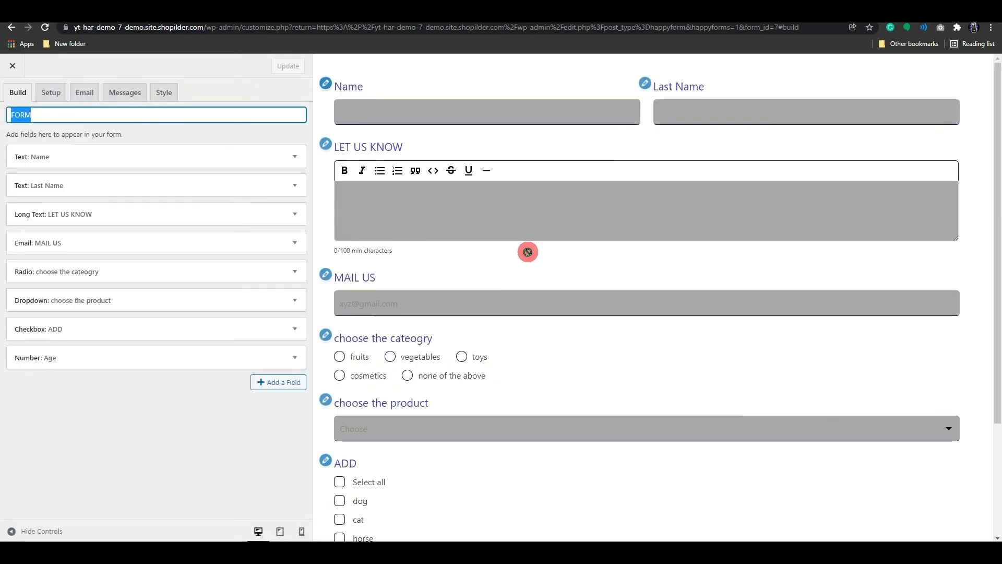
scroll("down", 3)
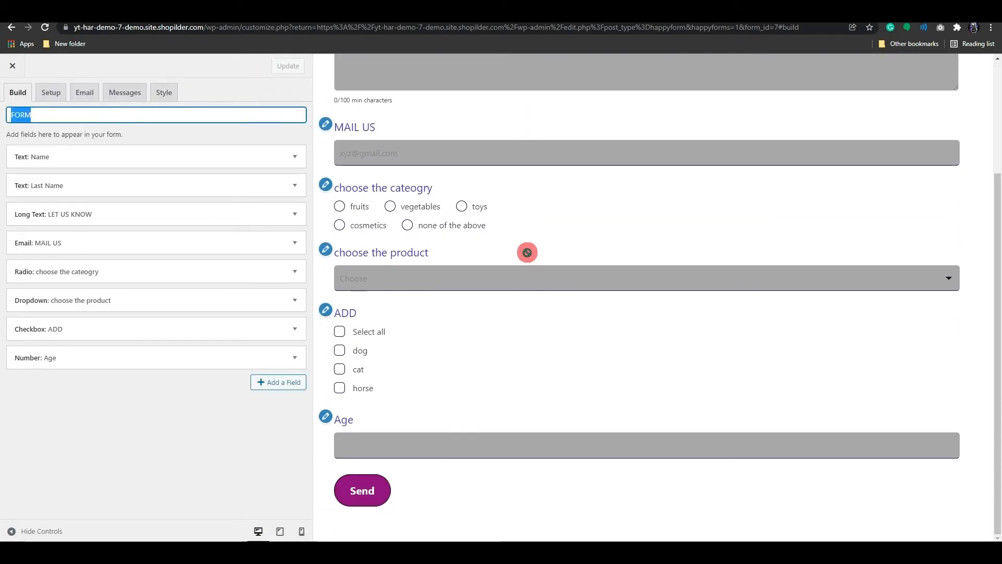
scroll("up", 3)
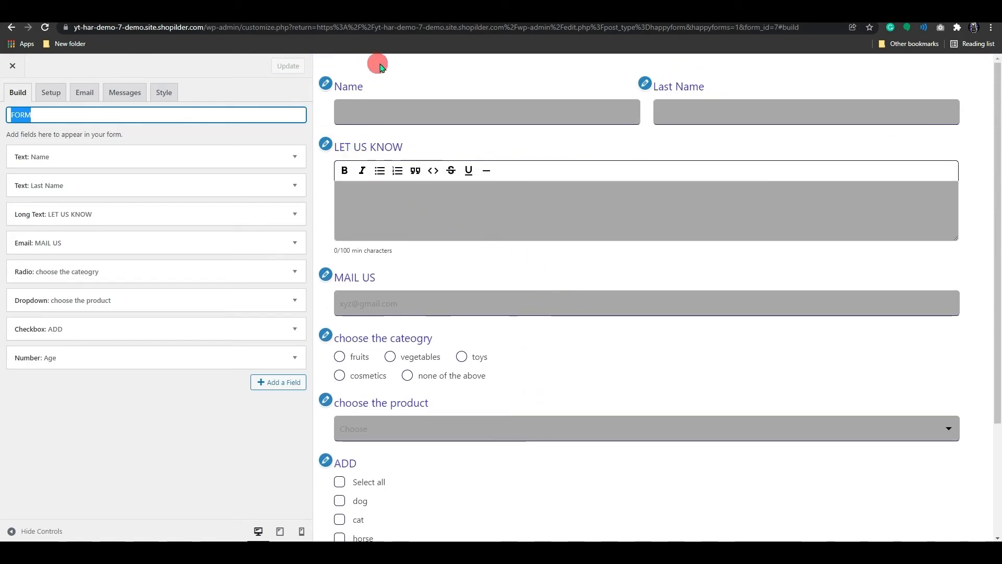
scroll("down", 3)
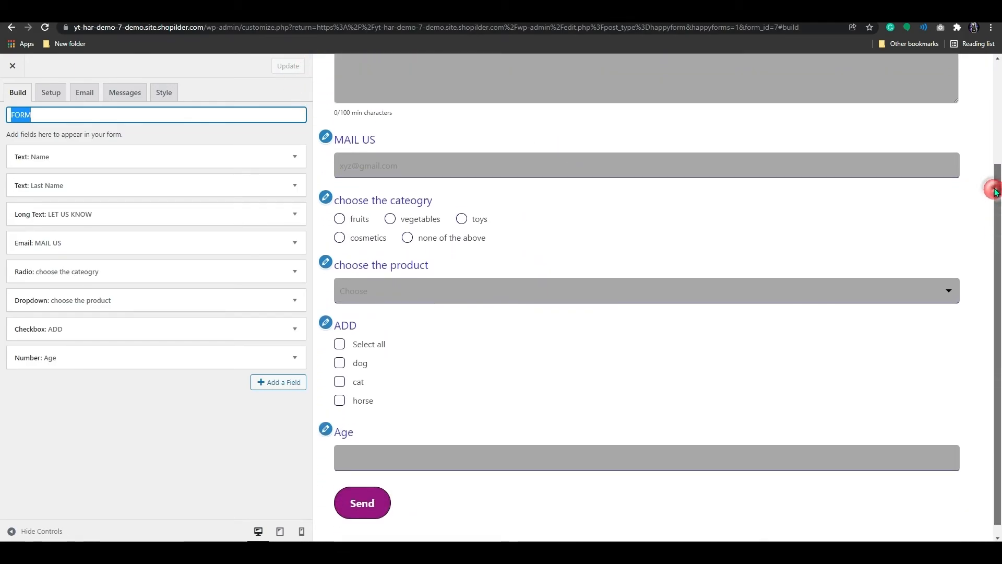
left_click(12, 65)
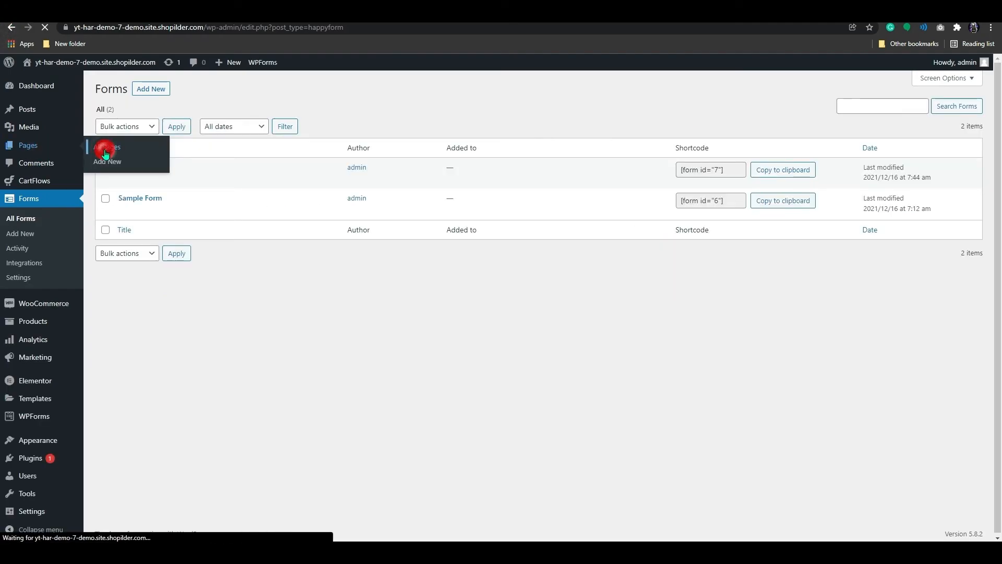
From All Pages, open the LET US KNOW page in the block editor
left_click(28, 145)
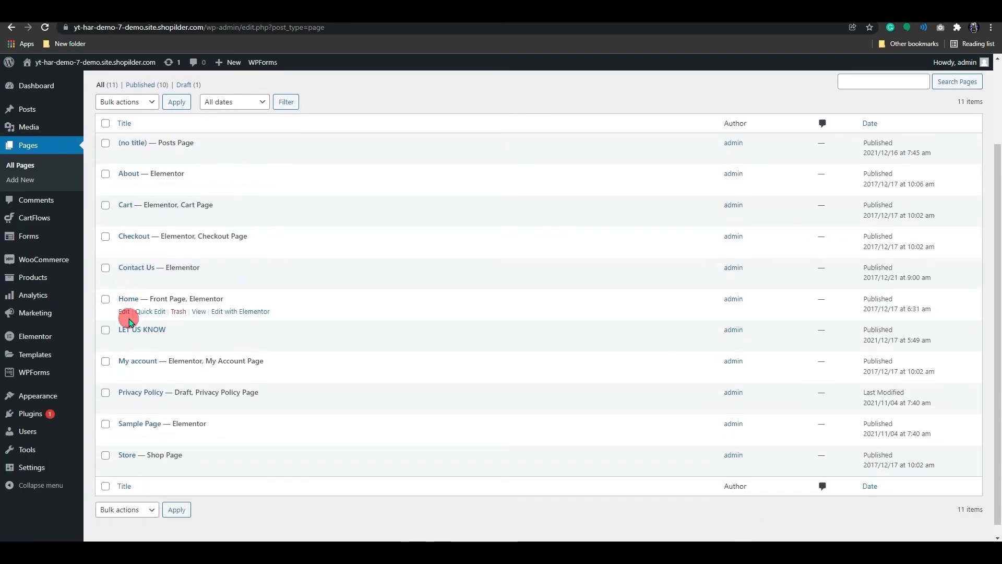
mouse_move(141, 329)
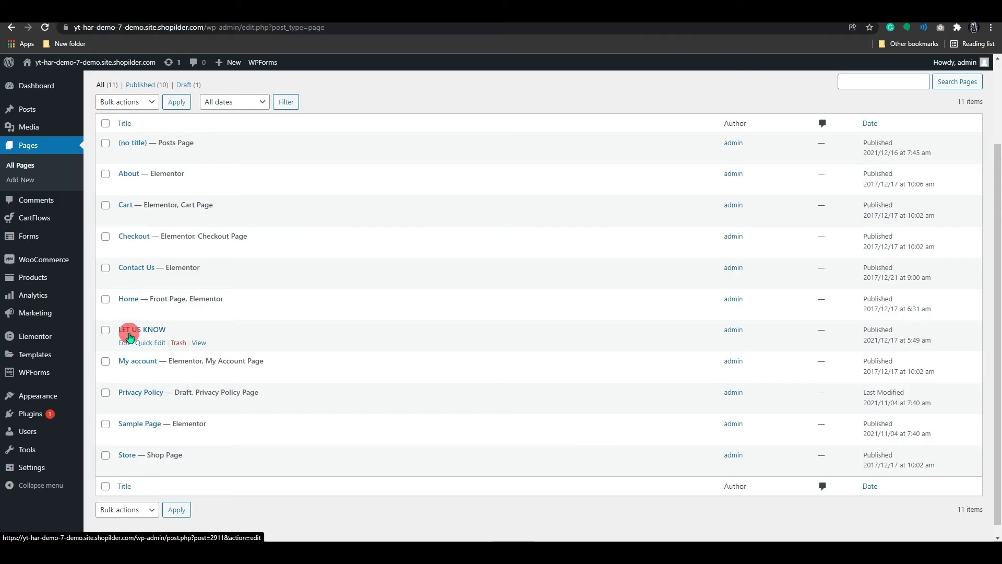
left_click(141, 329)
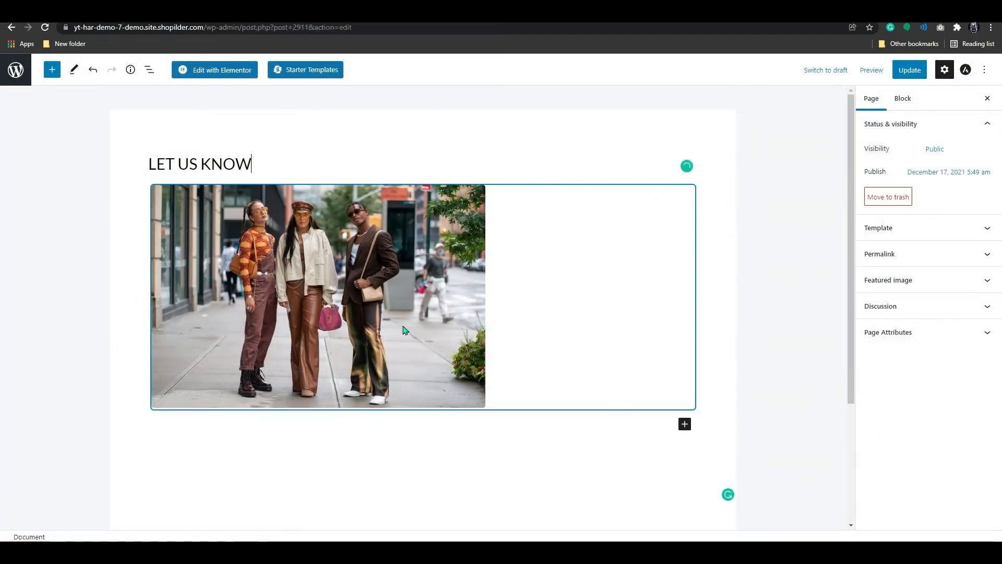
Insert a Shortcode block with [form id="7"] below the image, update the page and view it live
left_click(685, 424)
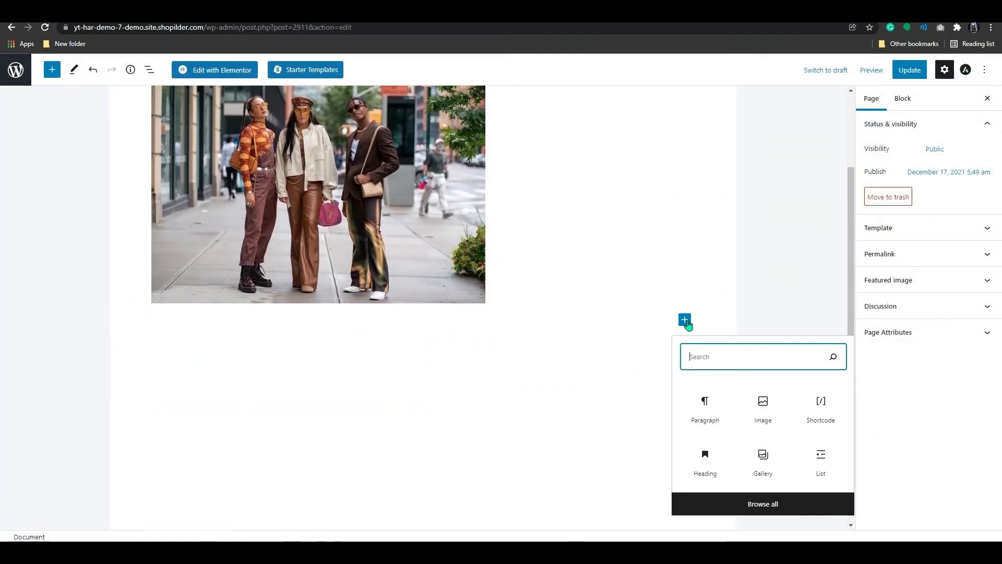
mouse_move(793, 387)
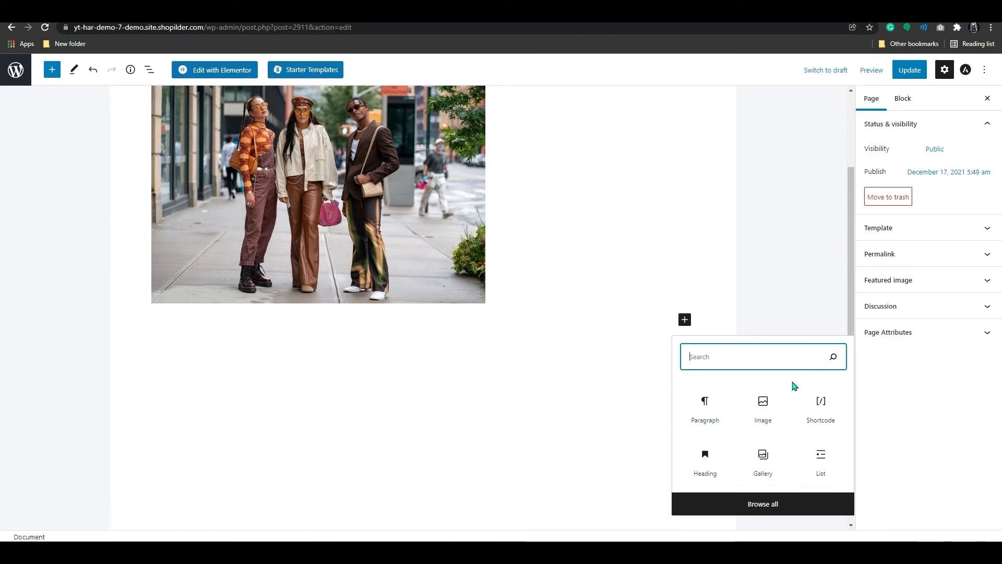
left_click(820, 406)
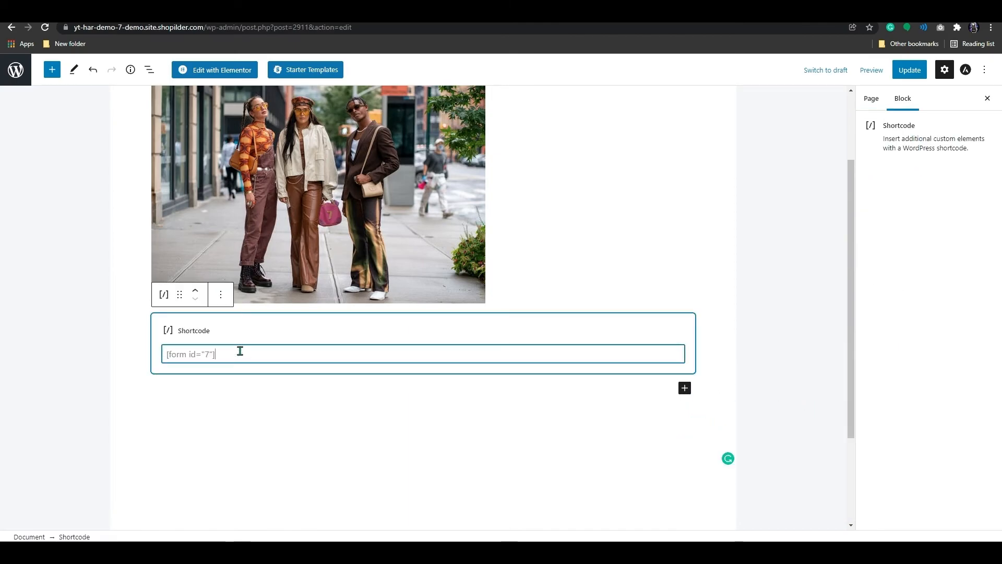
scroll("up", 3)
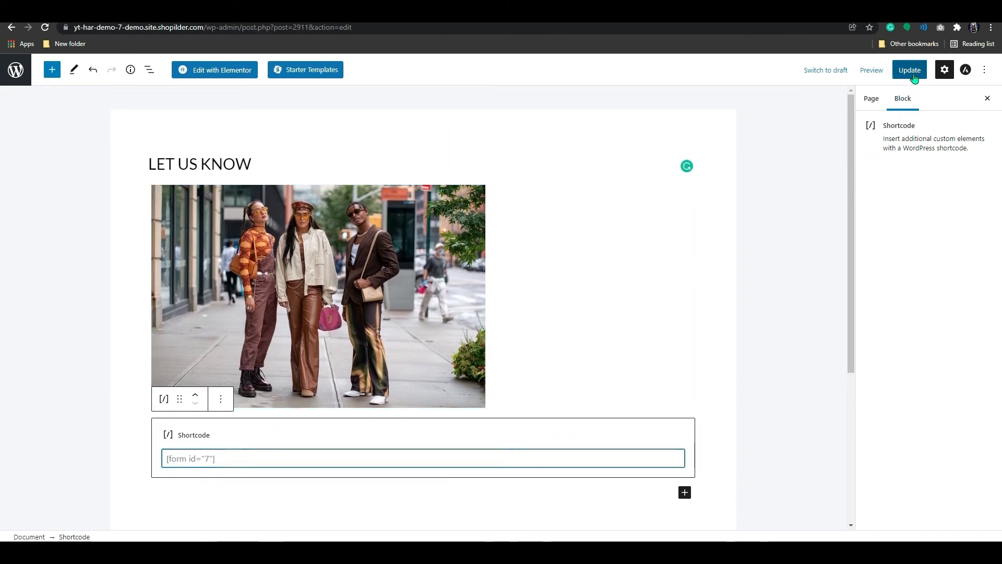
left_click(909, 70)
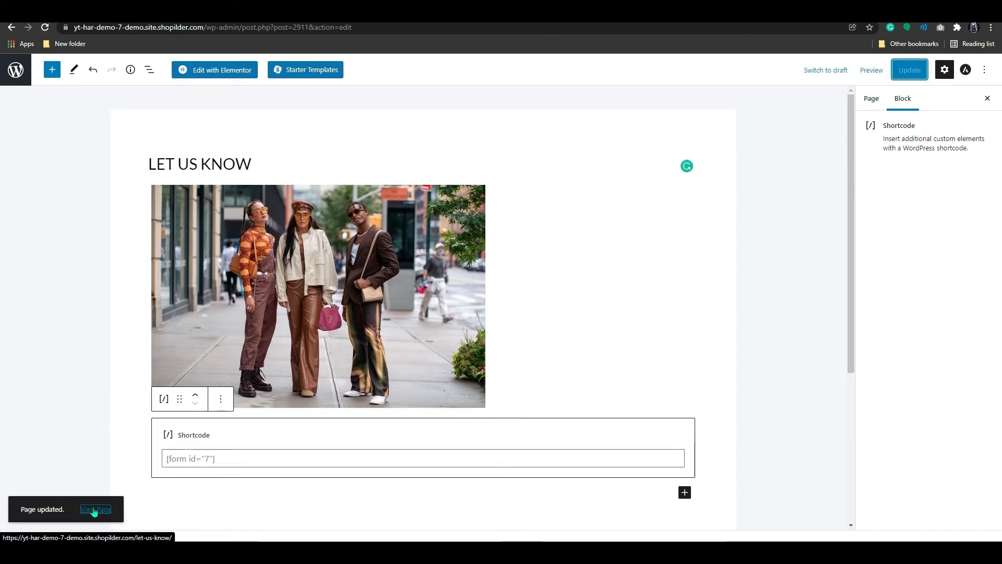
left_click(95, 509)
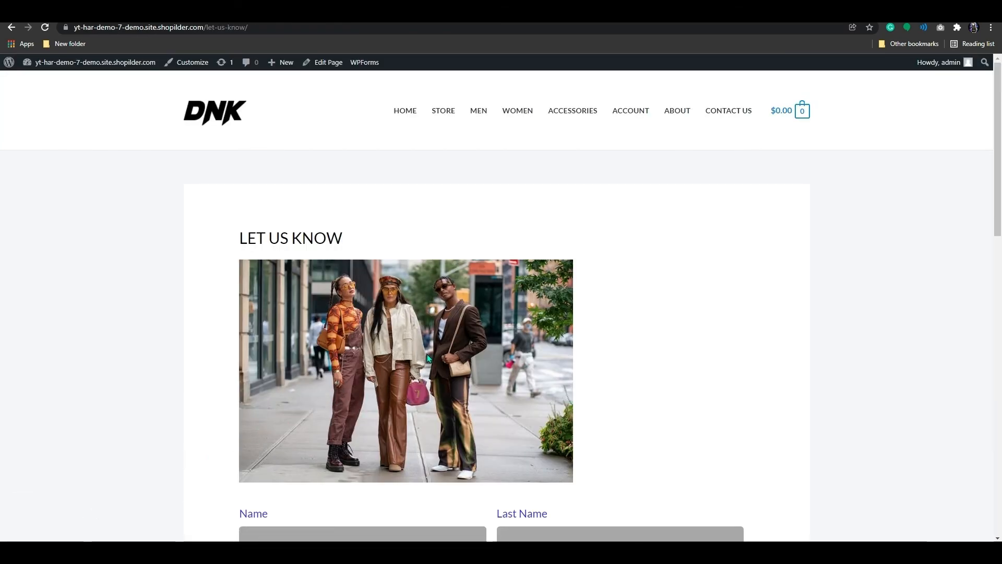
scroll("down", 3)
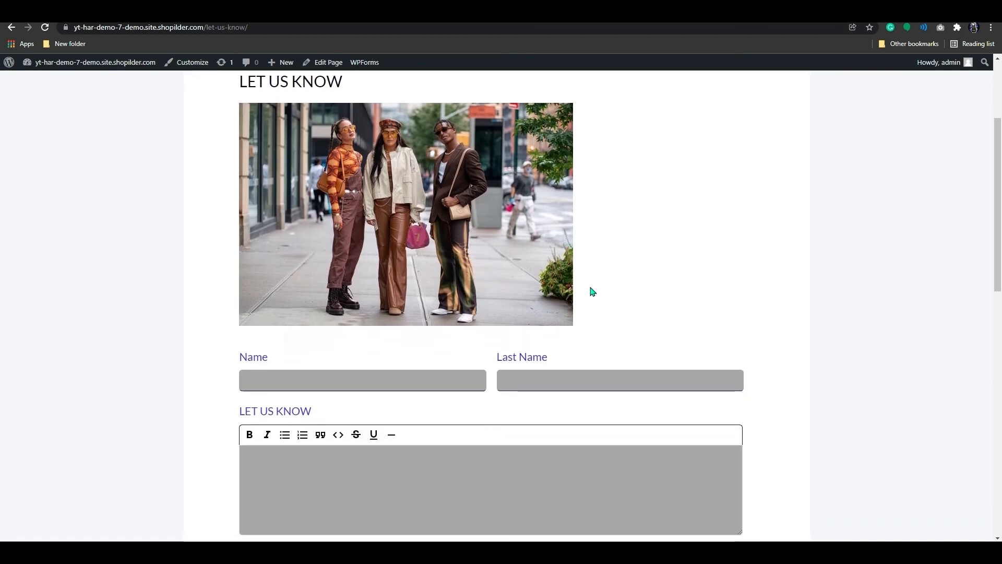
scroll("down", 3)
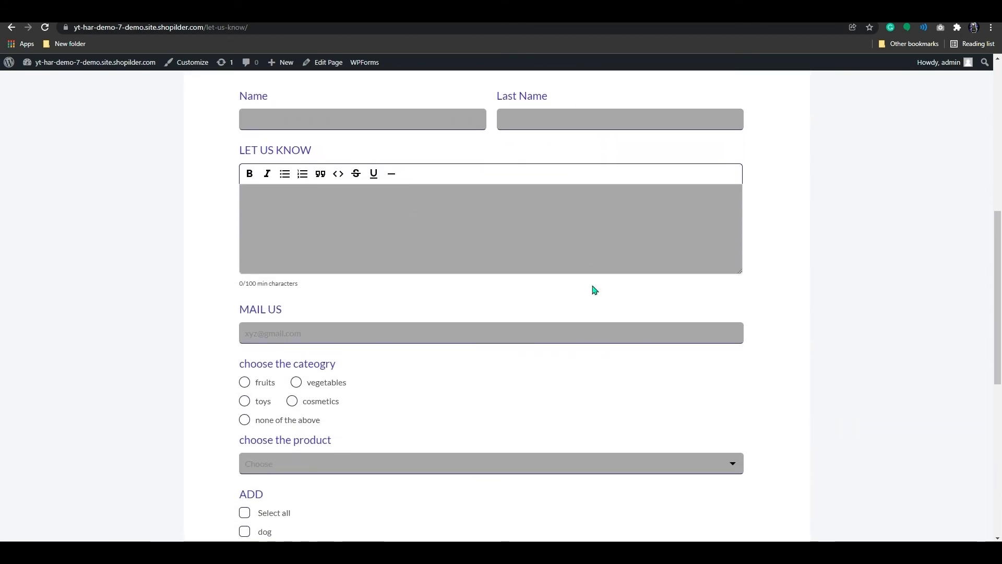
scroll("down", 3)
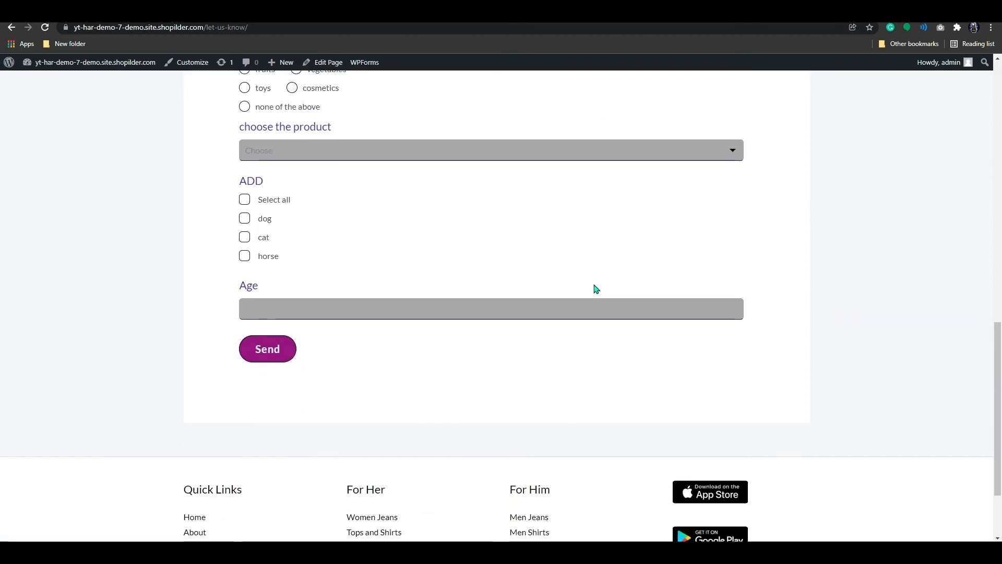
scroll("up", 3)
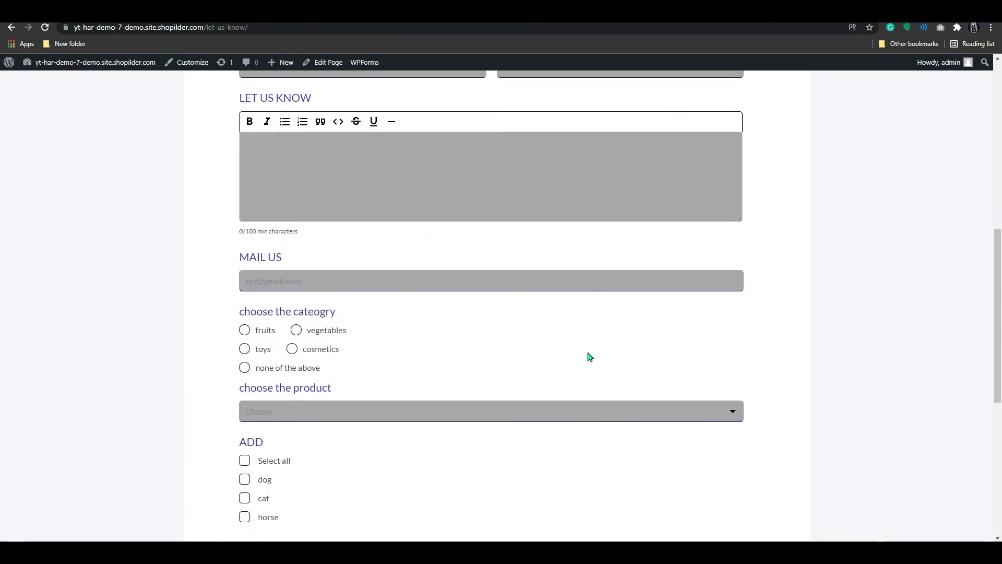
scroll("up", 3)
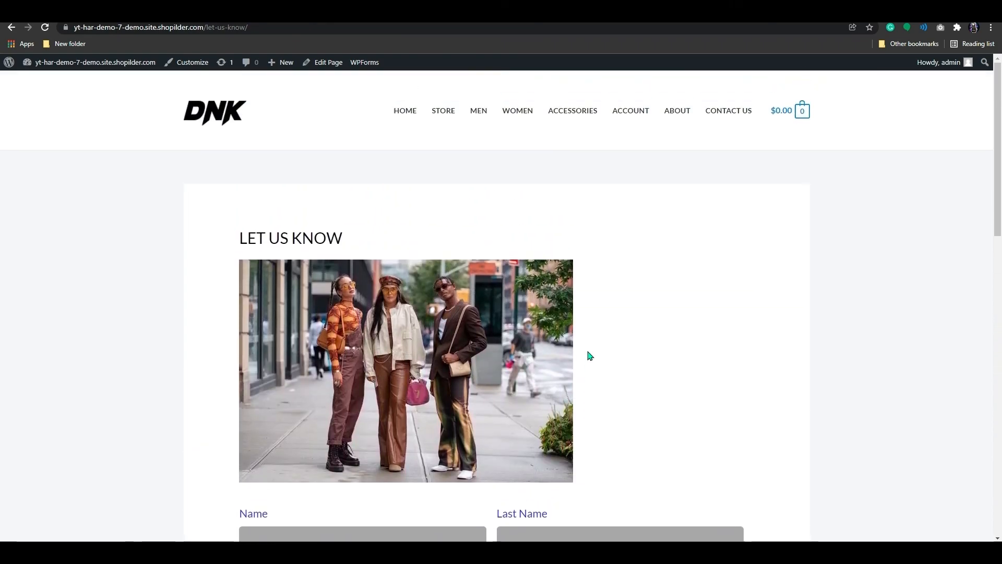
scroll("down", 3)
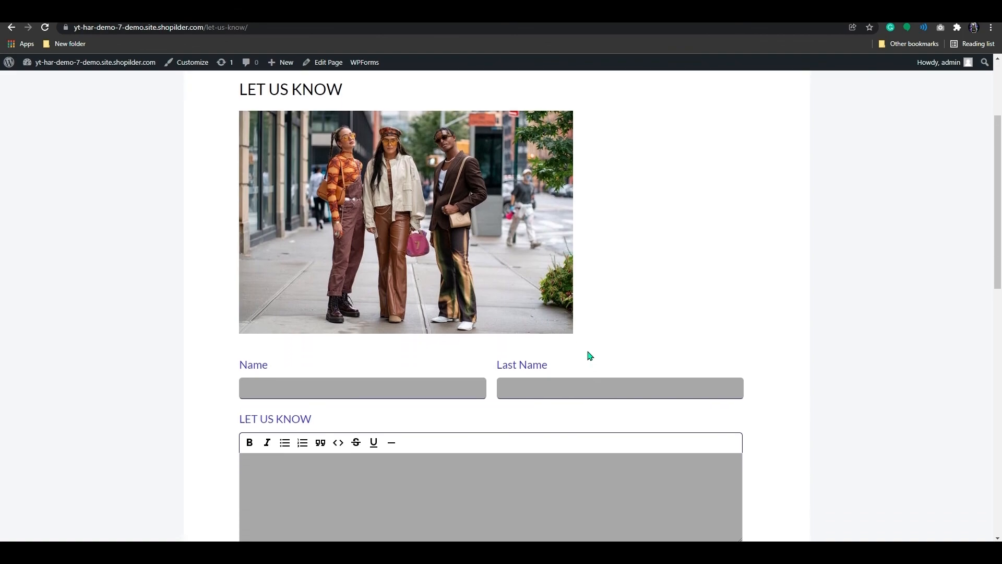